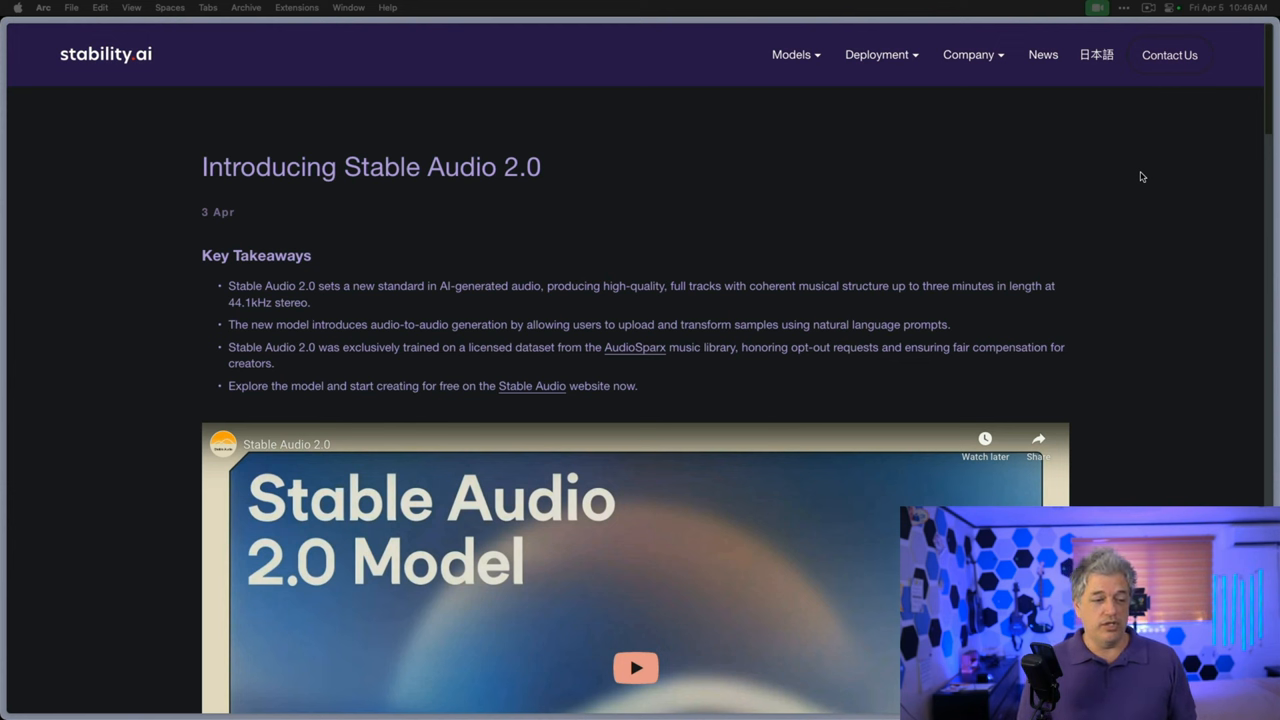
{"action": "mouse_move", "coordinate": [1048, 470]}
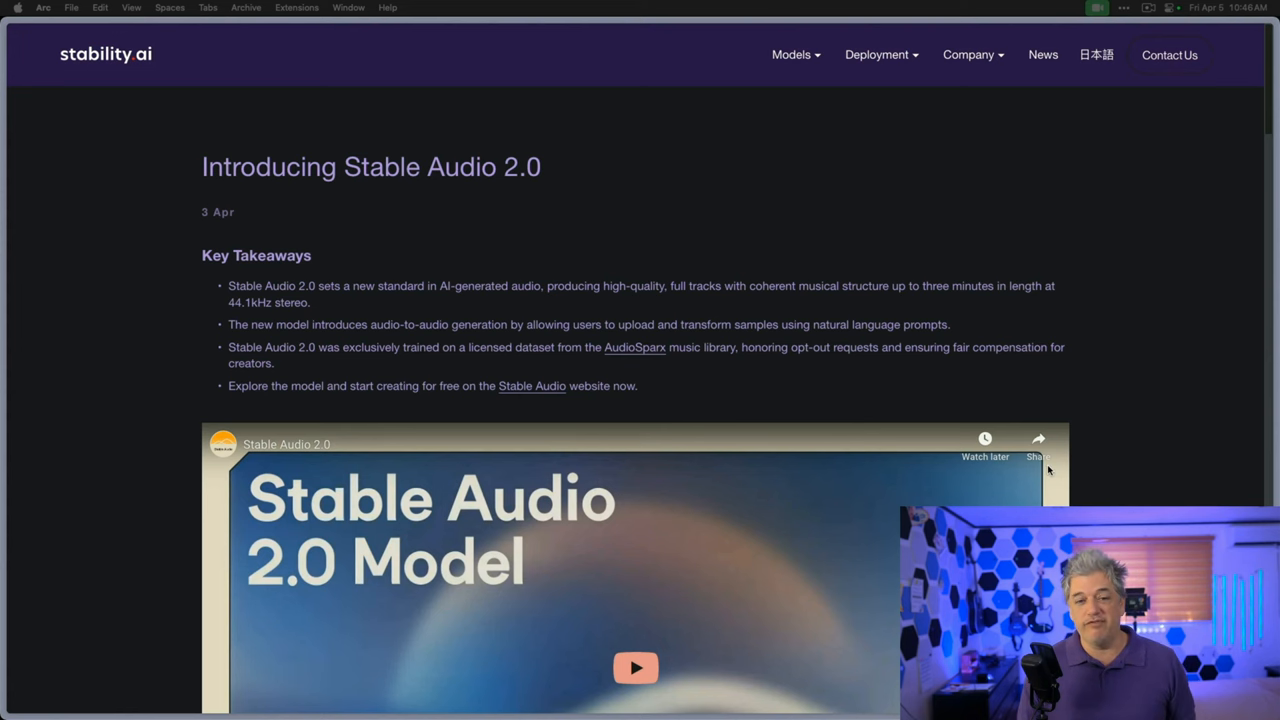
Scroll the Stable Audio 2.0 article down to New Features and its three sample track players
{"action": "scroll", "scroll_direction": "down", "scroll_amount": 3}
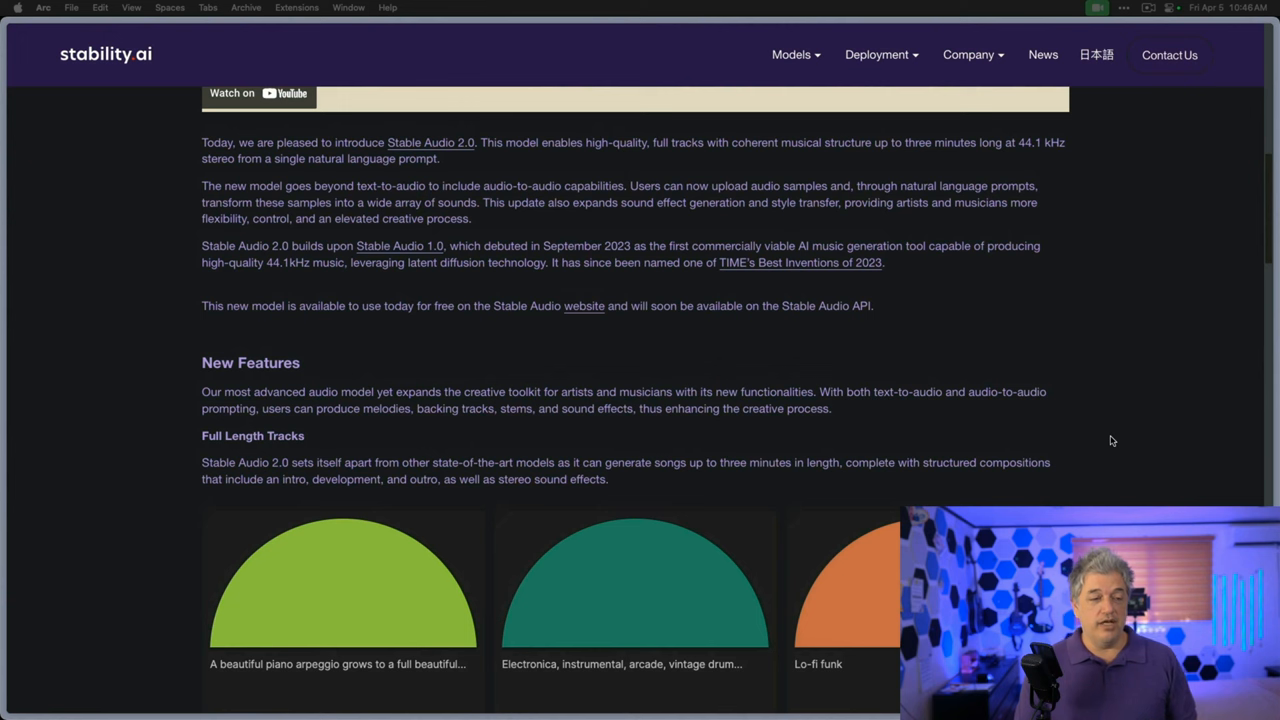
{"action": "scroll", "scroll_direction": "down", "scroll_amount": 3}
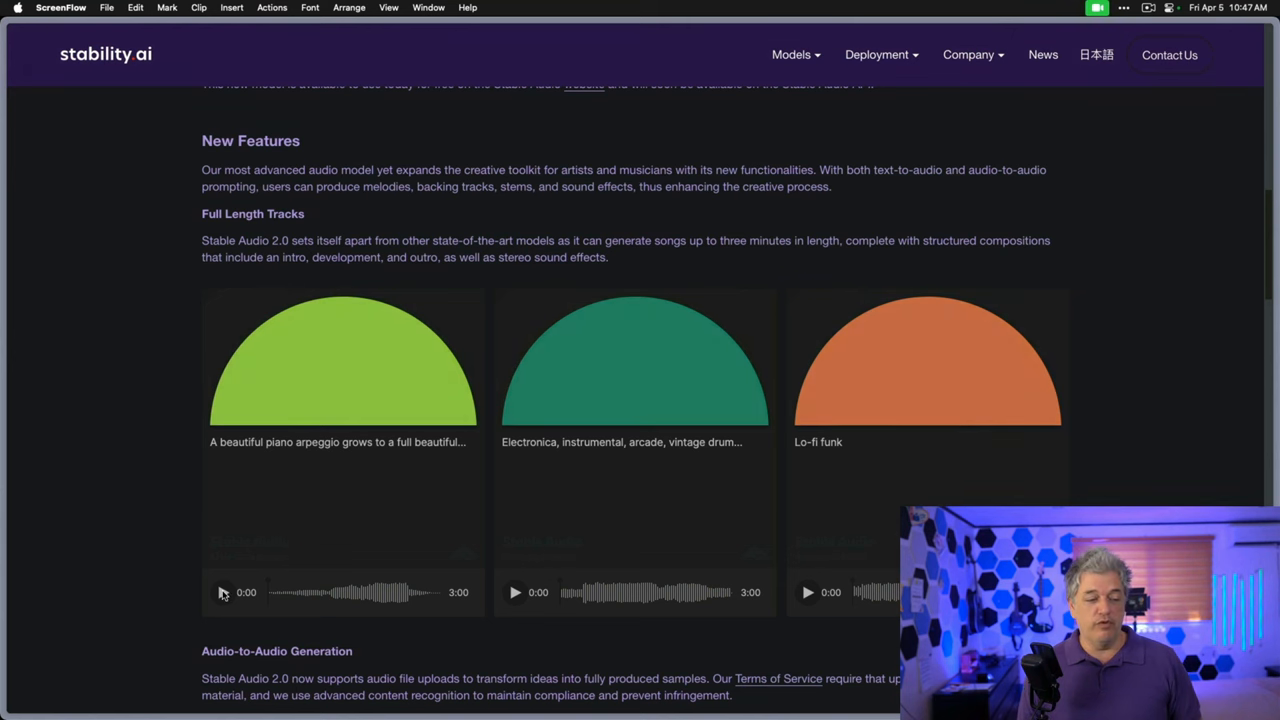
Play and pause the piano arpeggio, electronica and lo-fi funk sample tracks in turn
{"action": "left_click", "coordinate": [222, 592]}
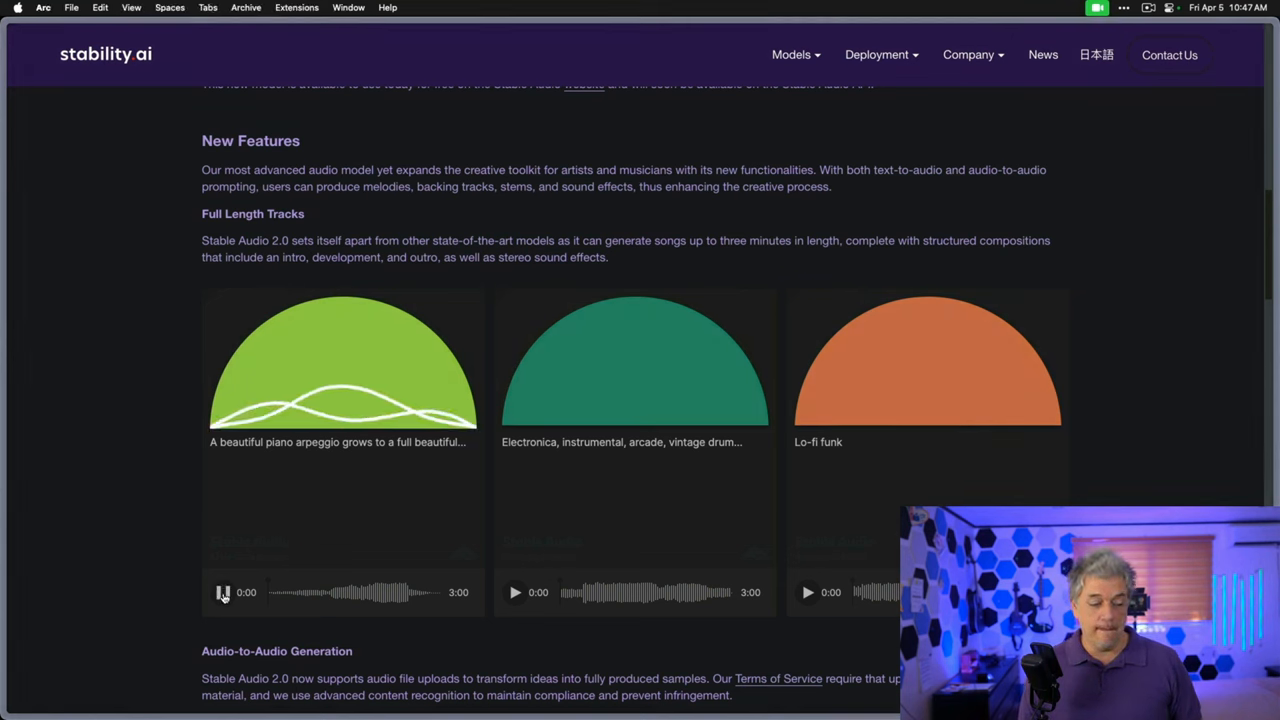
{"action": "left_click", "coordinate": [223, 592]}
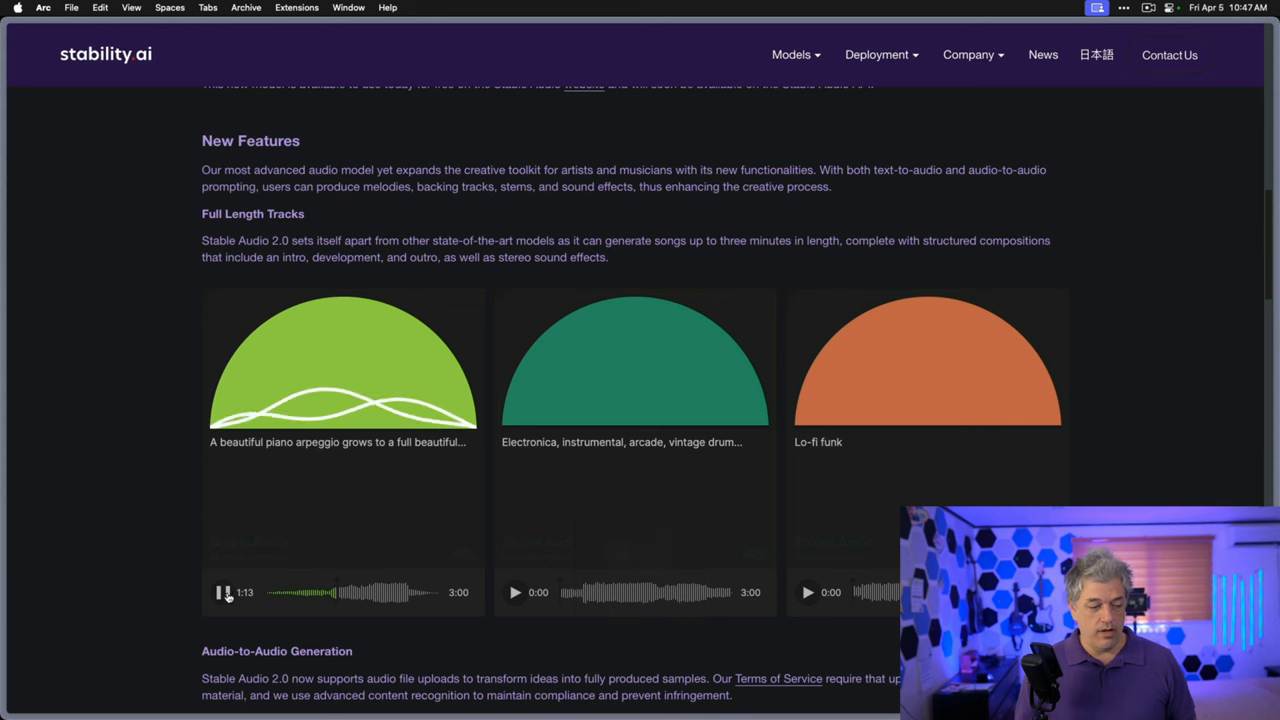
{"action": "left_click", "coordinate": [224, 592]}
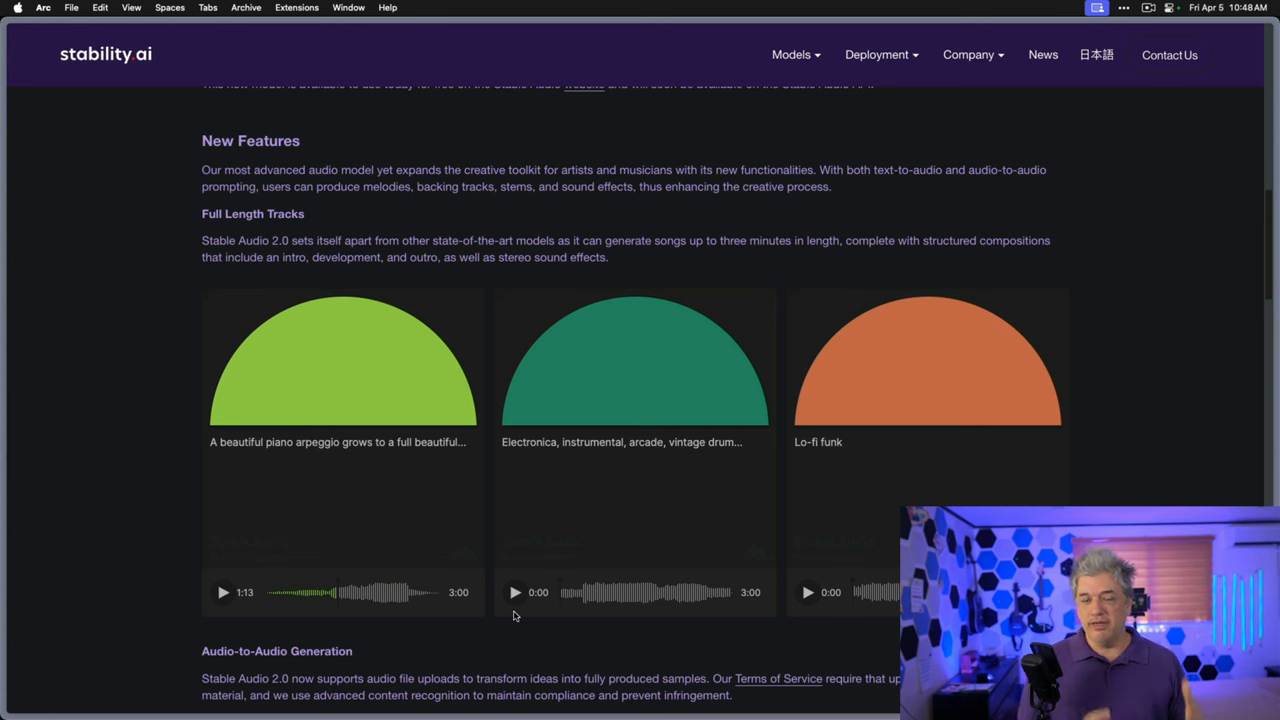
{"action": "mouse_move", "coordinate": [515, 592]}
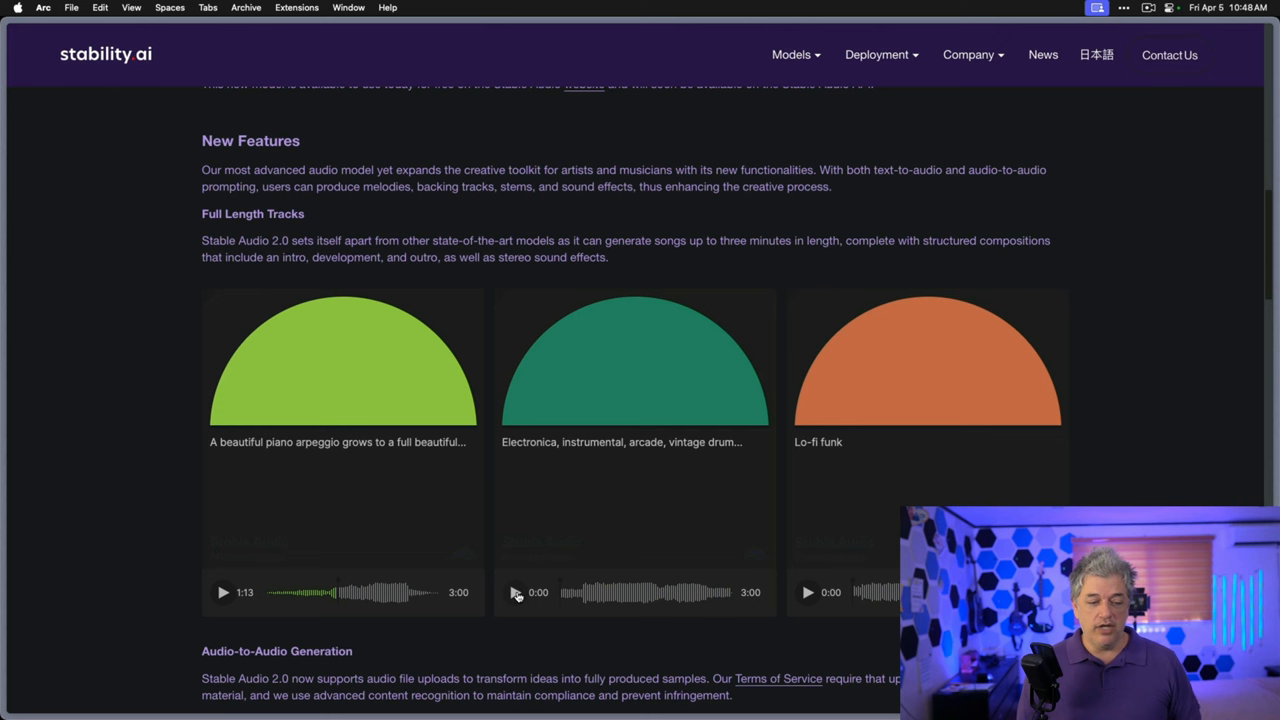
{"action": "left_click", "coordinate": [515, 592]}
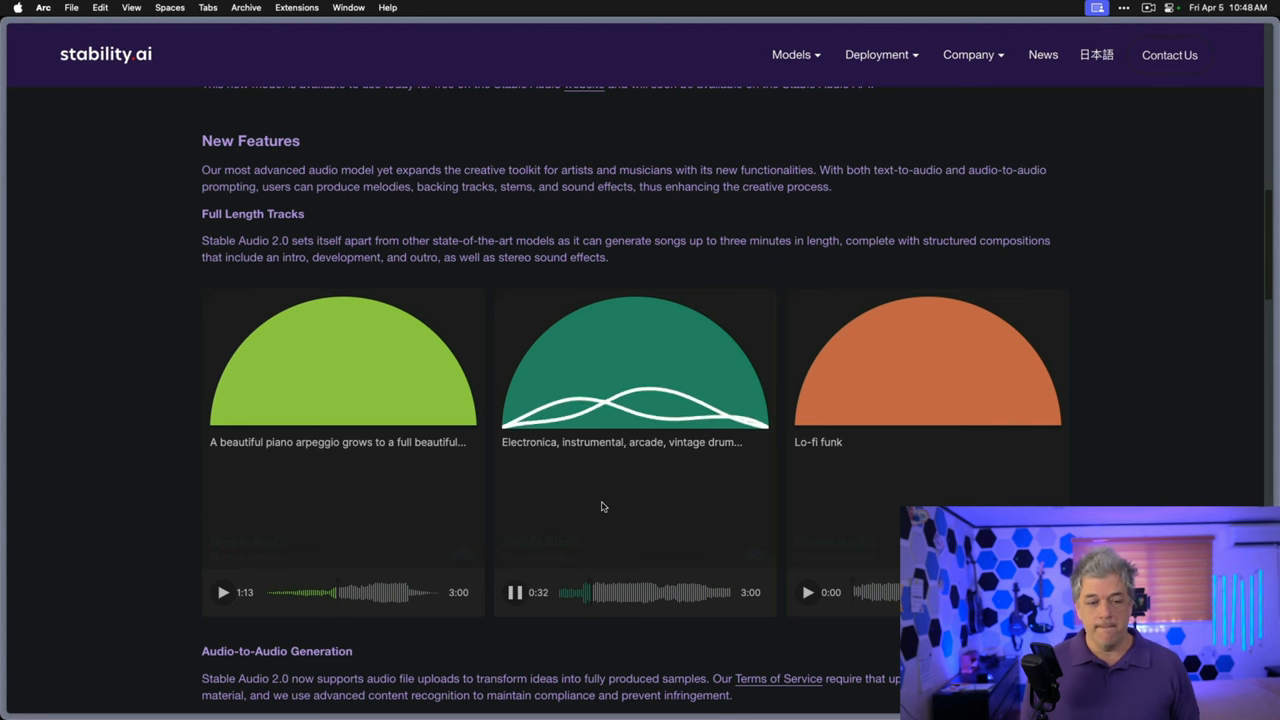
{"action": "left_click", "coordinate": [515, 592]}
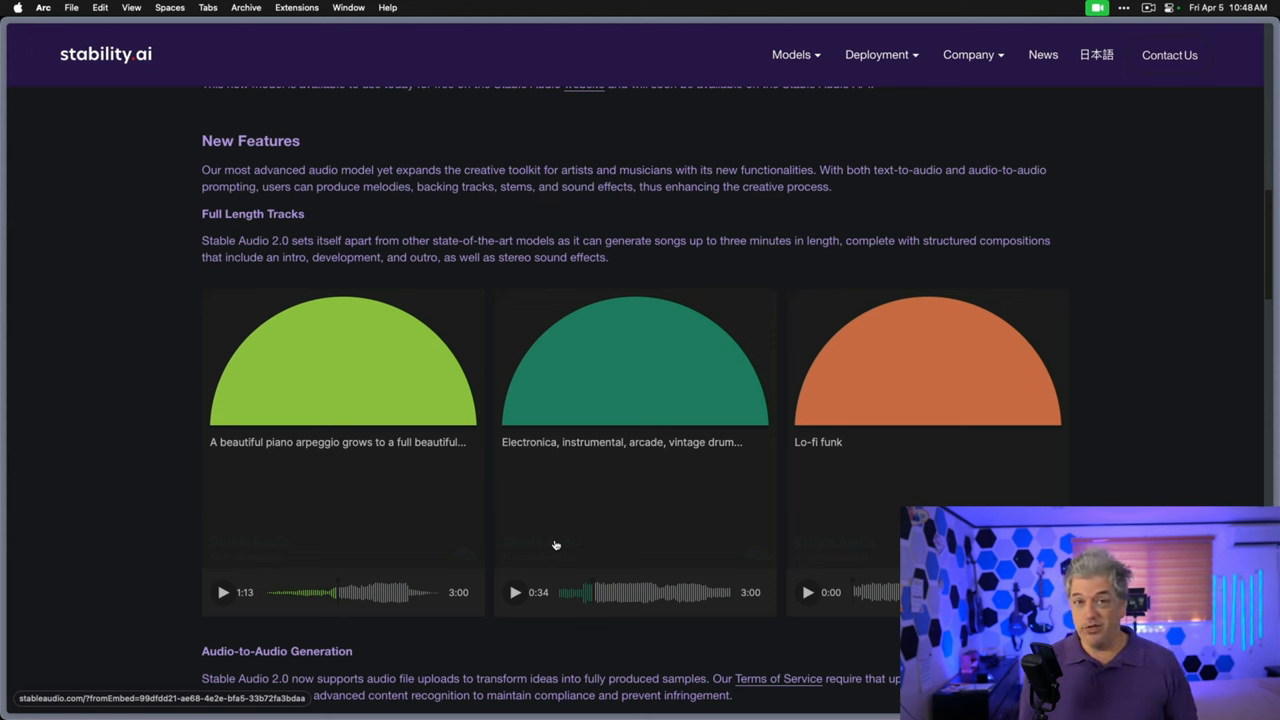
{"action": "left_click", "coordinate": [807, 592]}
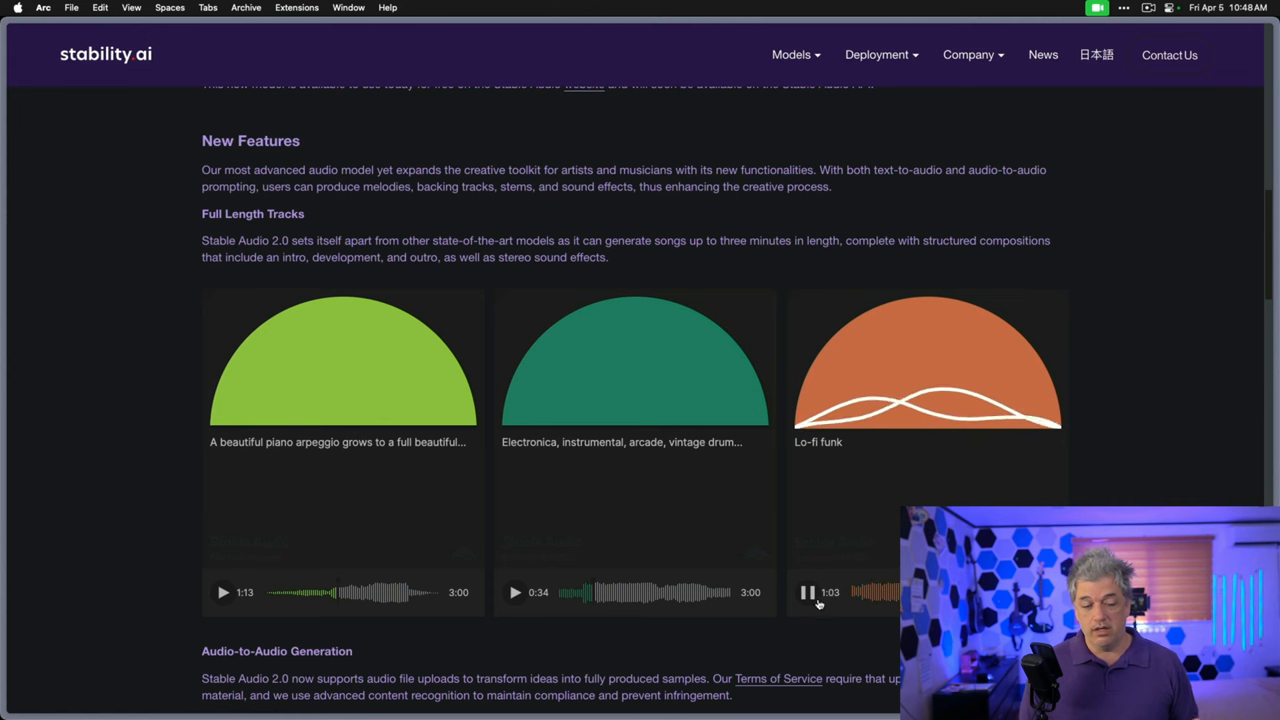
{"action": "left_click", "coordinate": [807, 592]}
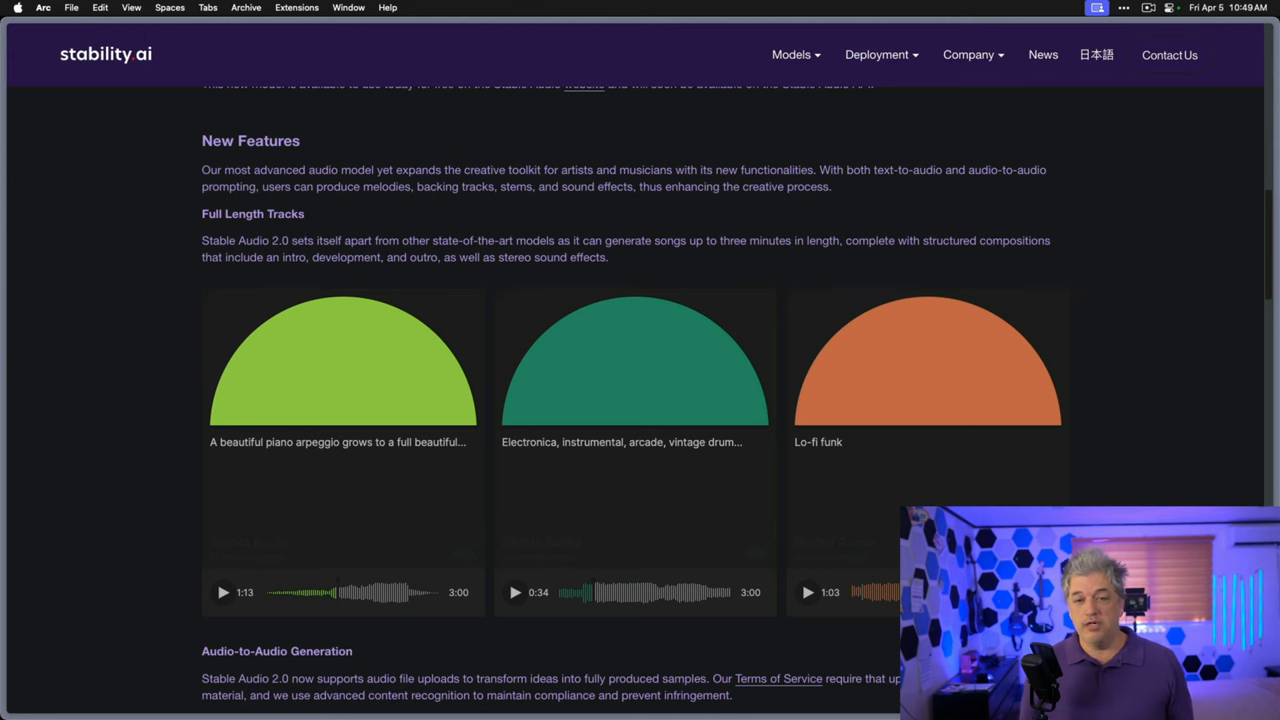
Scroll past the Audio-to-Audio video and Autoencoder/DiT diagrams to Safeguards and Stable Radio
{"action": "scroll", "scroll_direction": "down", "scroll_amount": 3}
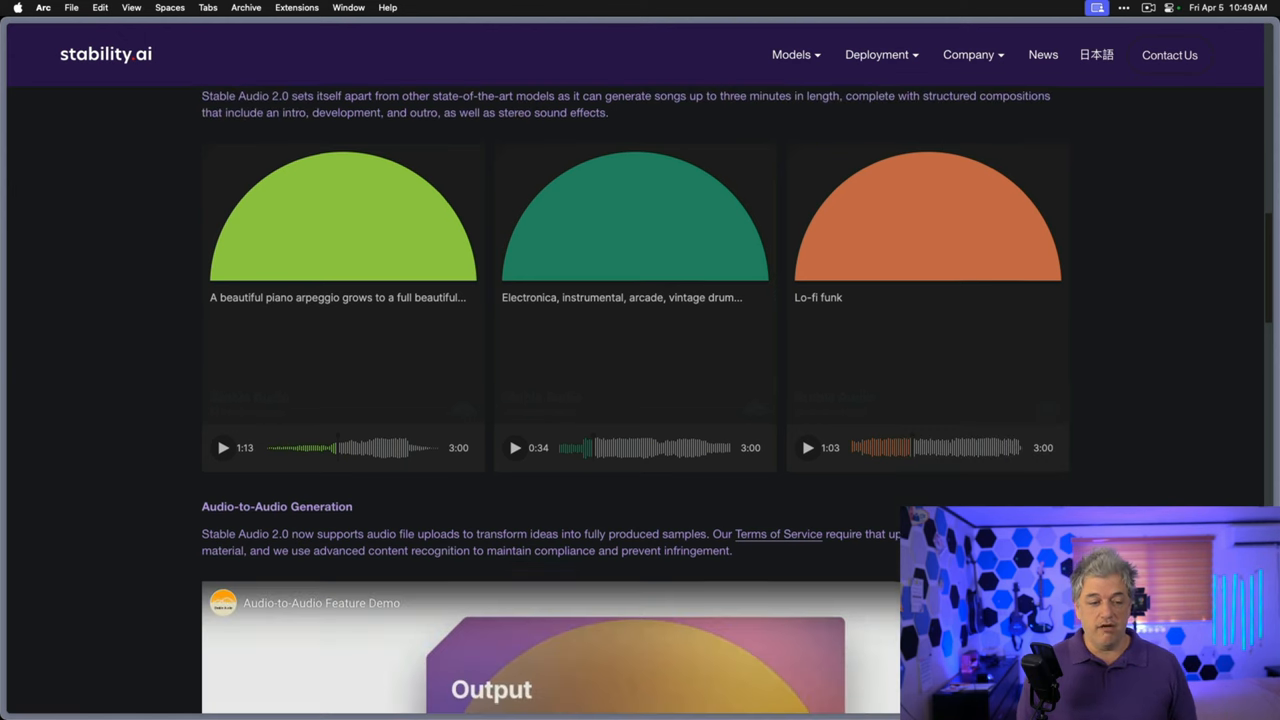
{"action": "scroll", "scroll_direction": "down", "scroll_amount": 3}
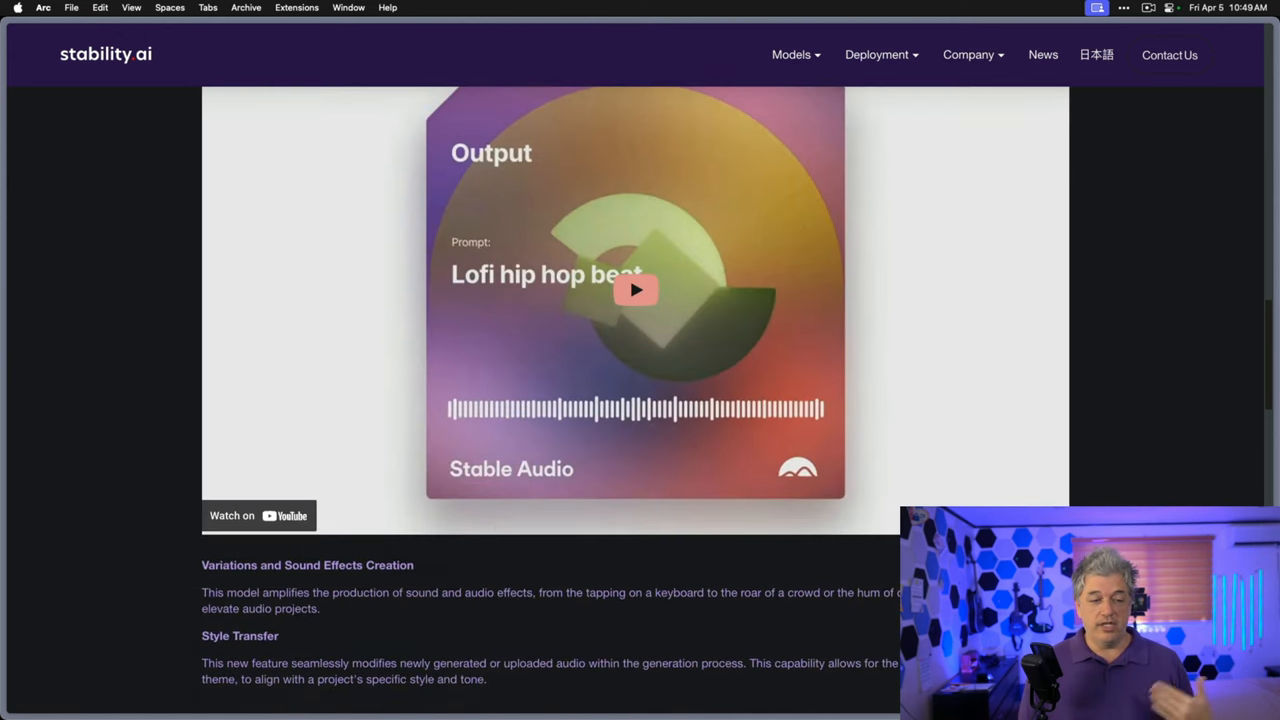
{"action": "scroll", "scroll_direction": "down", "scroll_amount": 3}
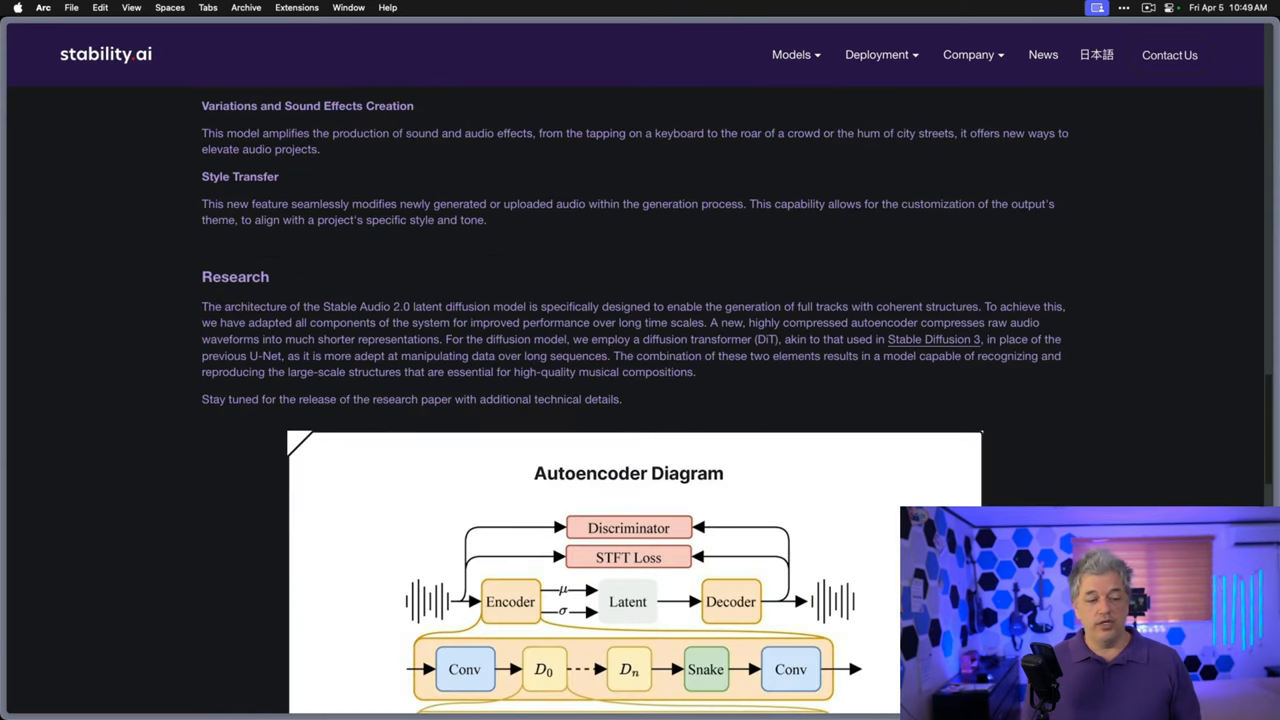
{"action": "scroll", "scroll_direction": "down", "scroll_amount": 3}
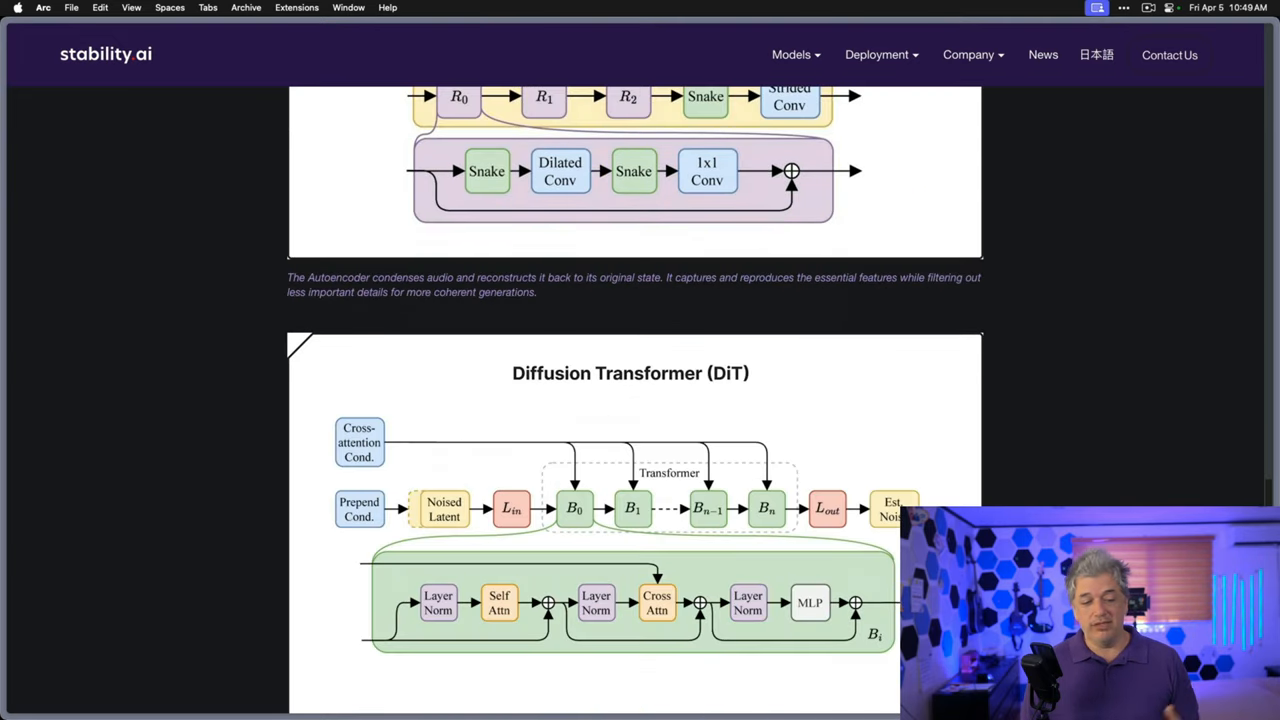
{"action": "scroll", "scroll_direction": "down", "scroll_amount": 3}
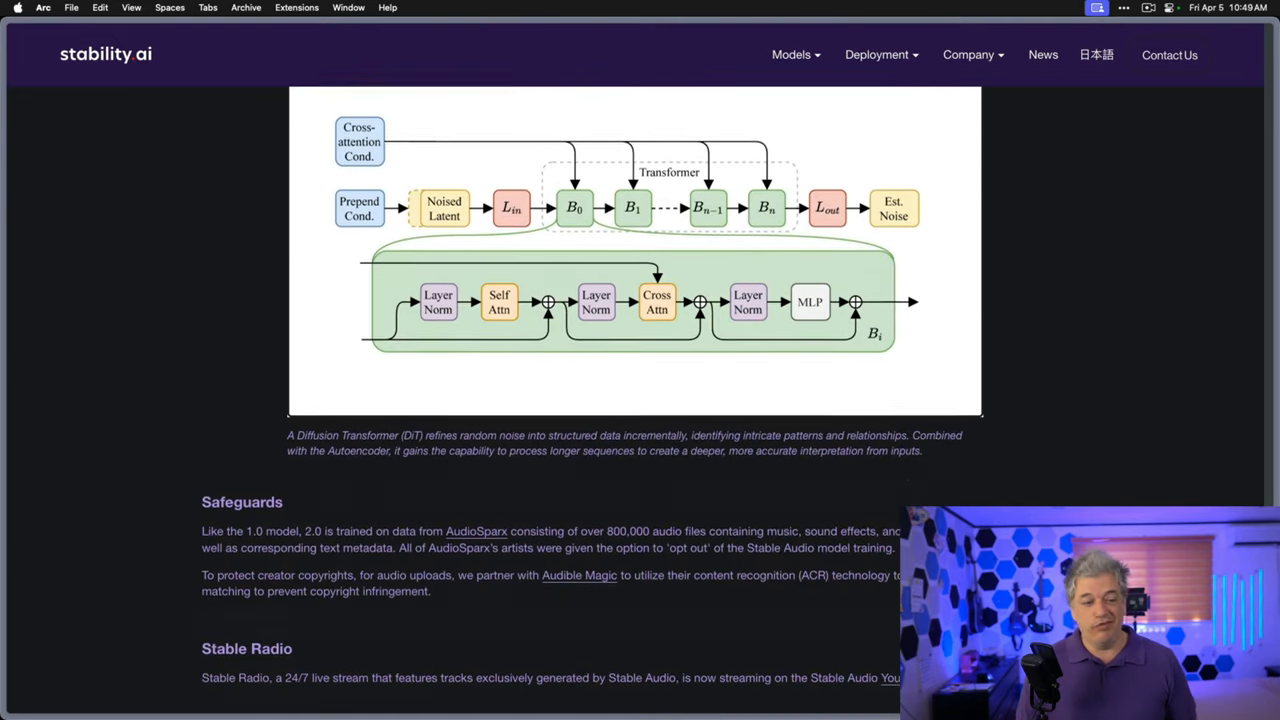
{"action": "scroll", "scroll_direction": "down", "scroll_amount": 3}
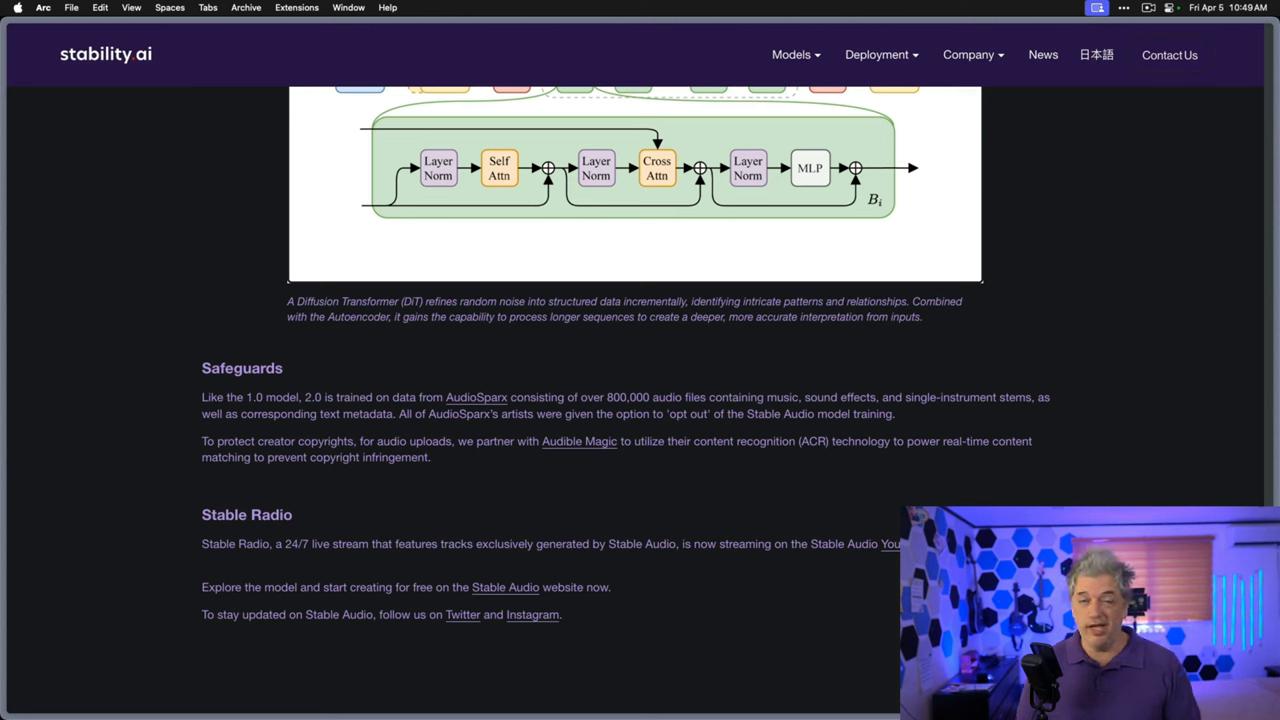
{"action": "mouse_move", "coordinate": [555, 504]}
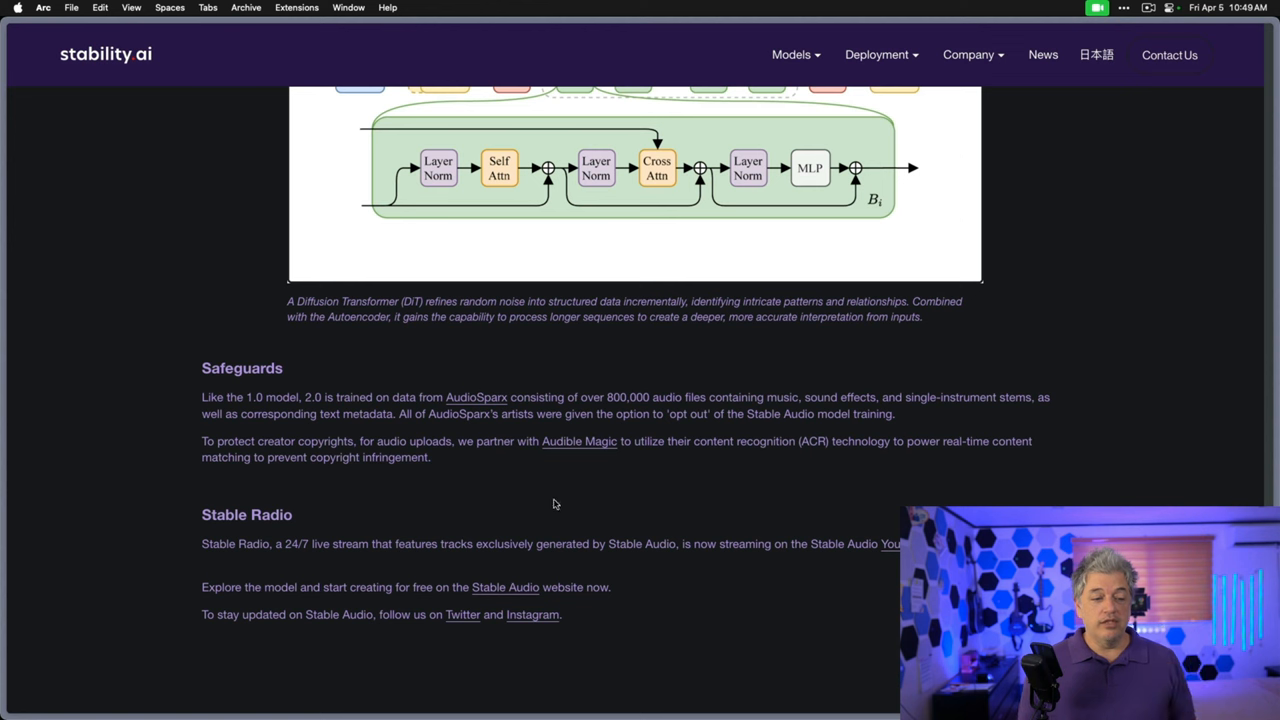
{"action": "mouse_move", "coordinate": [496, 409]}
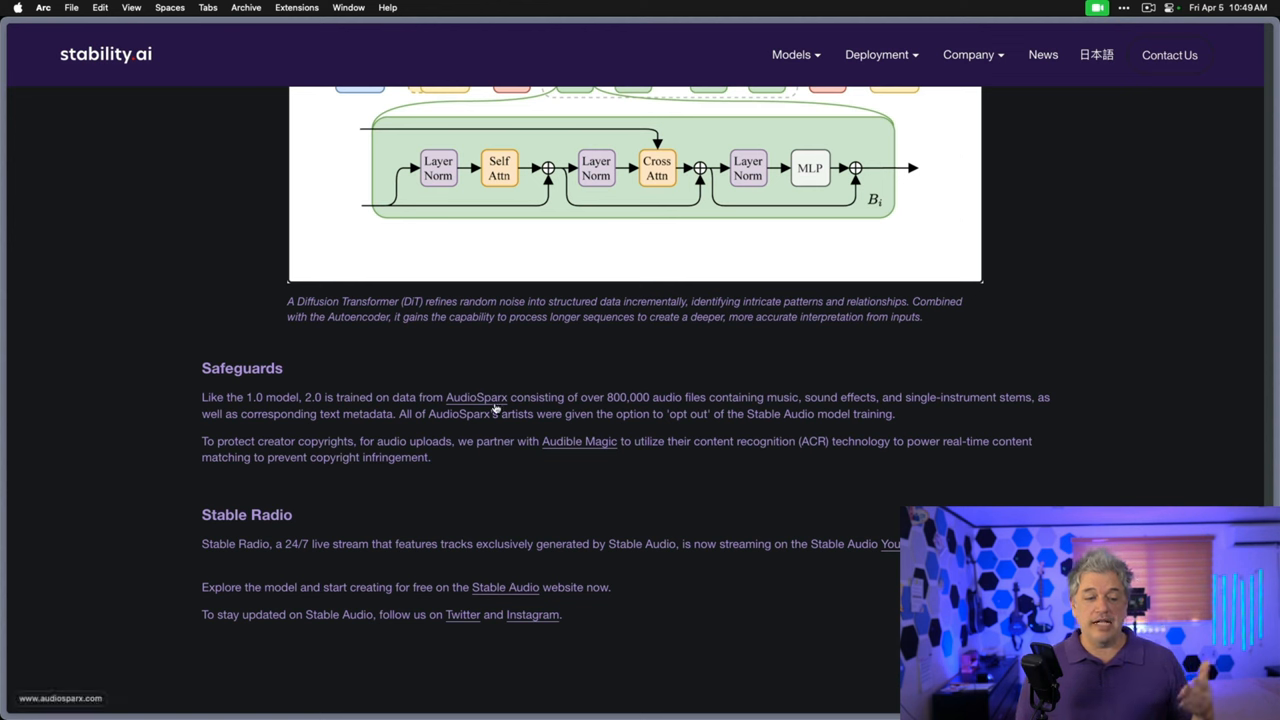
{"action": "mouse_move", "coordinate": [603, 568]}
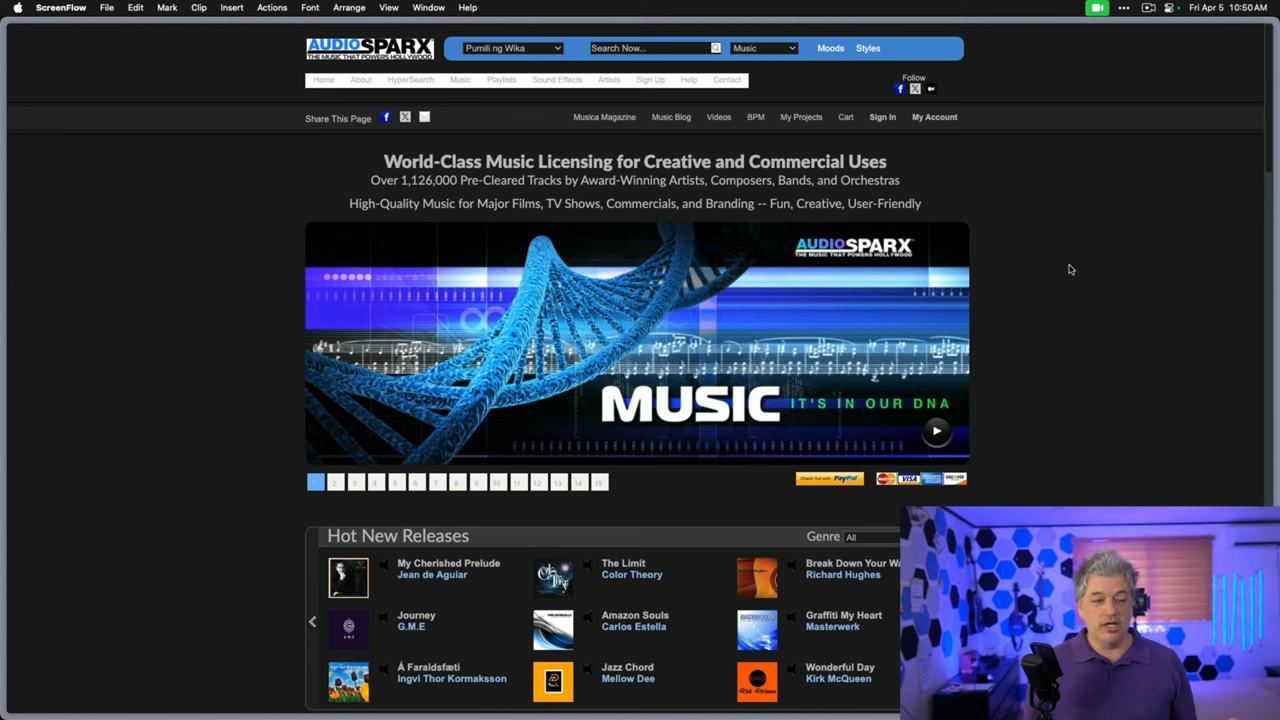
{"action": "mouse_move", "coordinate": [1160, 194]}
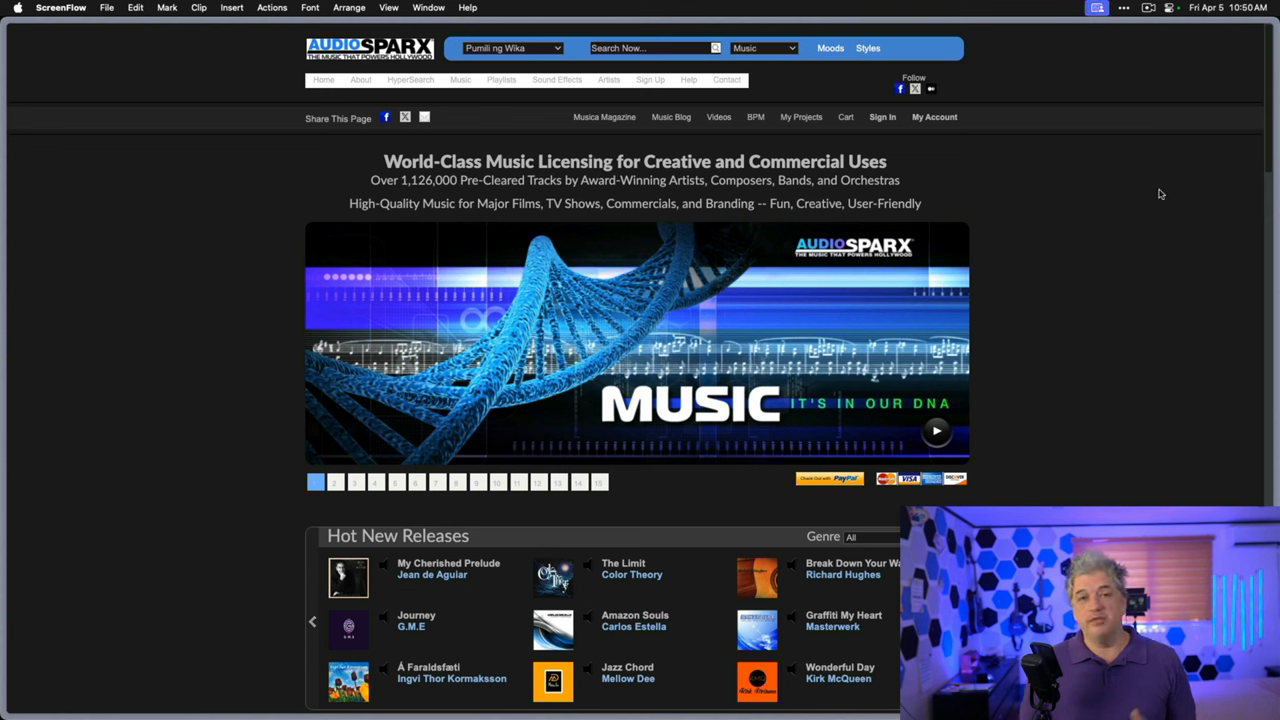
Follow the AudioSparx link in Safeguards to the AudioSparx home page and its Hot New Releases
{"action": "left_click", "coordinate": [335, 482]}
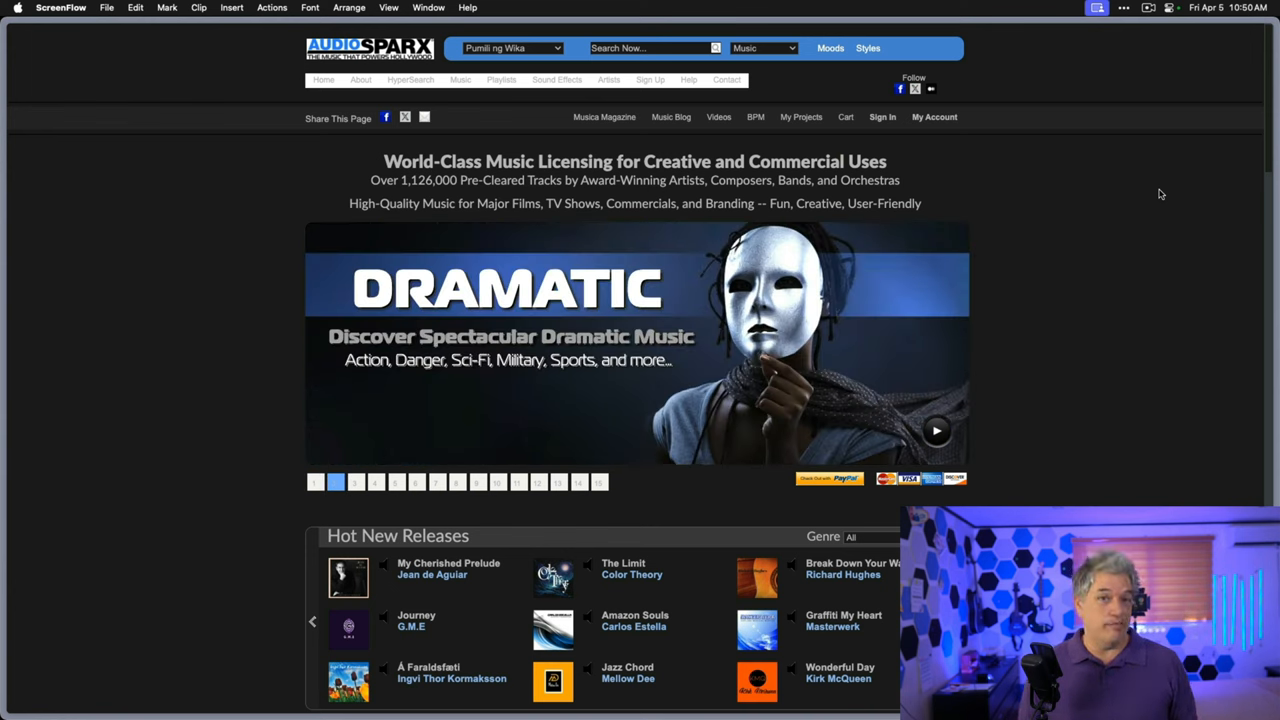
{"action": "scroll", "scroll_direction": "down", "scroll_amount": 3}
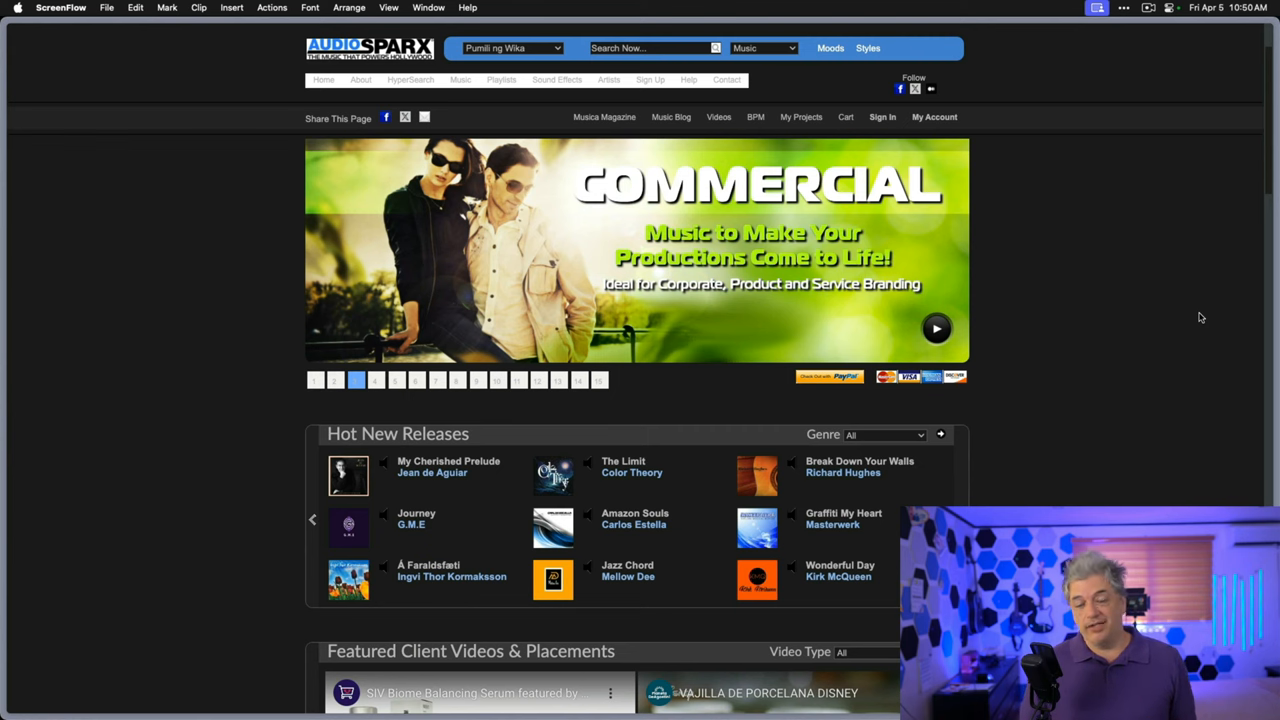
{"action": "mouse_move", "coordinate": [393, 148]}
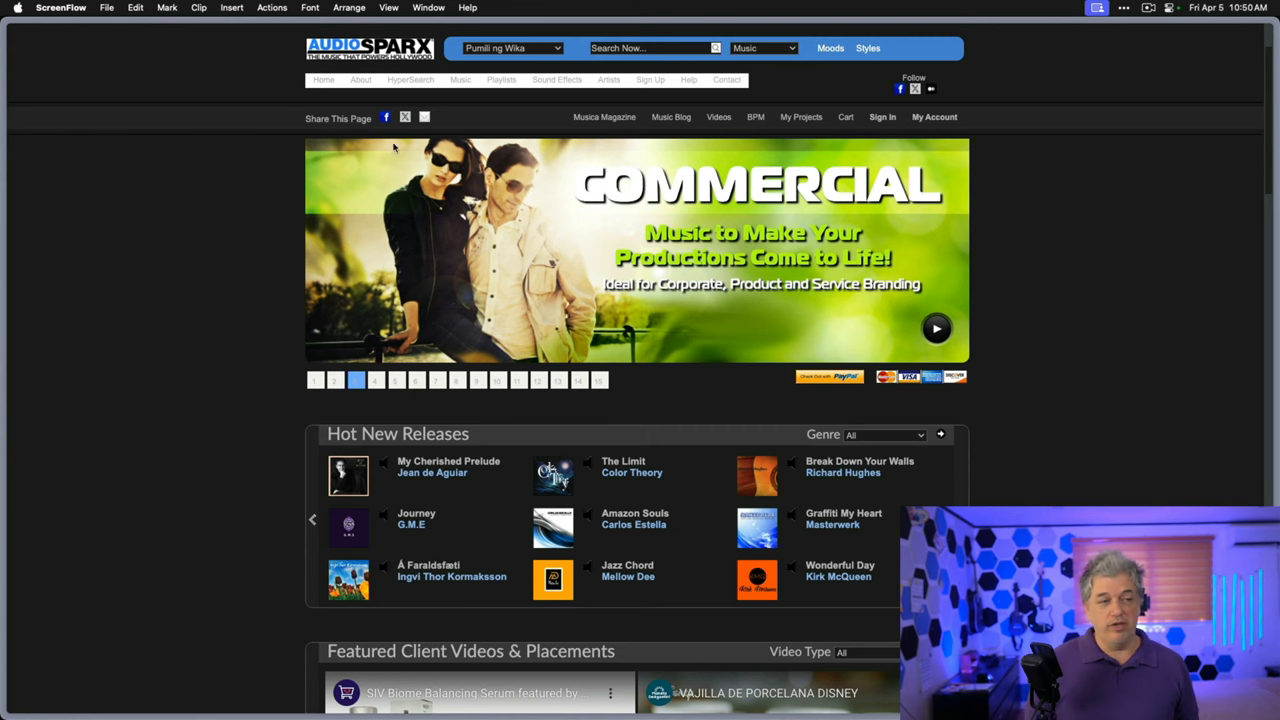
Preview Angels Calling in Hot Vocal Music, then switch to the Shakti Cosmic Dance preview
{"action": "scroll", "scroll_direction": "down", "scroll_amount": 3}
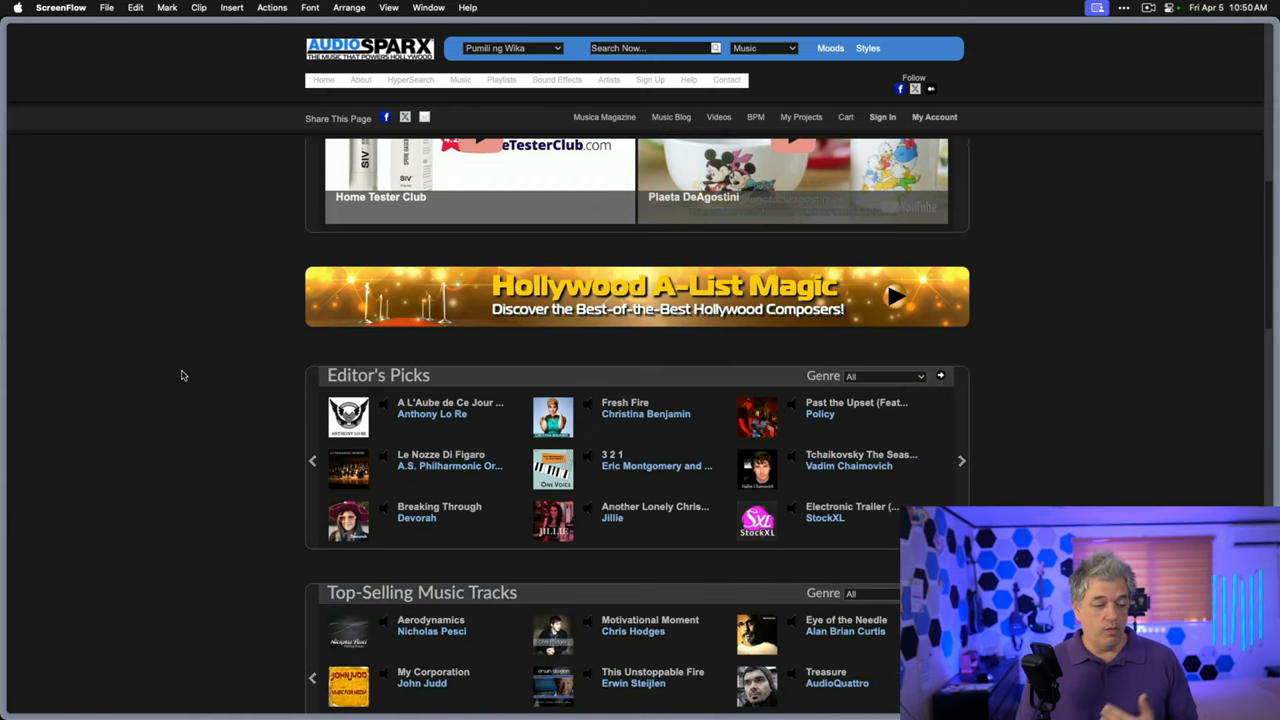
{"action": "scroll", "scroll_direction": "down", "scroll_amount": 3}
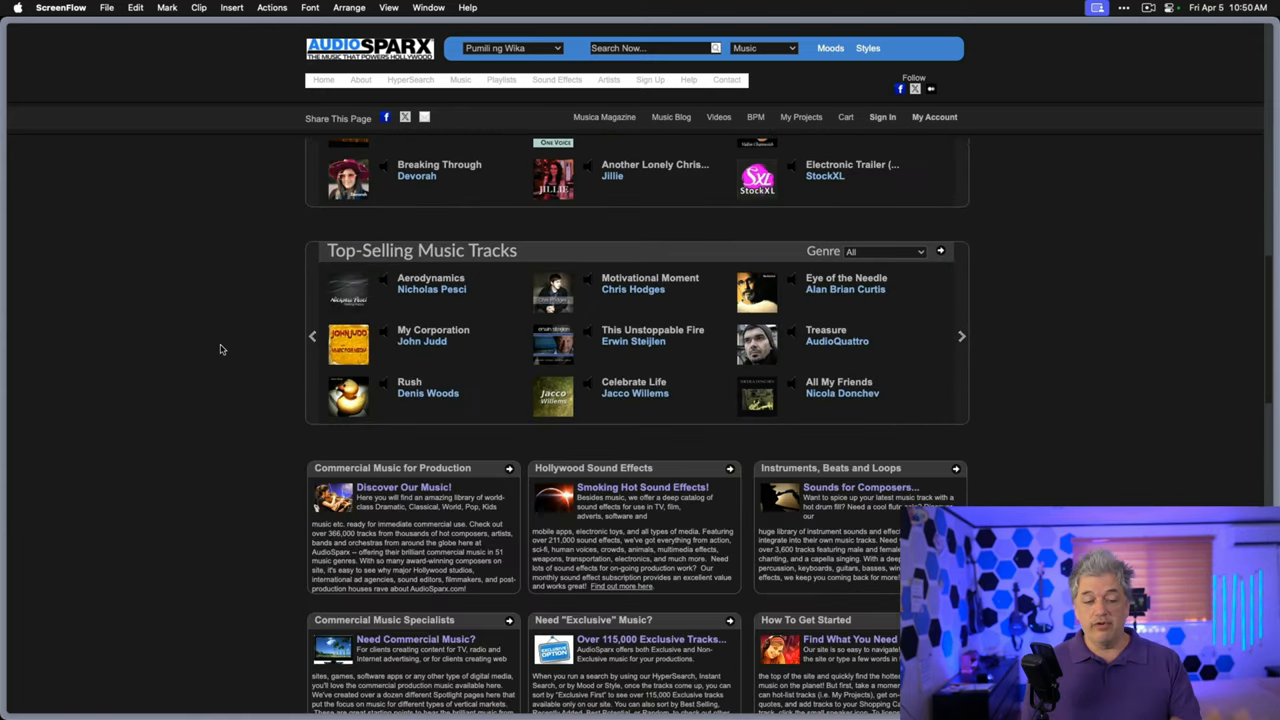
{"action": "scroll", "scroll_direction": "down", "scroll_amount": 3}
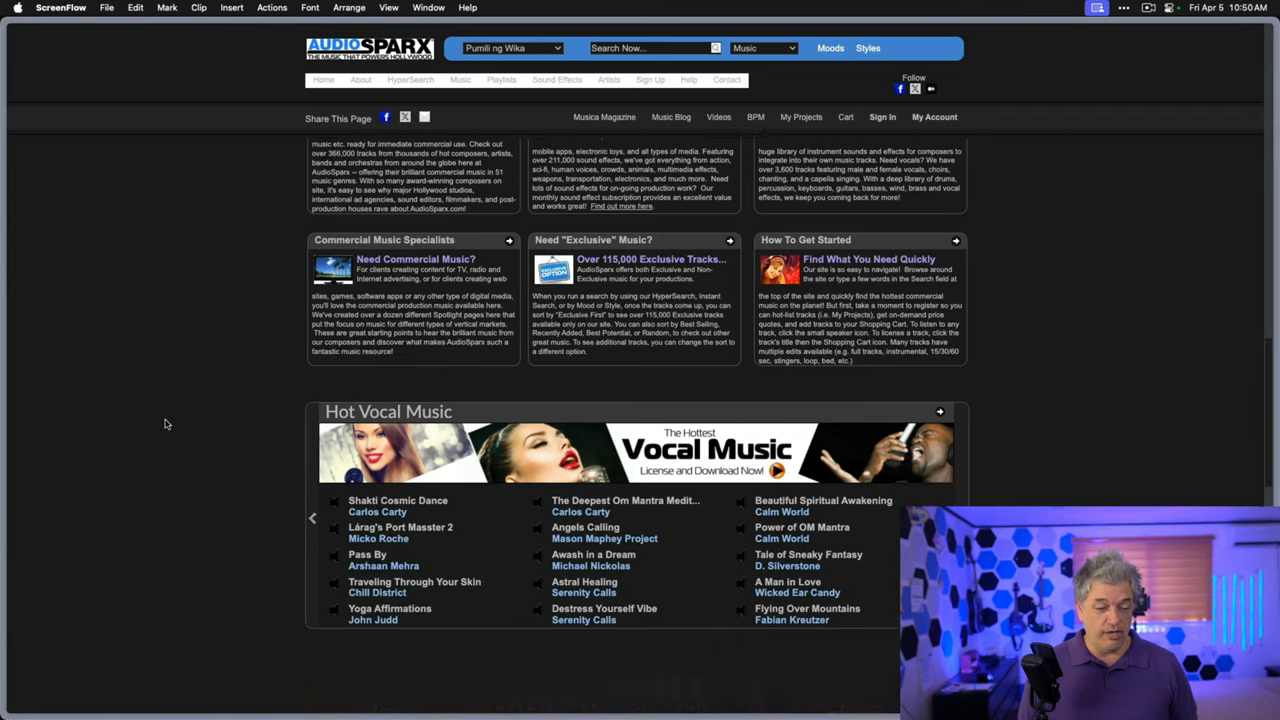
{"action": "scroll", "scroll_direction": "down", "scroll_amount": 3}
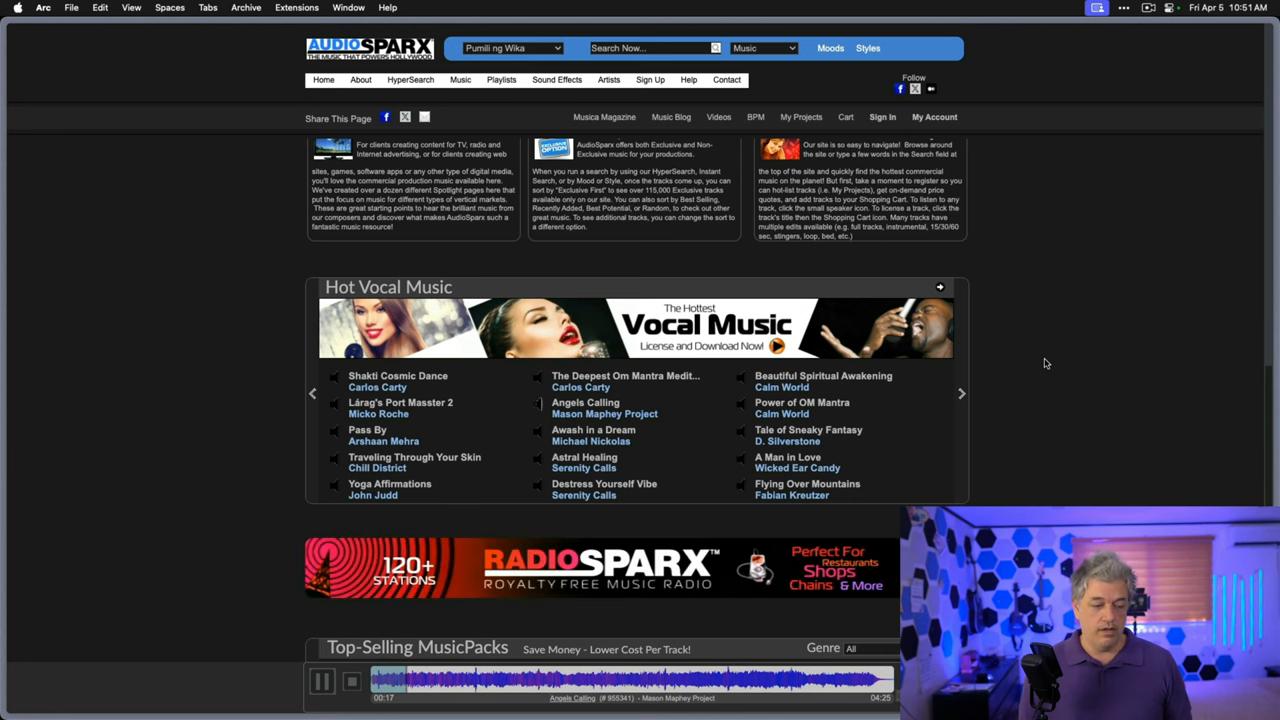
{"action": "left_click", "coordinate": [323, 681]}
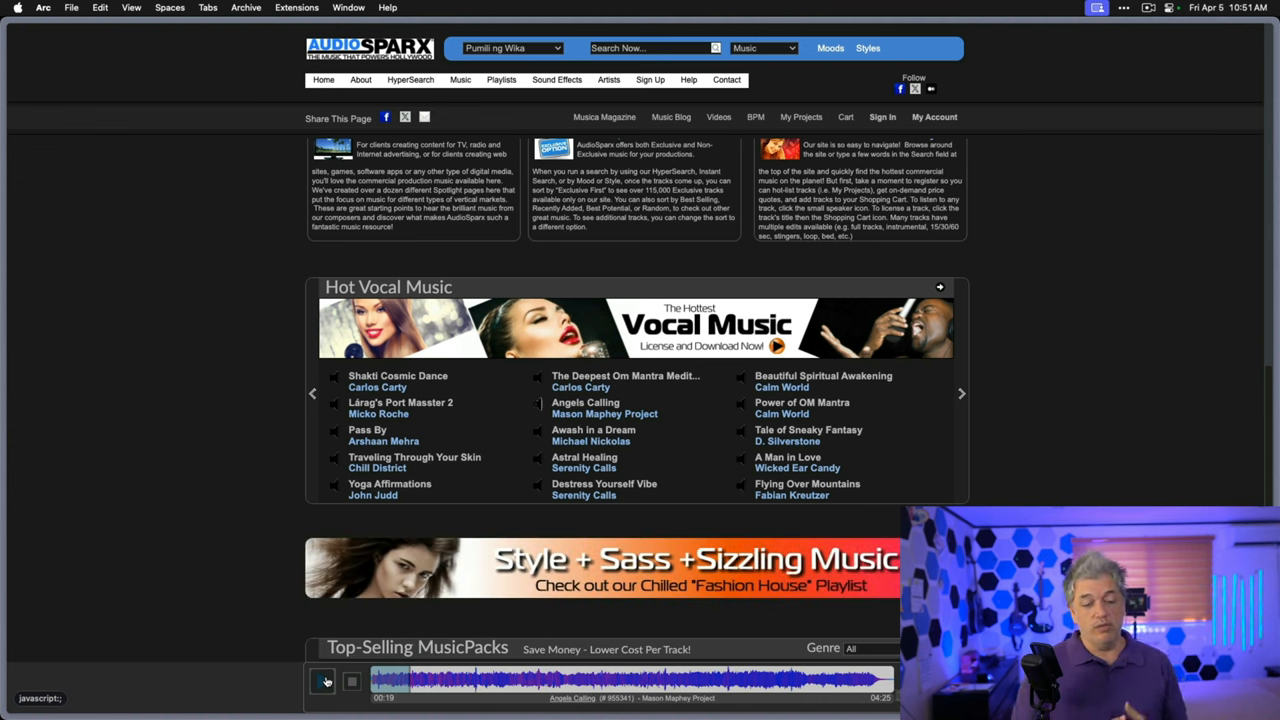
{"action": "left_click", "coordinate": [323, 681]}
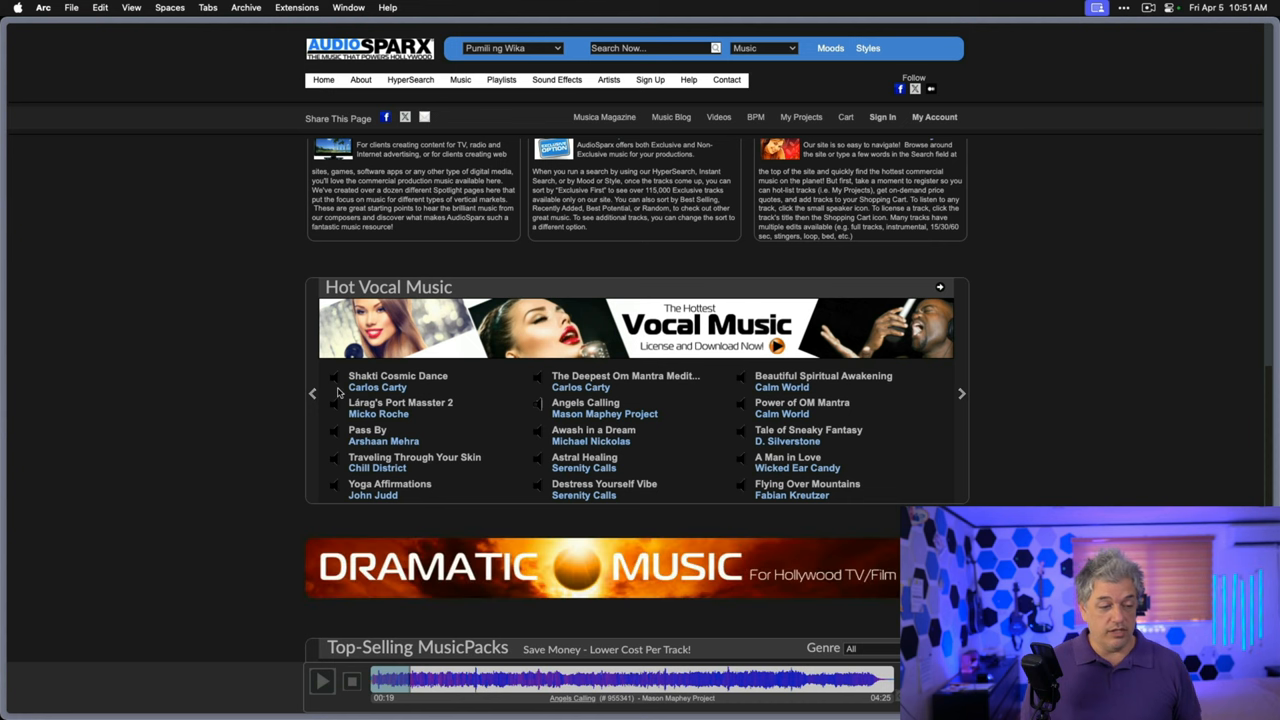
{"action": "left_click", "coordinate": [335, 377]}
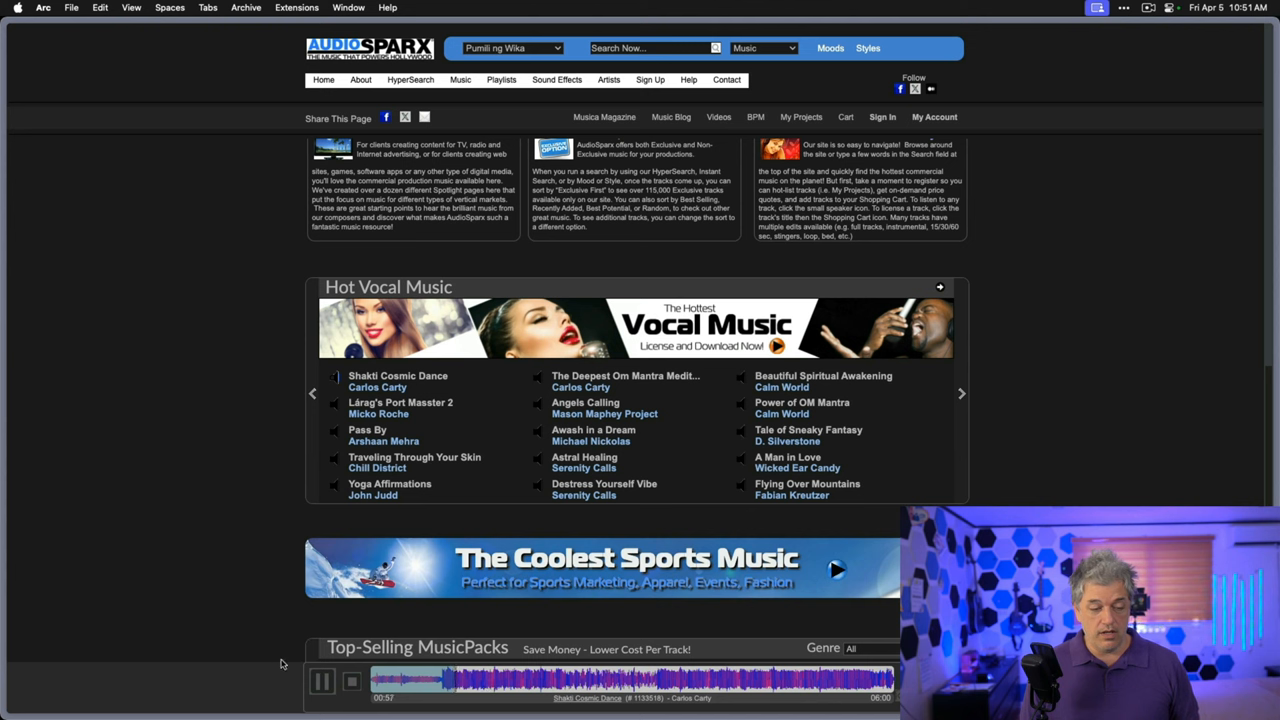
{"action": "left_click", "coordinate": [322, 681]}
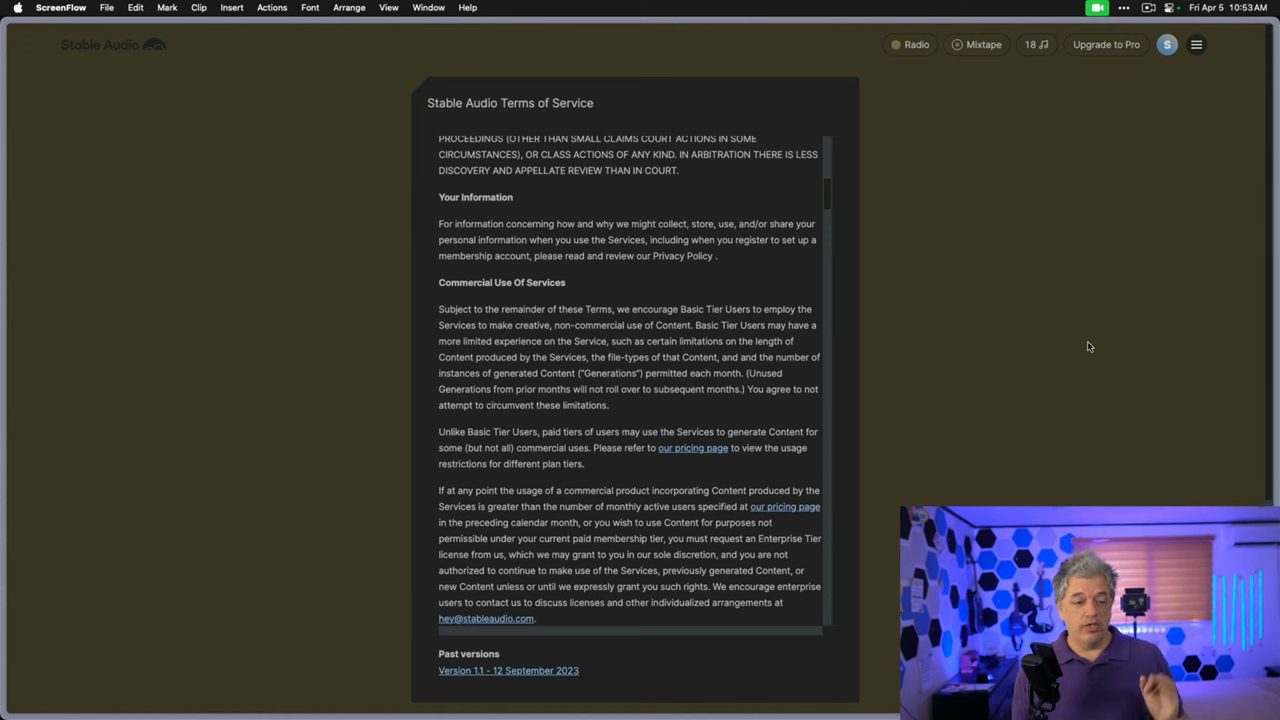
{"action": "mouse_move", "coordinate": [588, 292]}
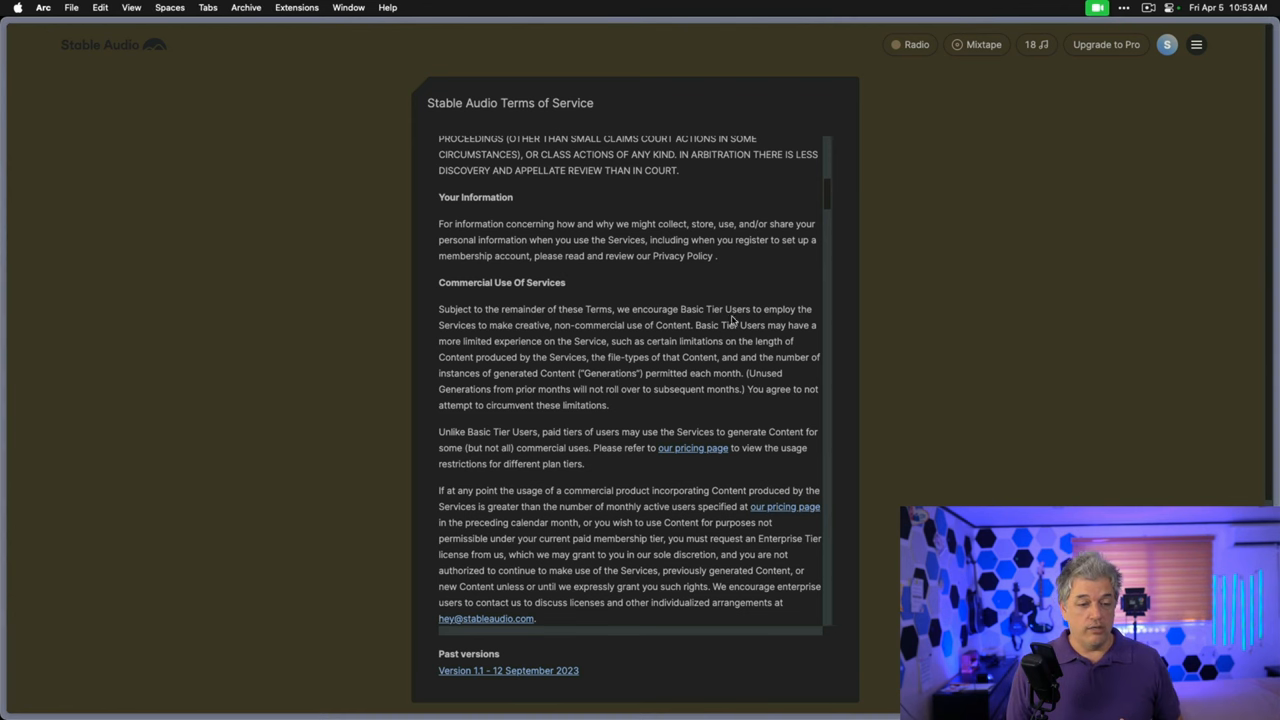
Highlight text in the Terms of Service's Commercial Use of Services section
{"action": "left_click_drag", "start_coordinate": [617, 309], "coordinate": [672, 325]}
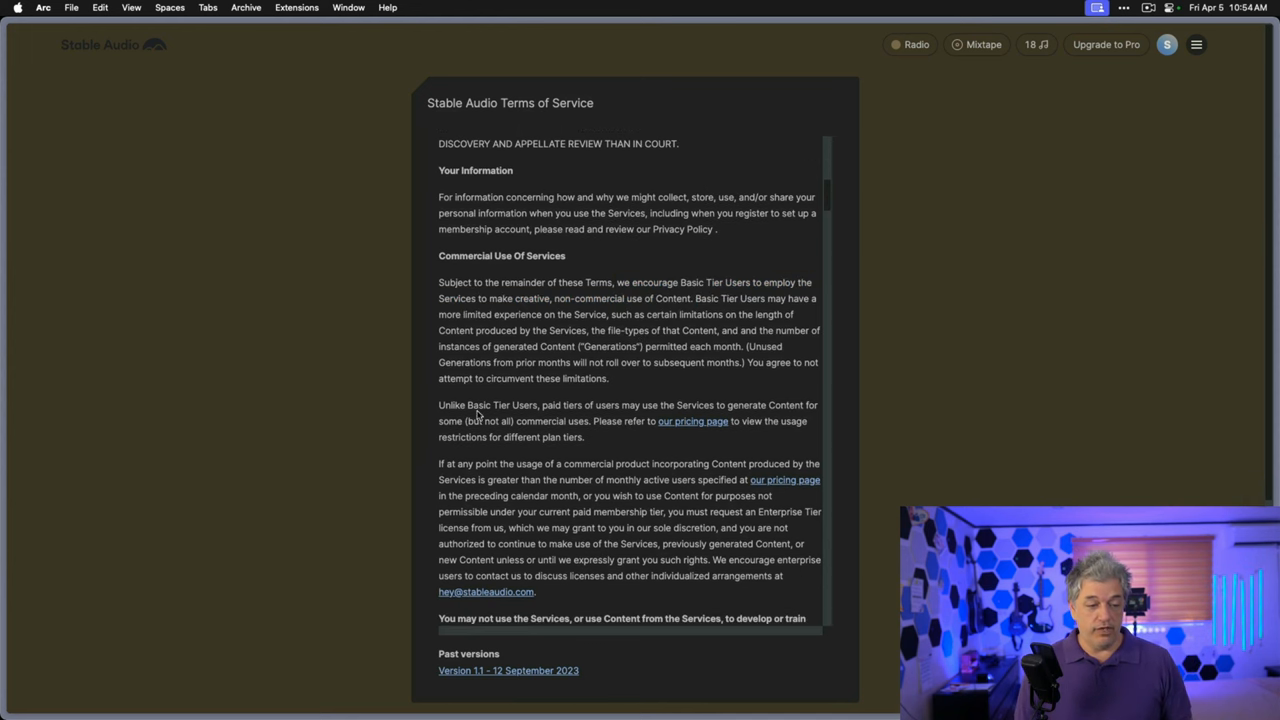
{"action": "mouse_move", "coordinate": [618, 443]}
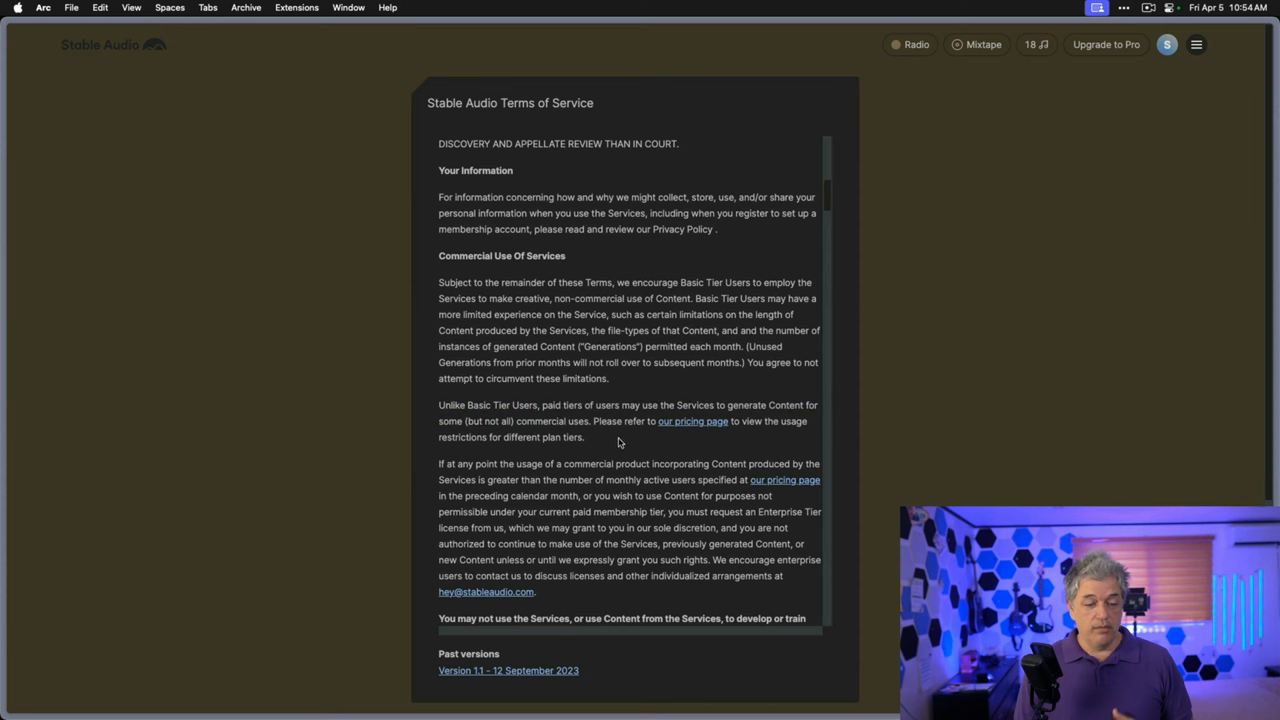
{"action": "mouse_move", "coordinate": [694, 427]}
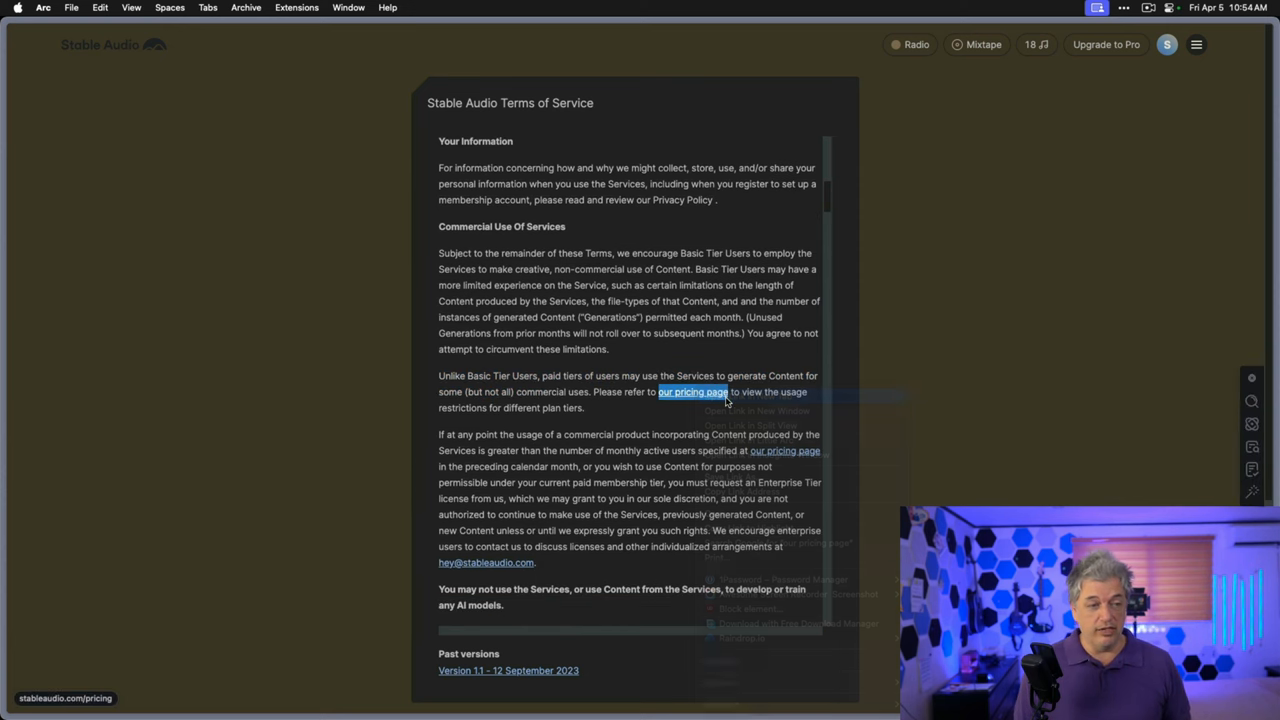
Open the pricing page and browse the Free, Pro, Studio and Max plans and Licensing Types
{"action": "left_click", "coordinate": [692, 391]}
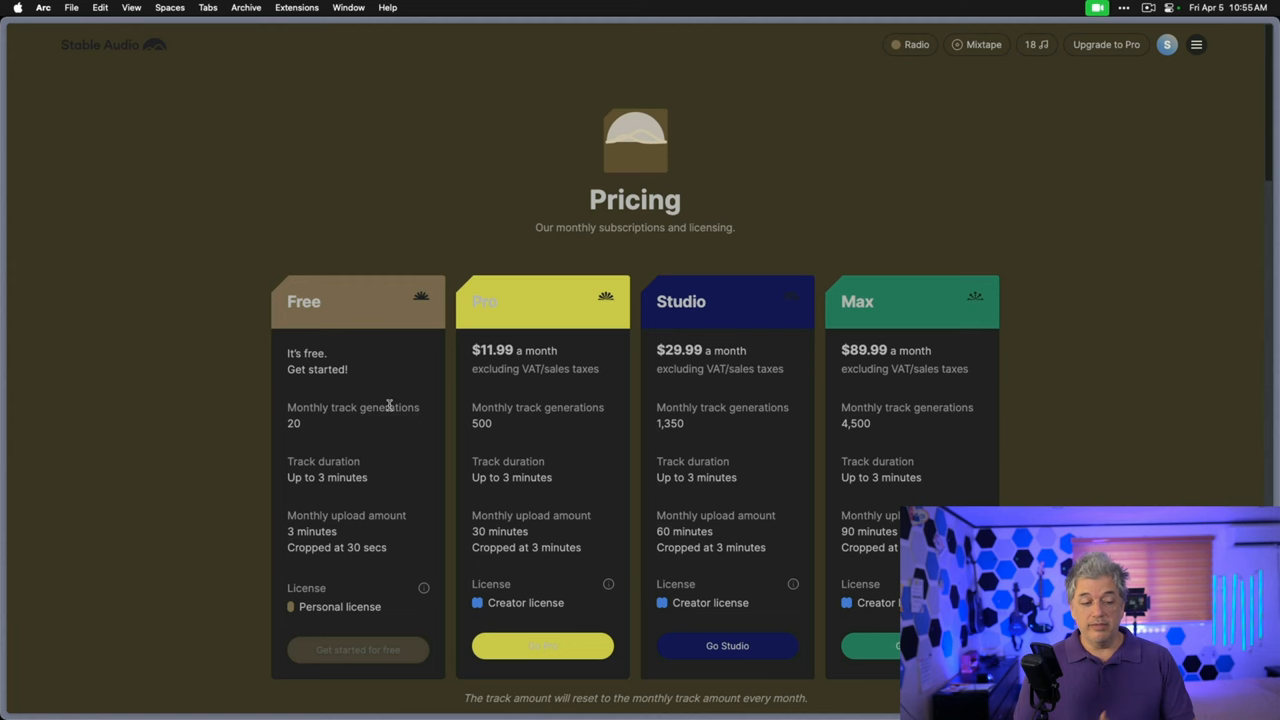
{"action": "scroll", "scroll_direction": "down", "scroll_amount": 3}
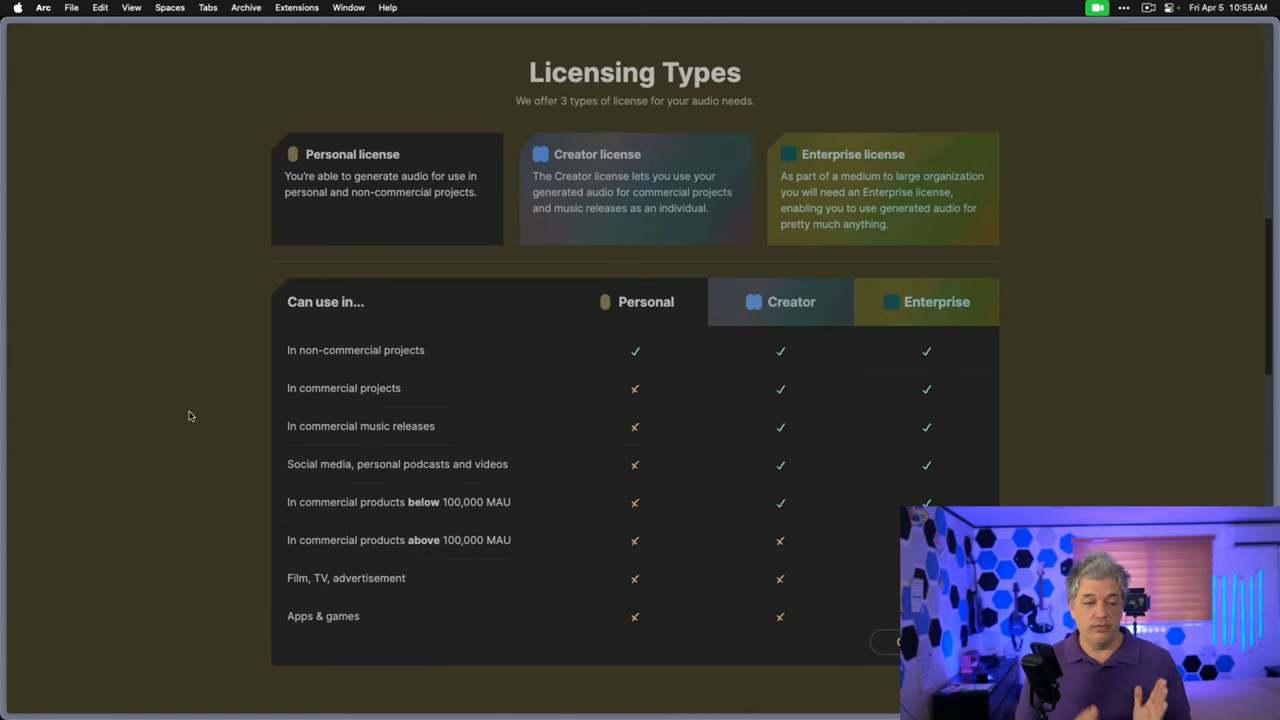
{"action": "scroll", "scroll_direction": "up", "scroll_amount": 3}
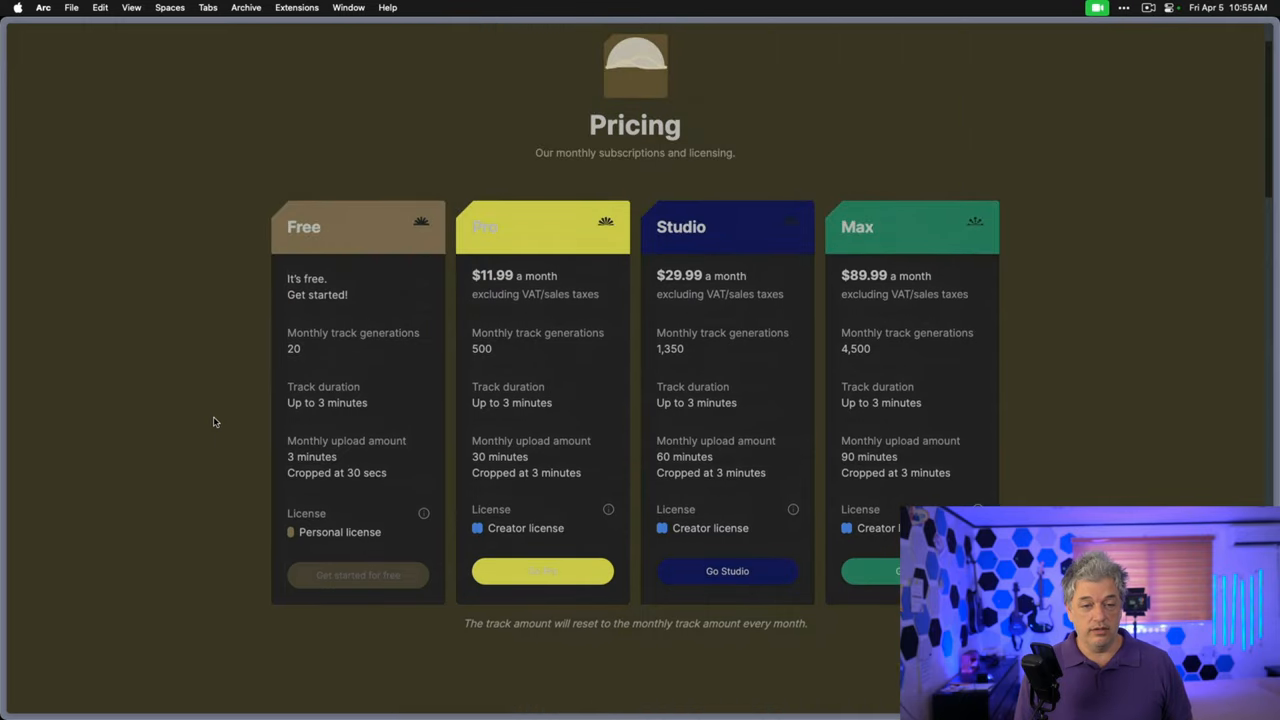
{"action": "scroll", "scroll_direction": "down", "scroll_amount": 3}
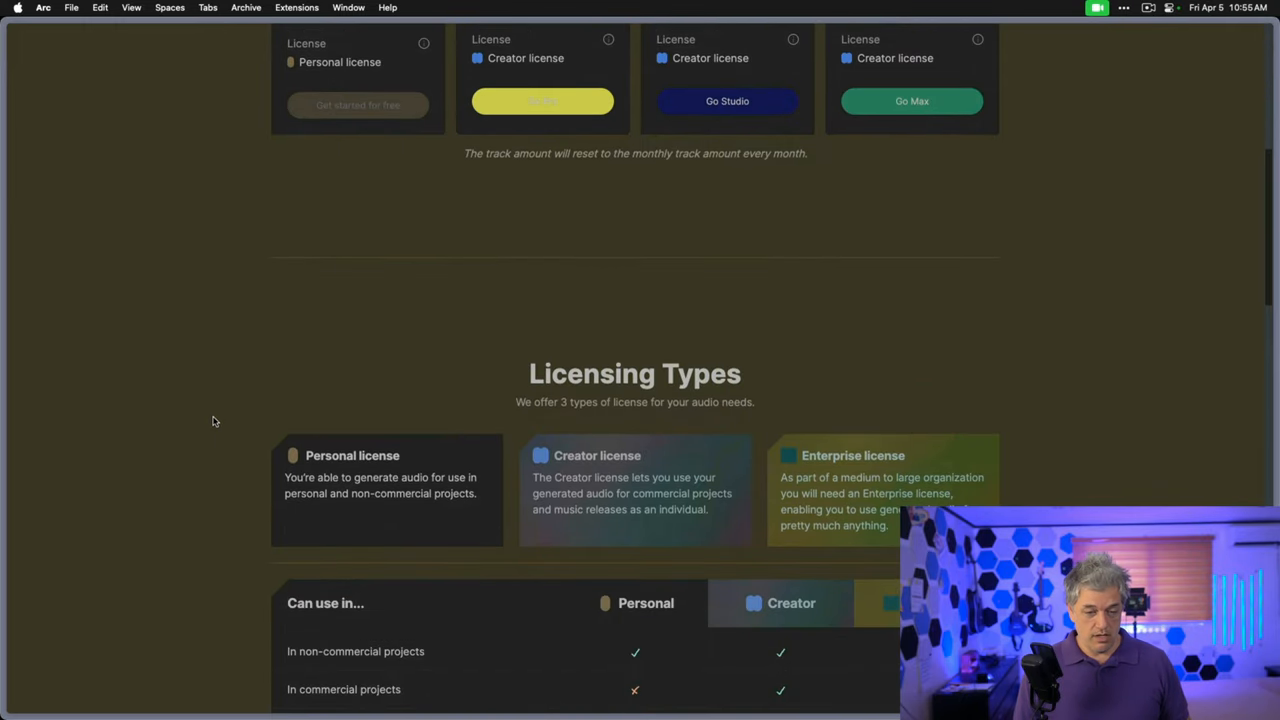
{"action": "scroll", "scroll_direction": "up", "scroll_amount": 3}
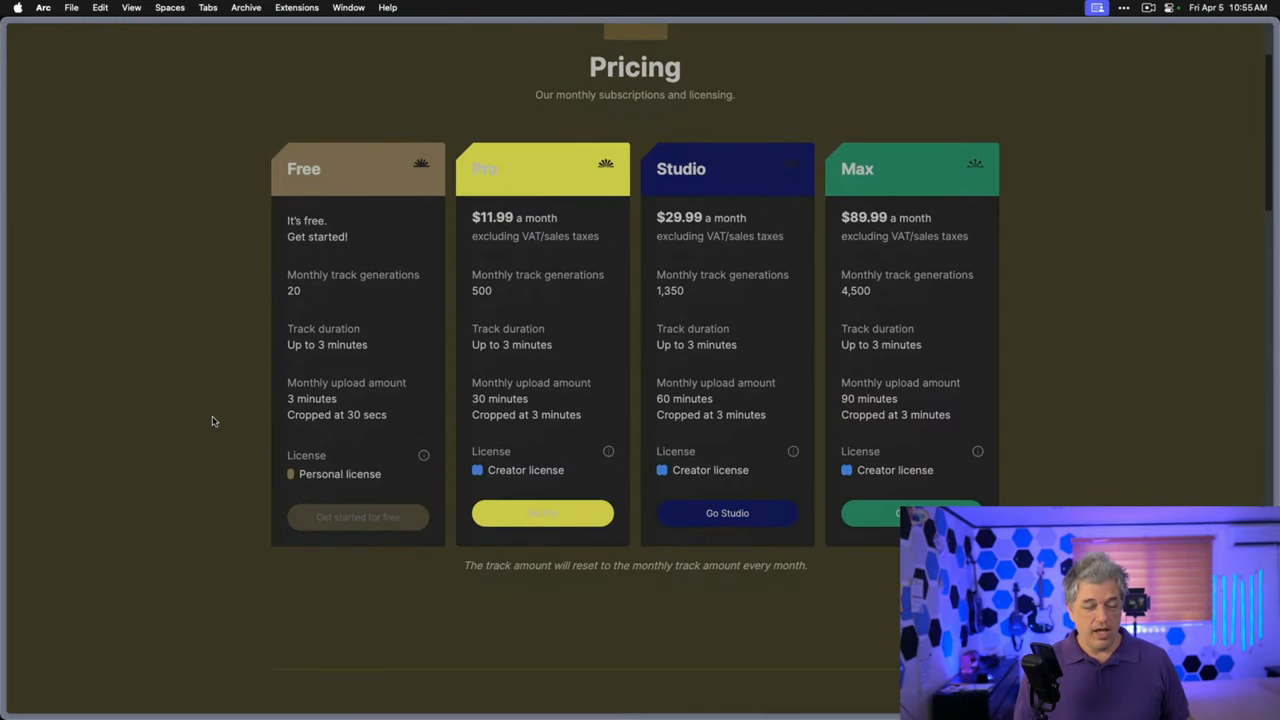
{"action": "scroll", "scroll_direction": "down", "scroll_amount": 3}
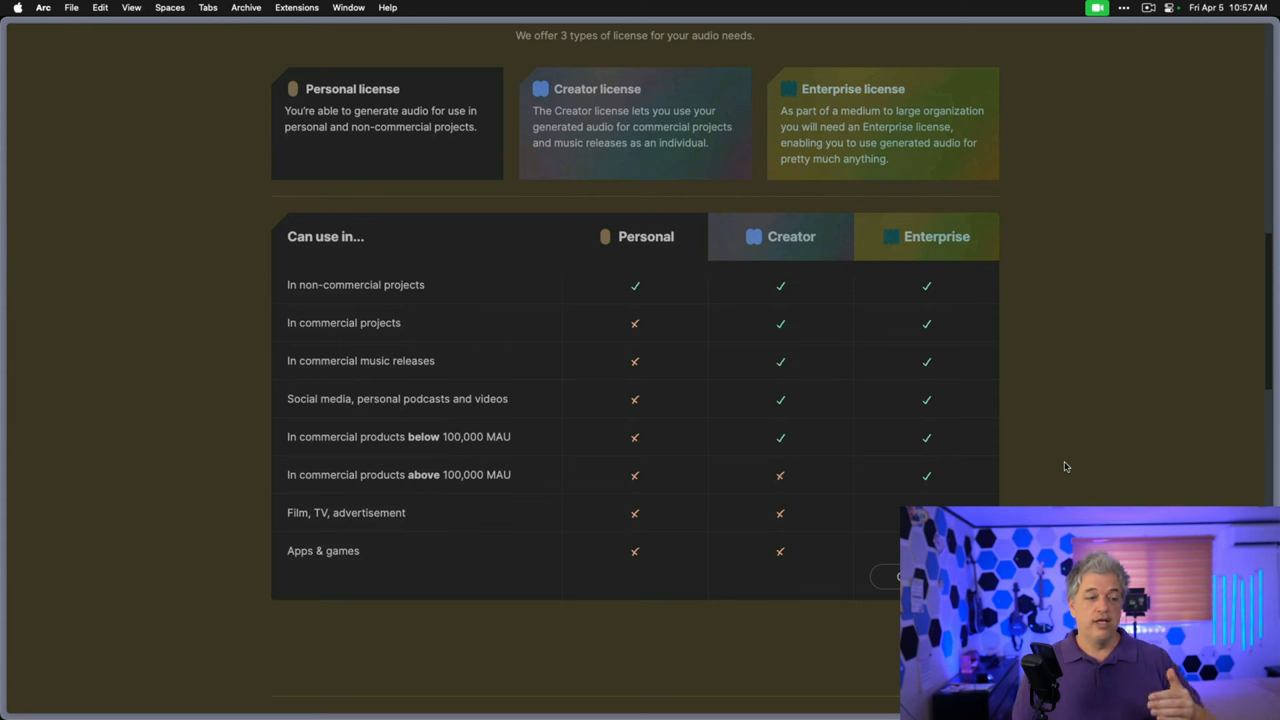
{"action": "scroll", "scroll_direction": "down", "scroll_amount": 3}
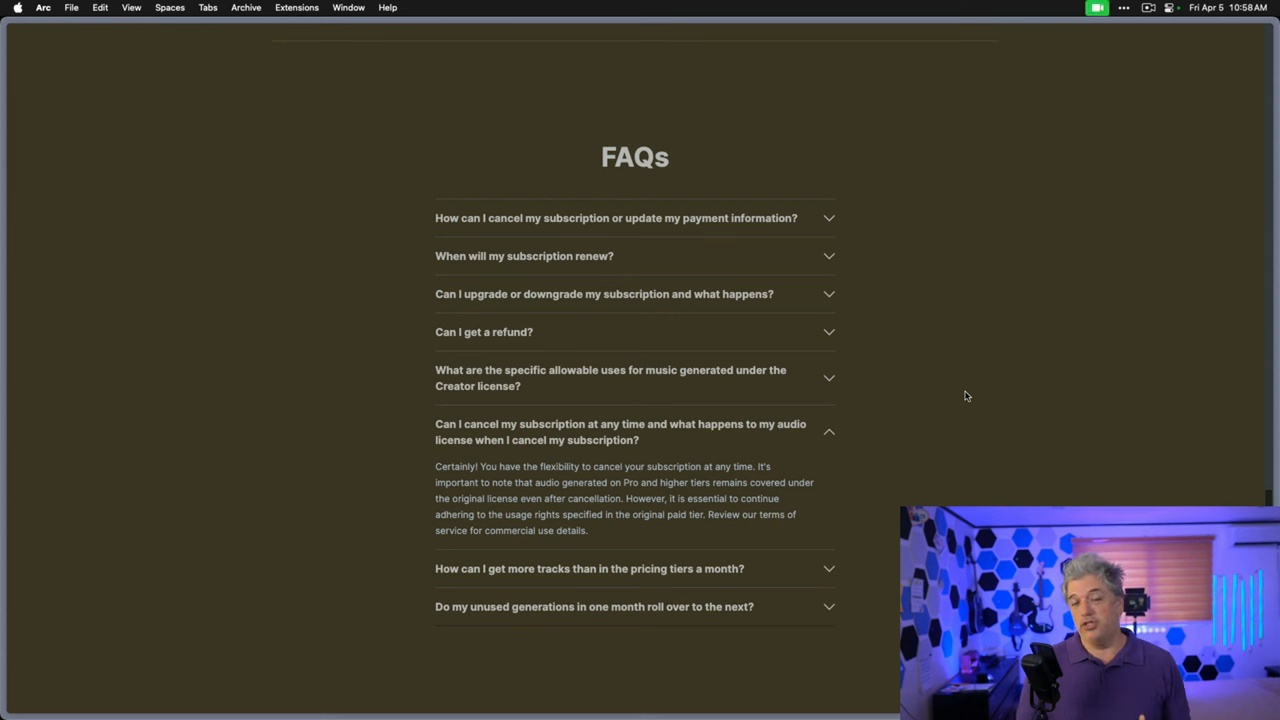
{"action": "mouse_move", "coordinate": [1245, 350]}
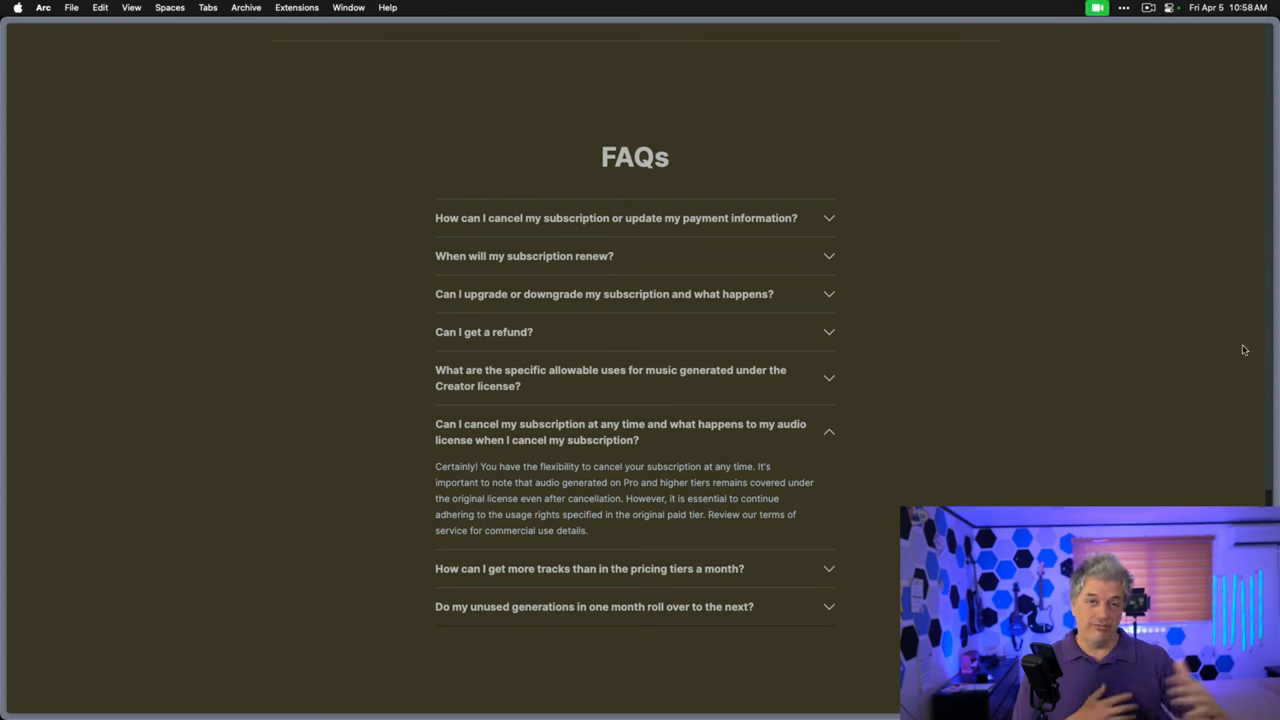
{"action": "scroll", "scroll_direction": "up", "scroll_amount": 3}
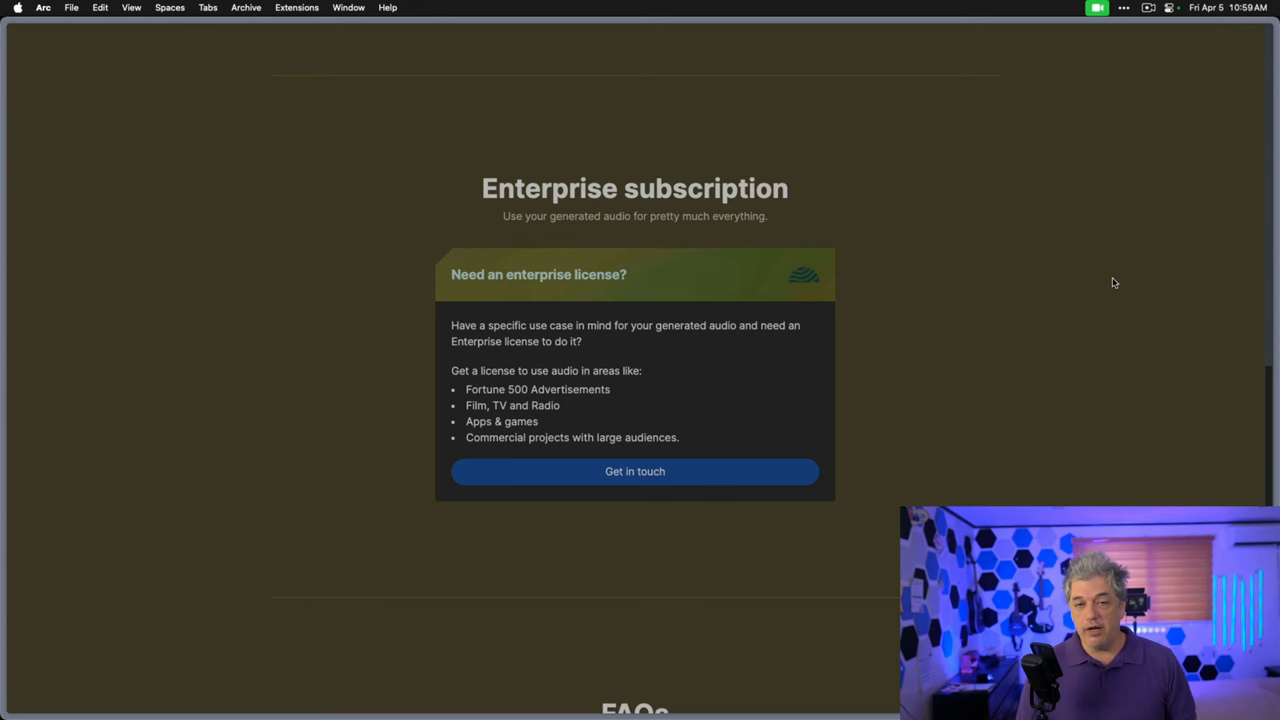
Scroll back up the Stable Audio pricing page
{"action": "scroll", "scroll_direction": "up", "scroll_amount": 3}
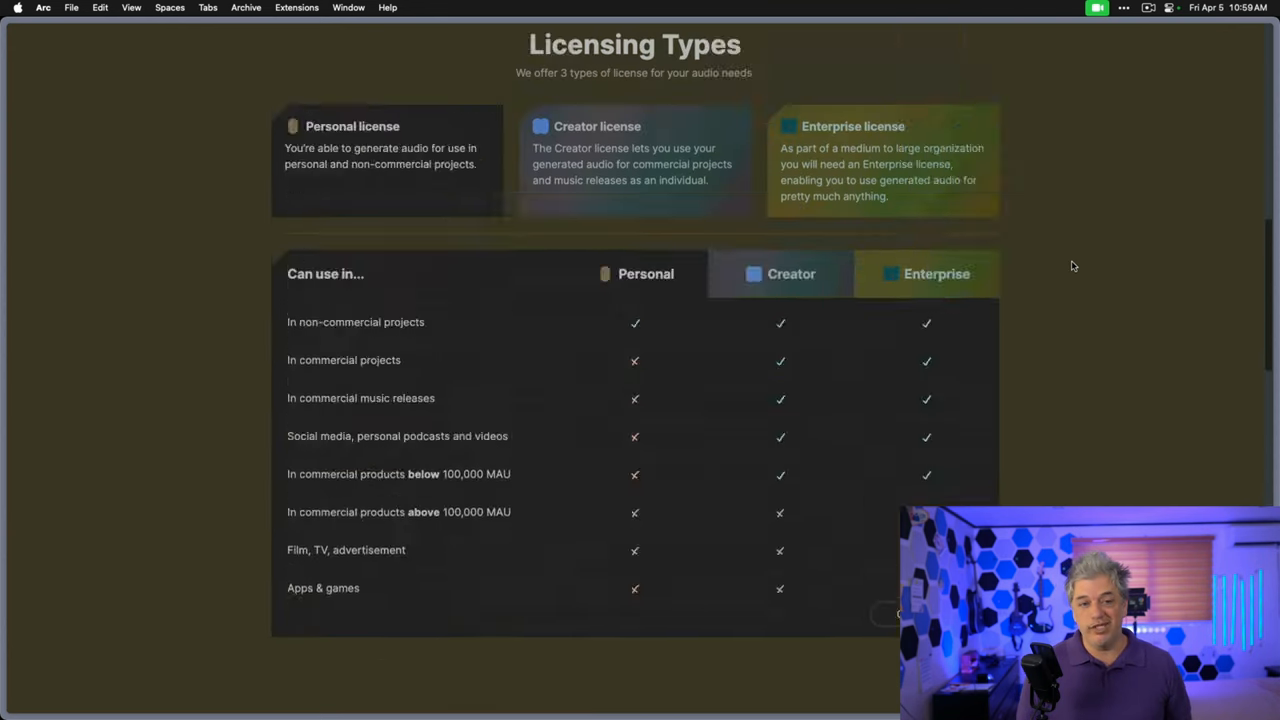
{"action": "scroll", "scroll_direction": "up", "scroll_amount": 3}
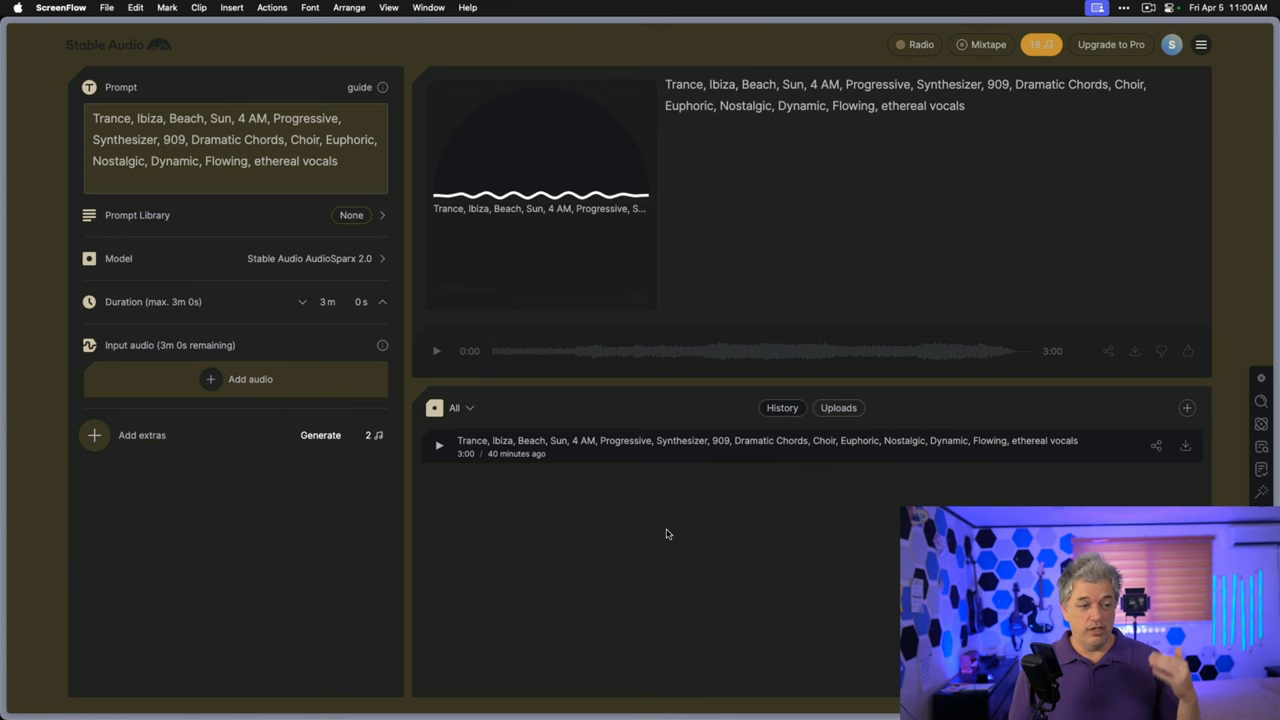
{"action": "mouse_move", "coordinate": [457, 491]}
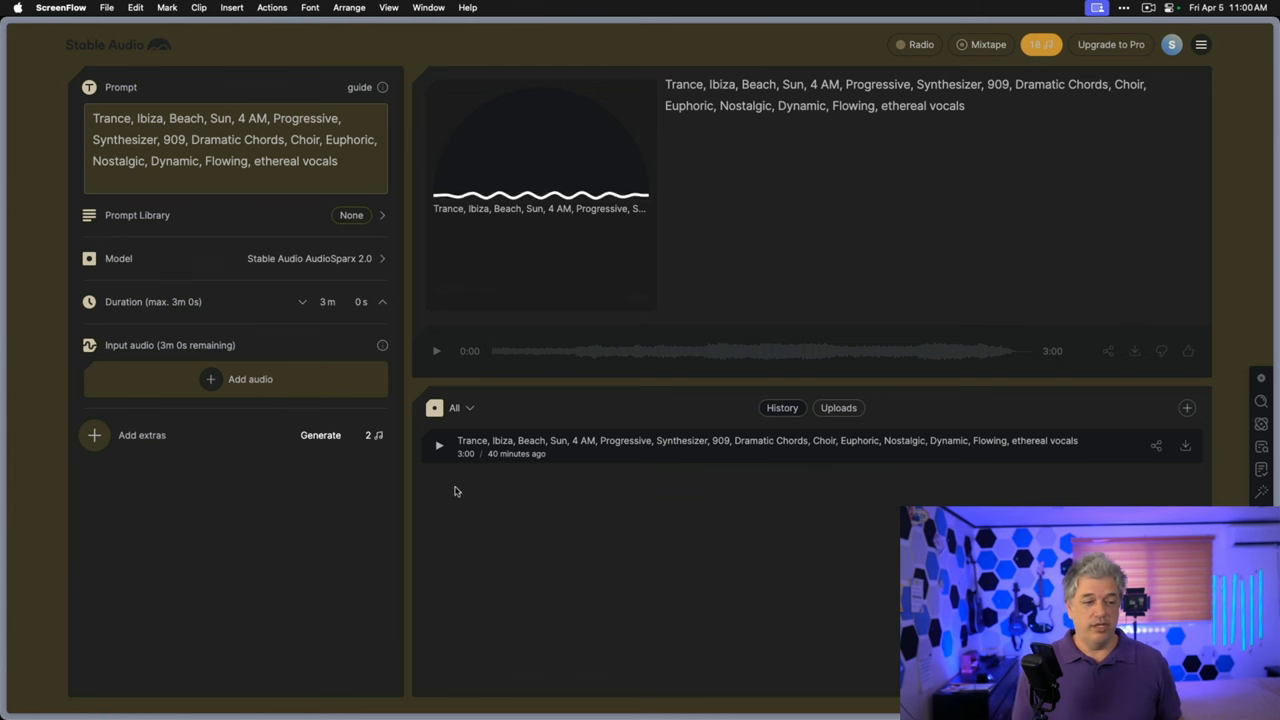
{"action": "mouse_move", "coordinate": [378, 282]}
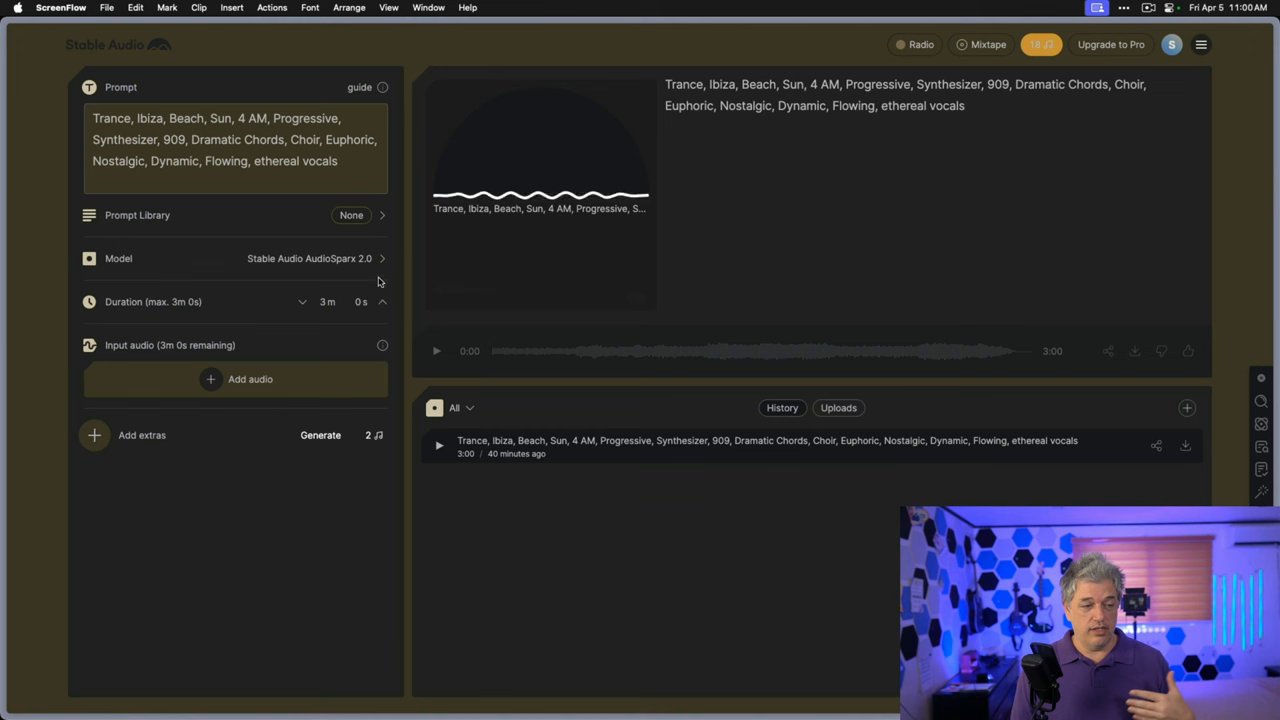
Switch the model to AudioSparx 1.0, then back to AudioSparx 2.0
{"action": "left_click", "coordinate": [315, 258]}
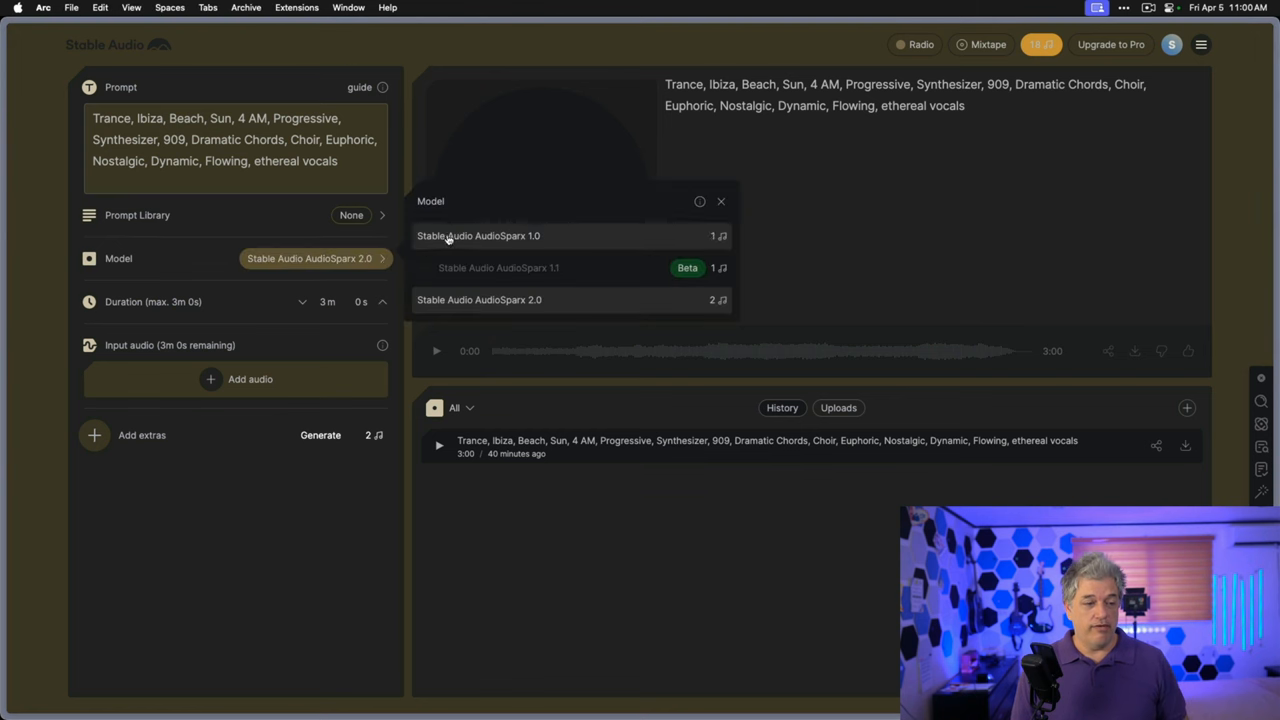
{"action": "left_click", "coordinate": [478, 235]}
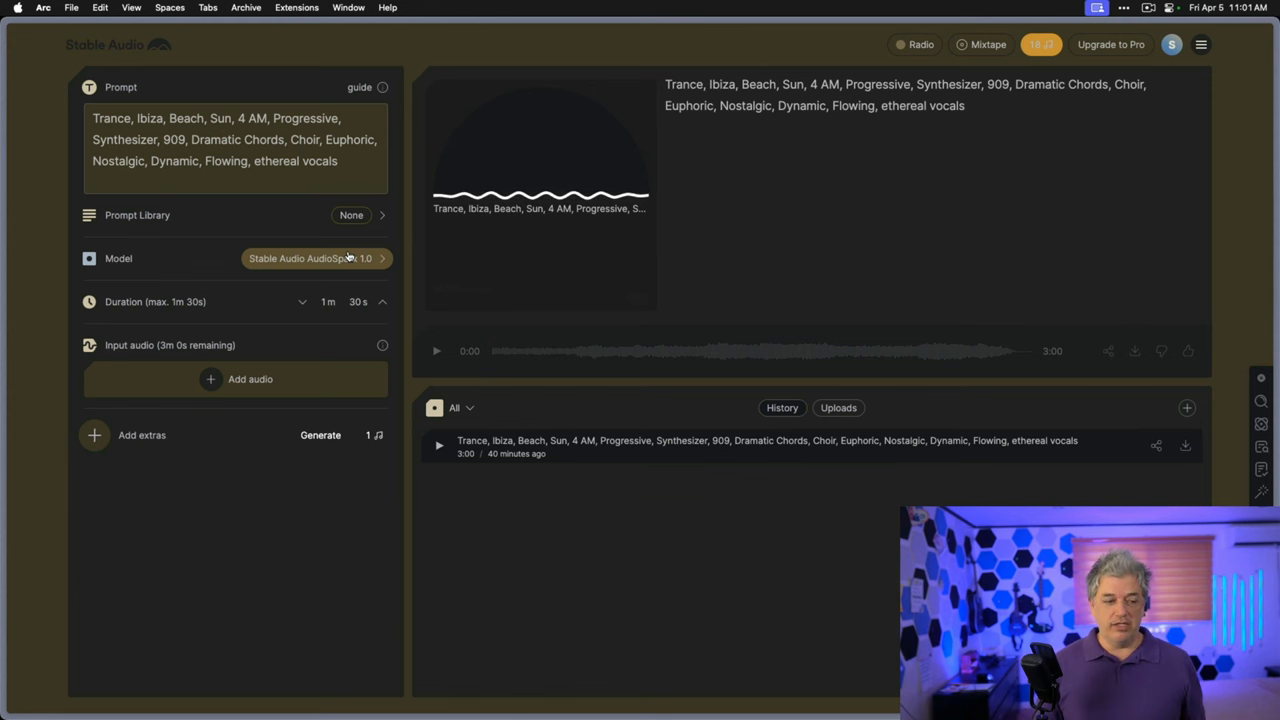
{"action": "left_click", "coordinate": [311, 258]}
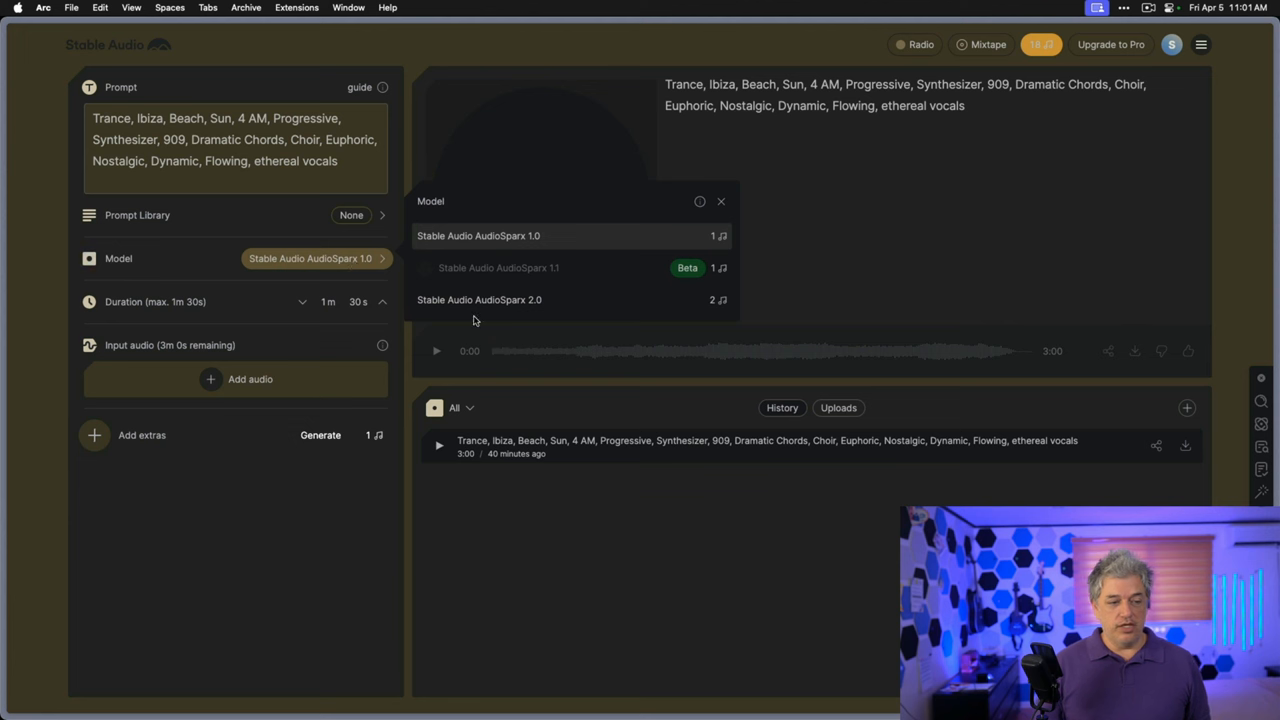
{"action": "left_click", "coordinate": [479, 299]}
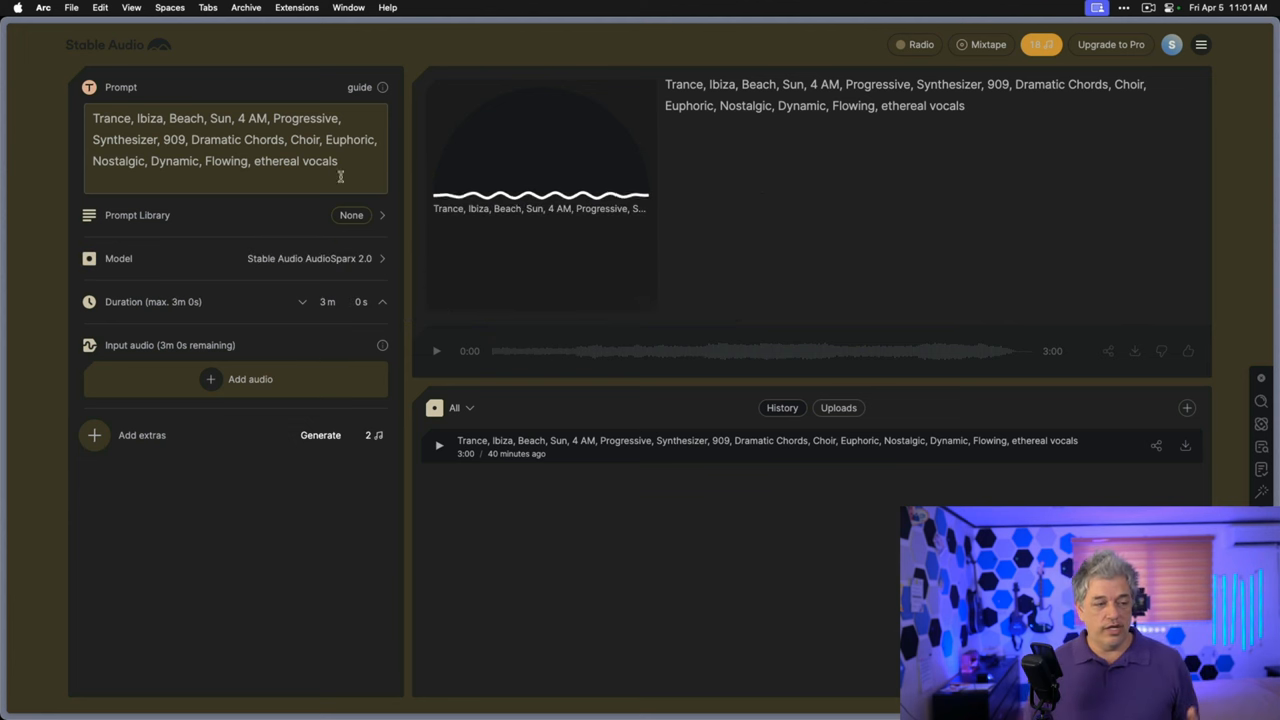
Load the Pop preset from the Prompt Library and generate a three-minute track
{"action": "left_click", "coordinate": [351, 215]}
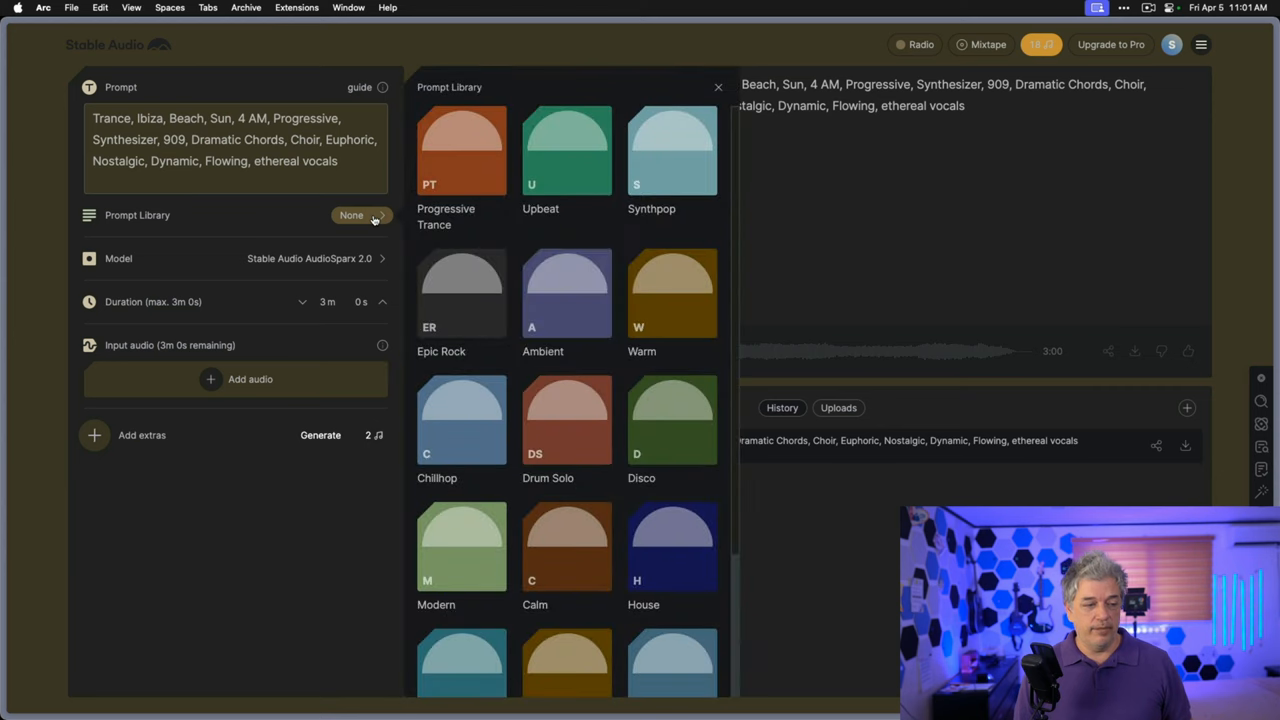
{"action": "scroll", "scroll_direction": "down", "scroll_amount": 3}
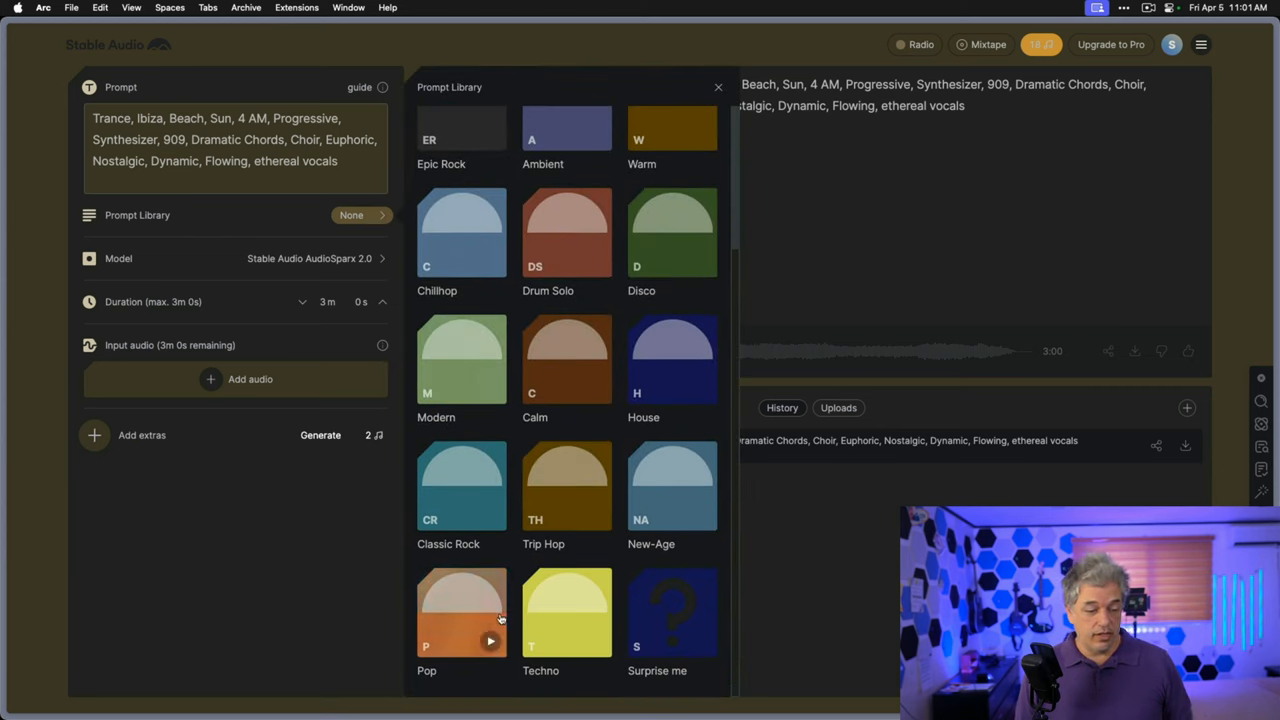
{"action": "left_click", "coordinate": [461, 613]}
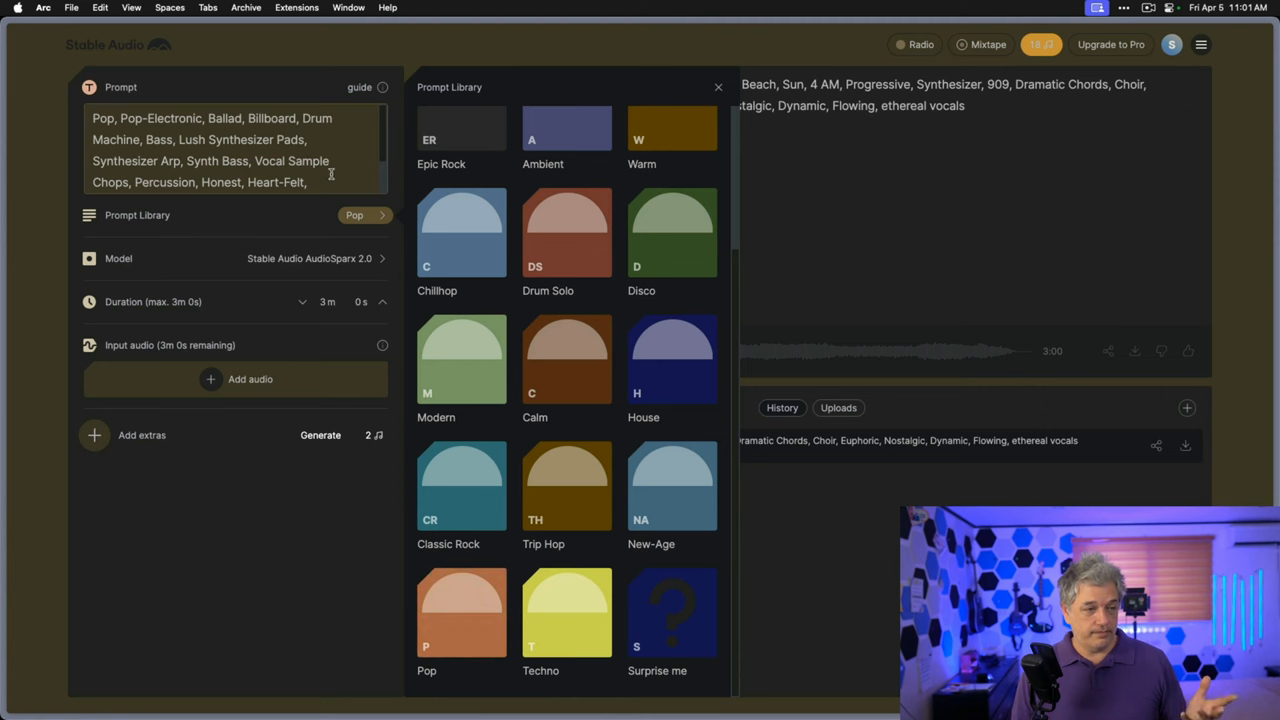
{"action": "left_click", "coordinate": [718, 87]}
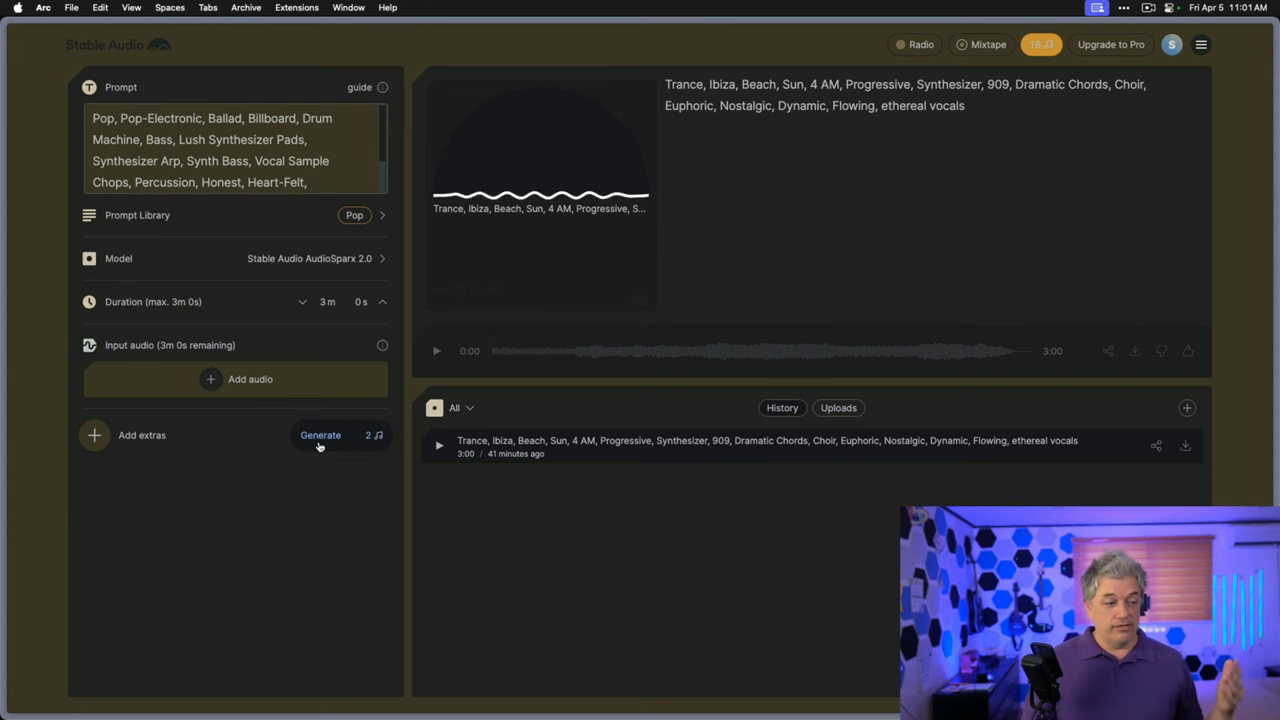
{"action": "left_click", "coordinate": [320, 435]}
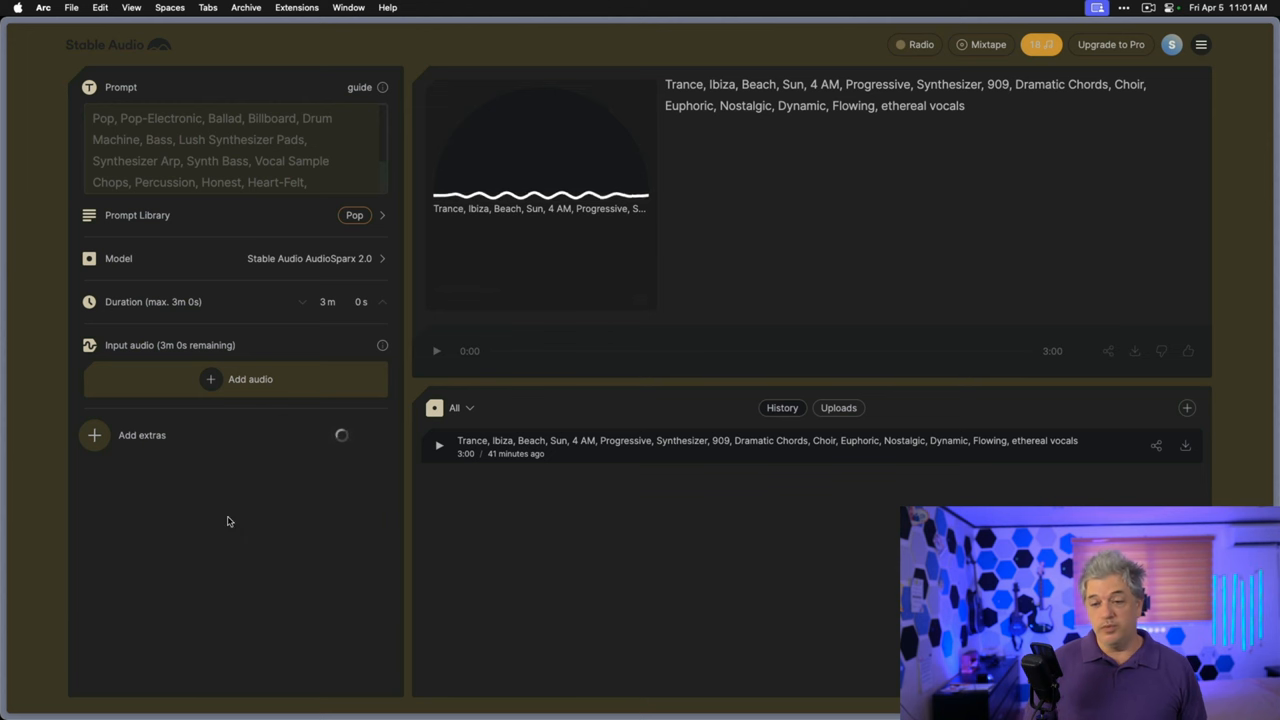
Play the finished pop track, jump ahead on its waveform, and pause it
{"action": "left_click", "coordinate": [320, 434]}
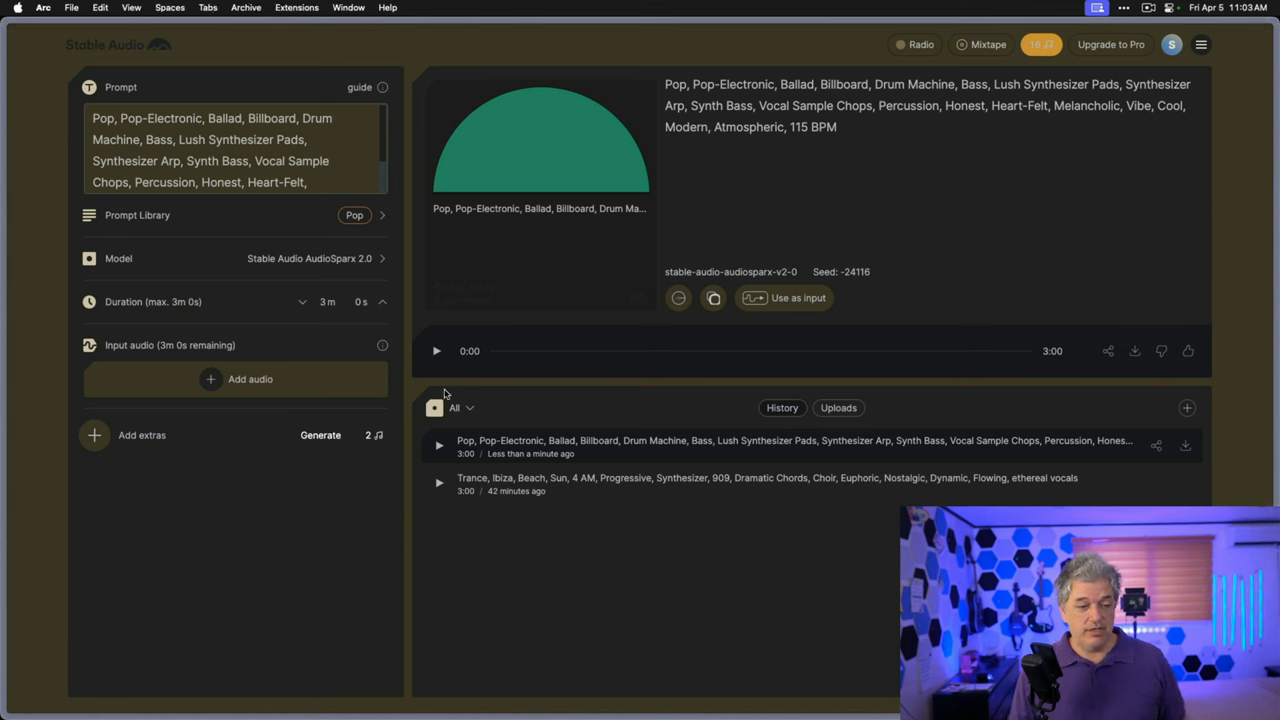
{"action": "left_click", "coordinate": [436, 350]}
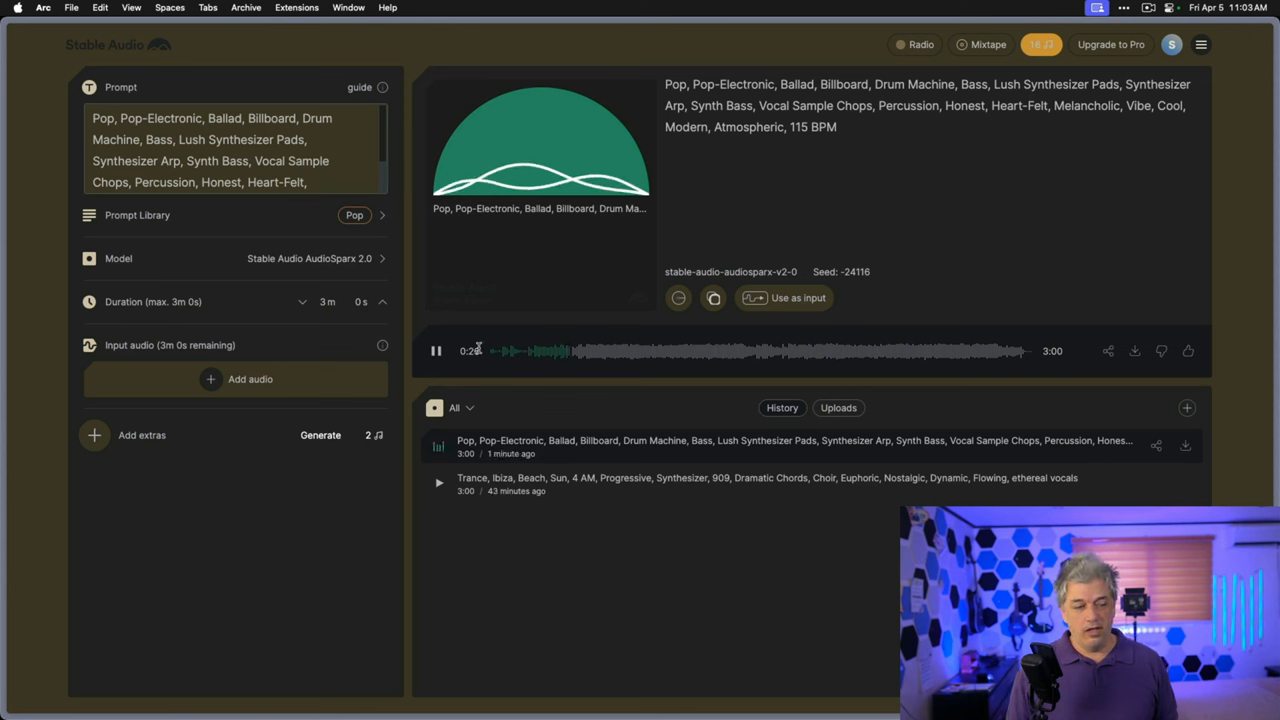
{"action": "left_click", "coordinate": [436, 351]}
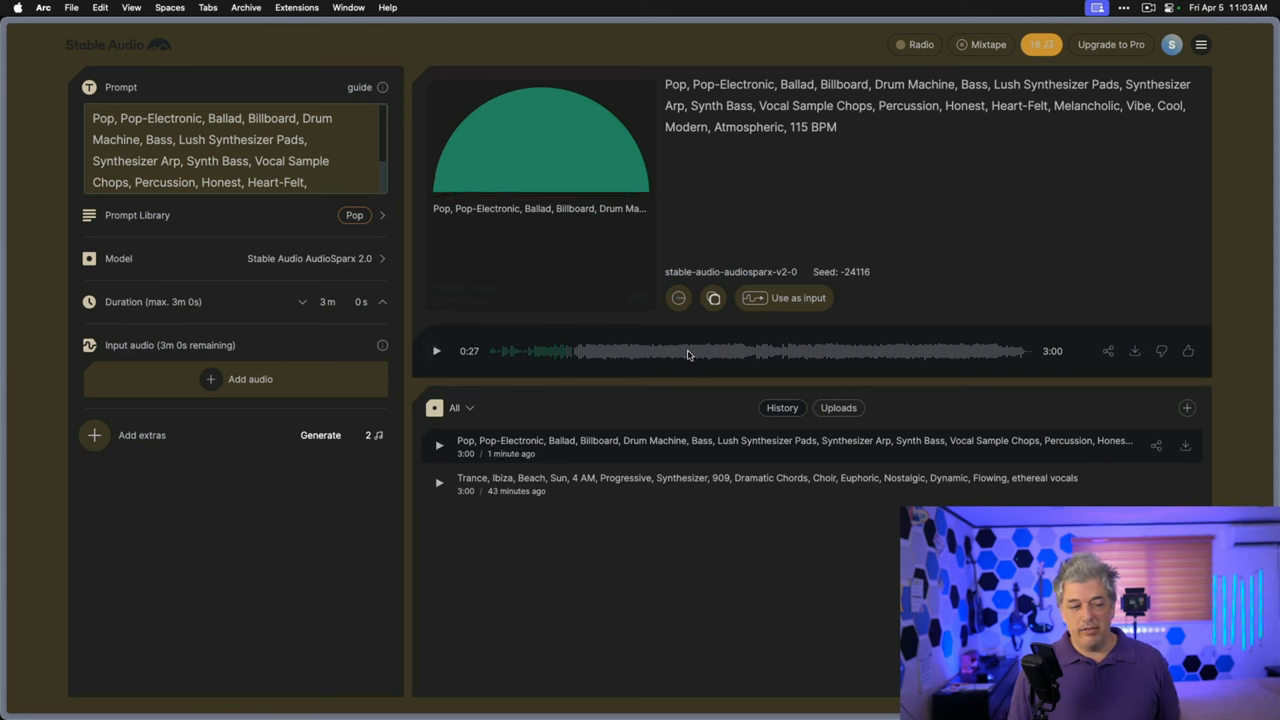
{"action": "left_click", "coordinate": [436, 351]}
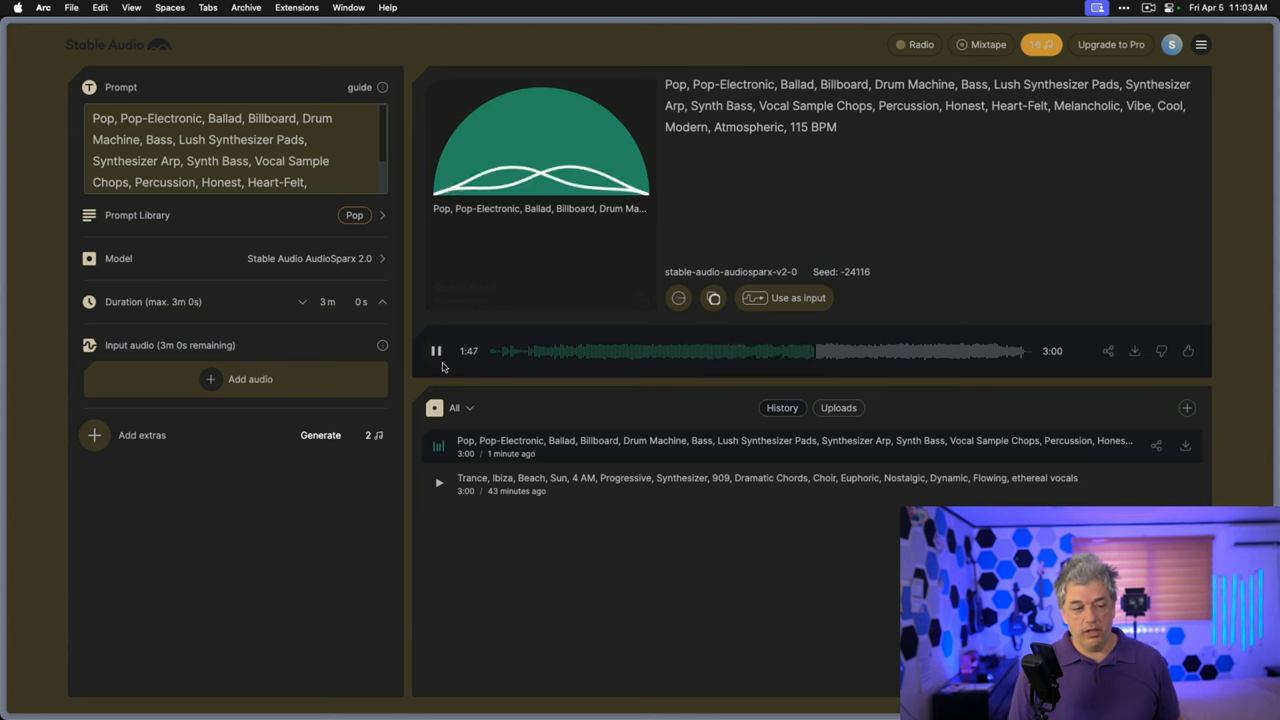
{"action": "left_click", "coordinate": [436, 351]}
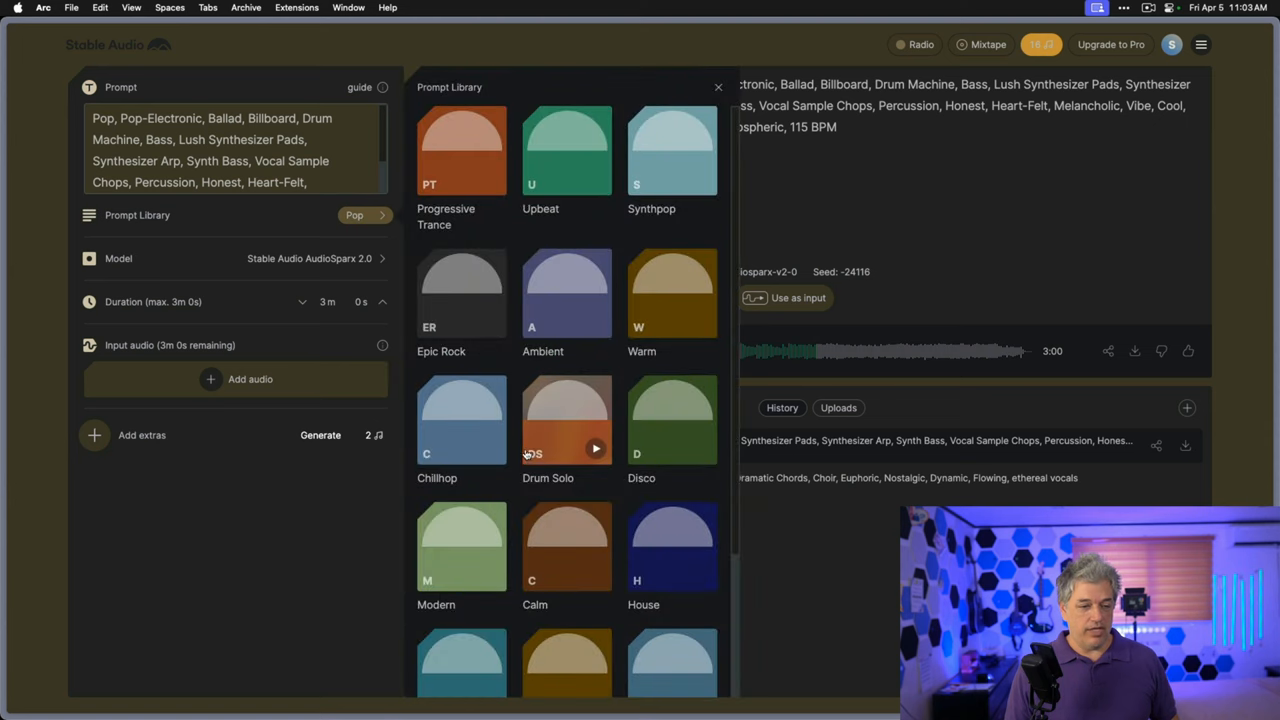
Browse the preset prompt library tiles, then close it, keeping the Pop prompt
{"action": "scroll", "scroll_direction": "down", "scroll_amount": 3}
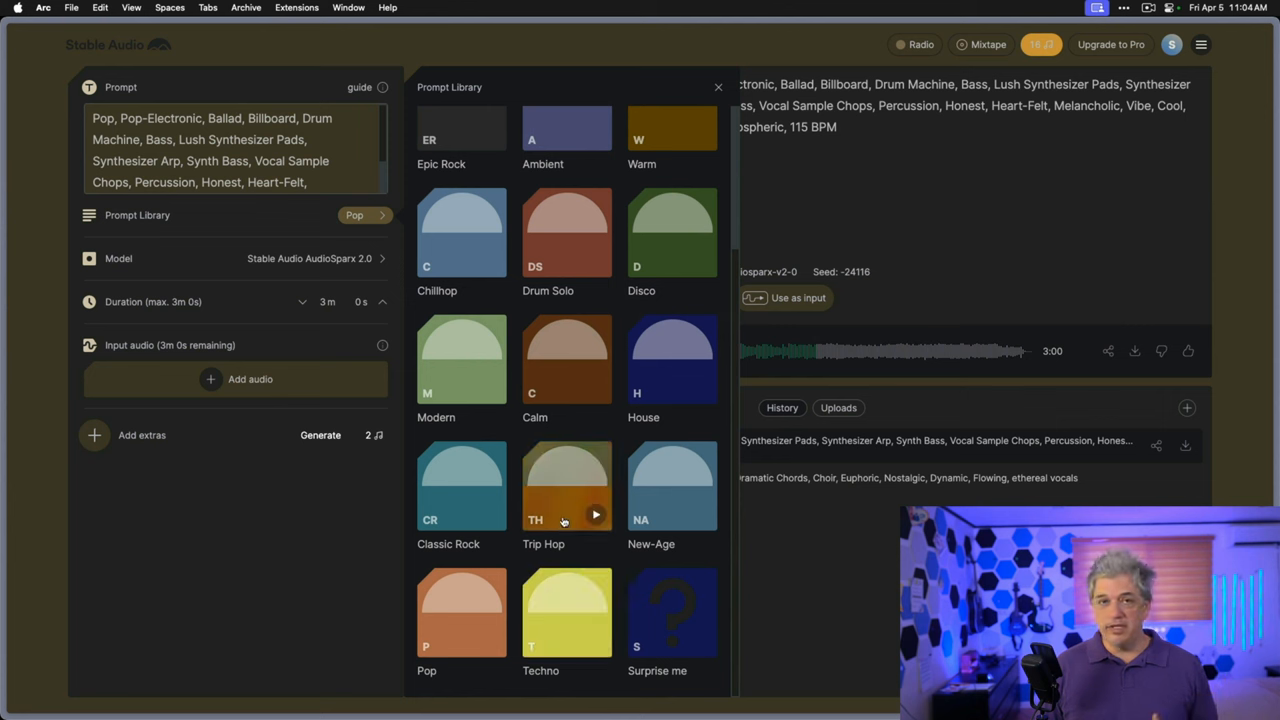
{"action": "scroll", "scroll_direction": "down", "scroll_amount": 3}
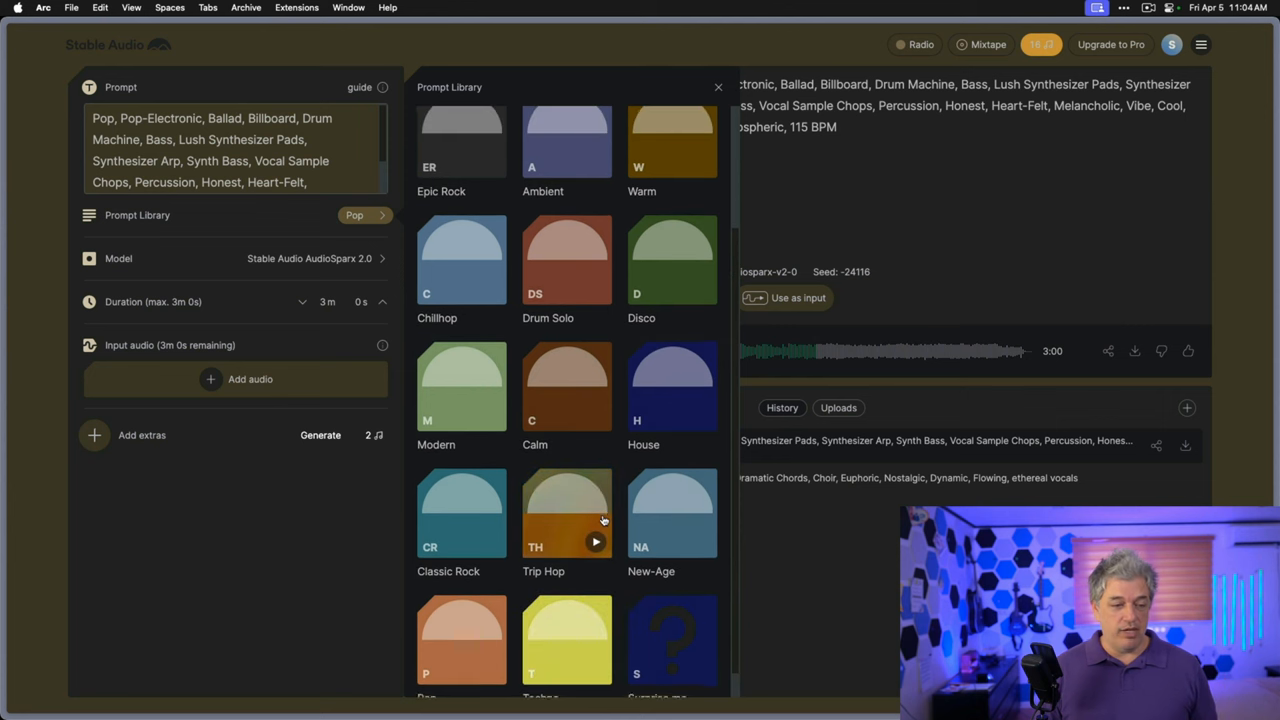
{"action": "scroll", "scroll_direction": "up", "scroll_amount": 3}
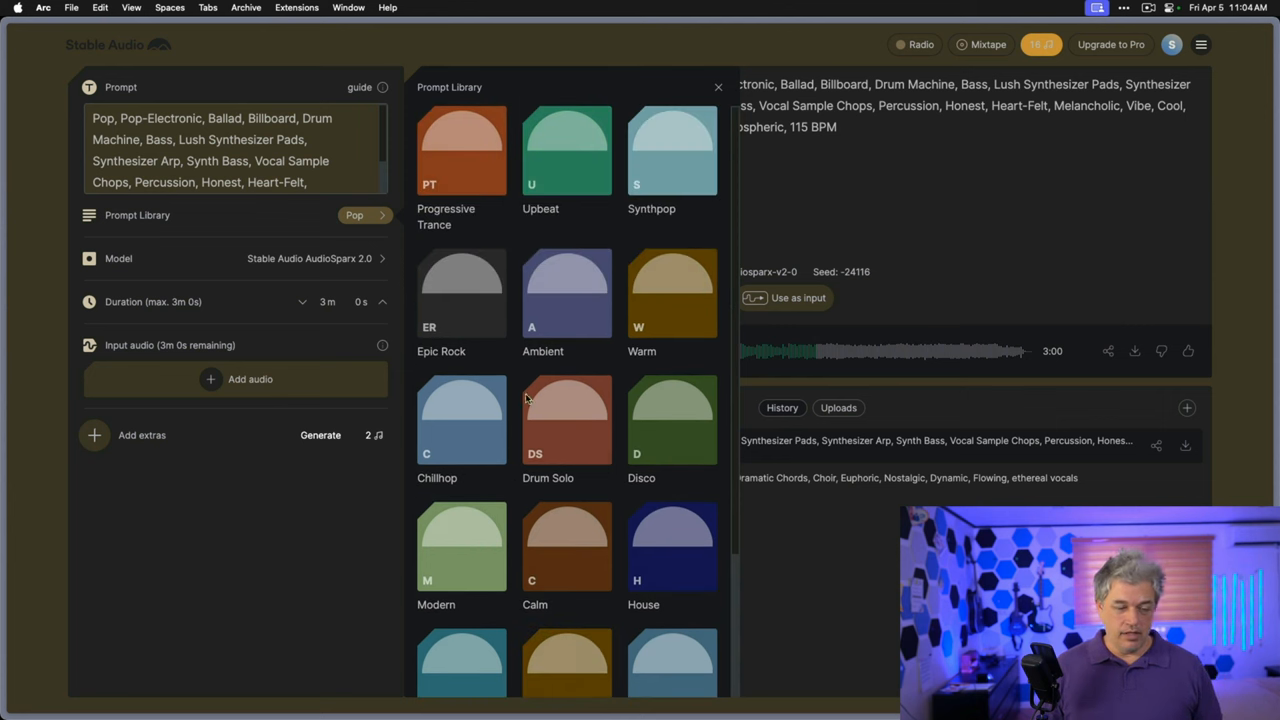
{"action": "scroll", "scroll_direction": "down", "scroll_amount": 3}
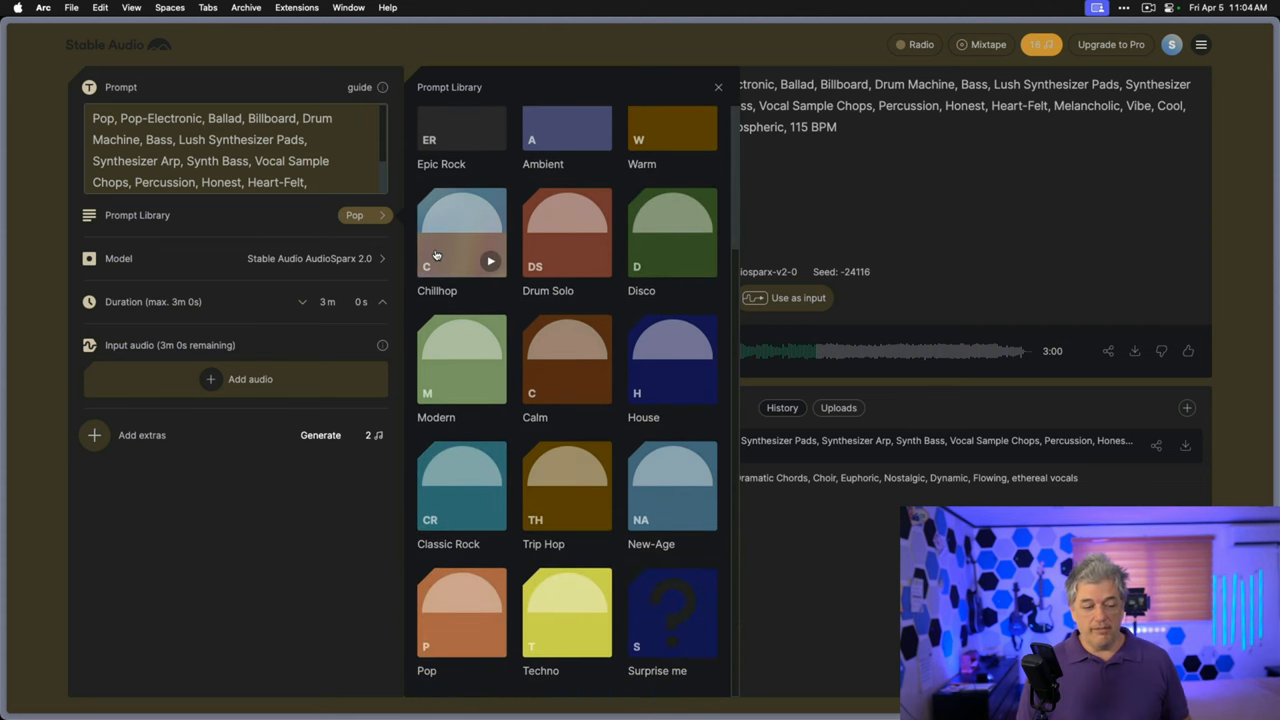
{"action": "left_click", "coordinate": [718, 87]}
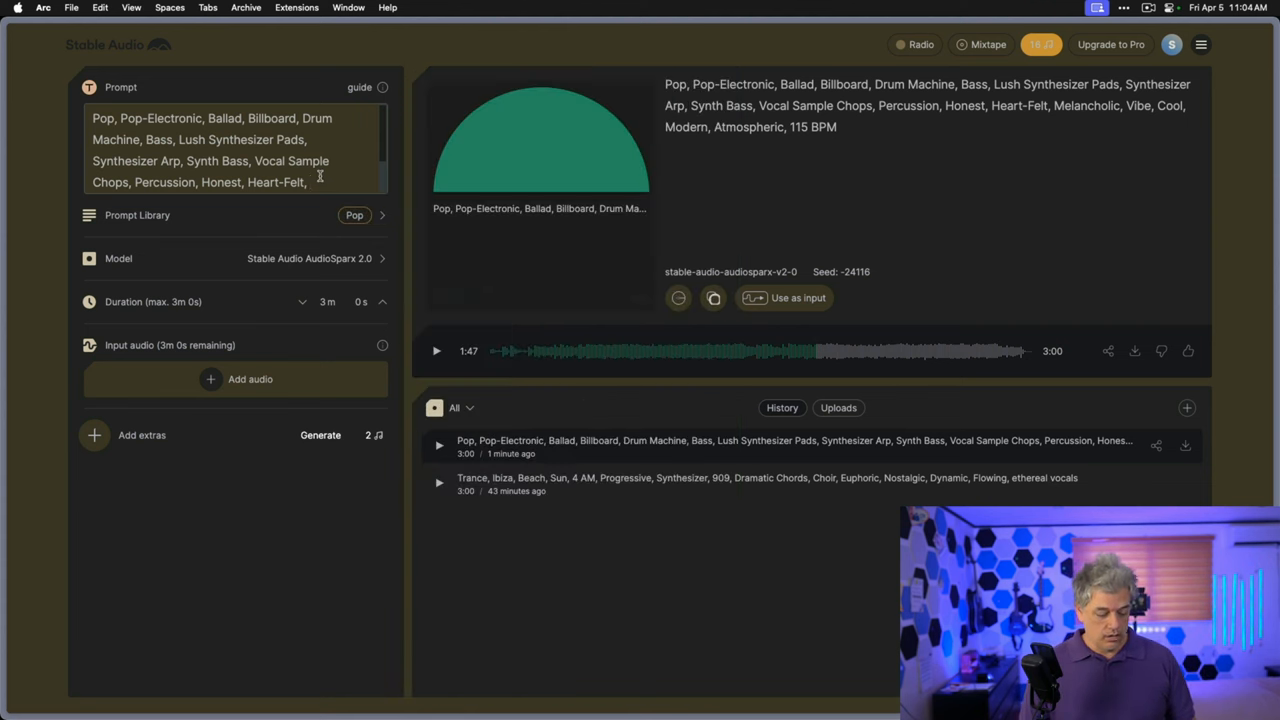
Generate a track from 'dark drum and bass, mc vocals, British Bristol sound, high energy'
{"action": "type", "text": "dark drum and bass, mc vocals, British Bristol sound"}
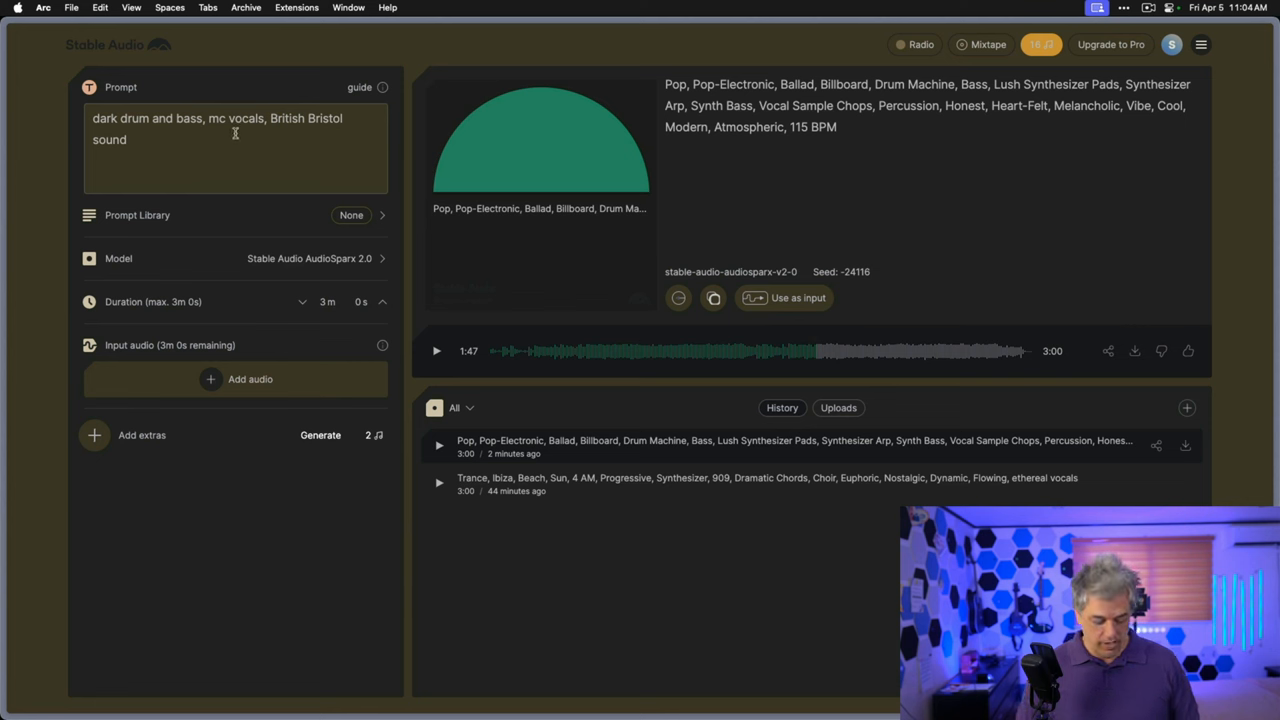
{"action": "type", "text": ", high energy"}
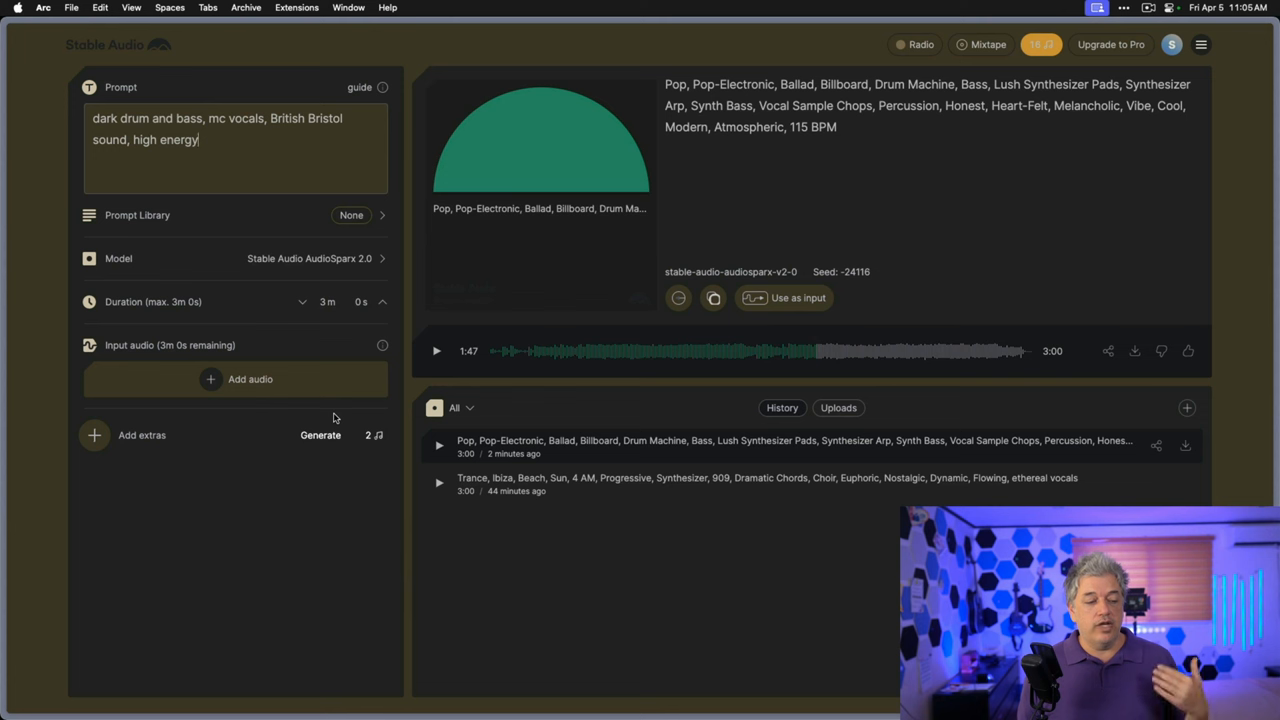
{"action": "left_click", "coordinate": [320, 434]}
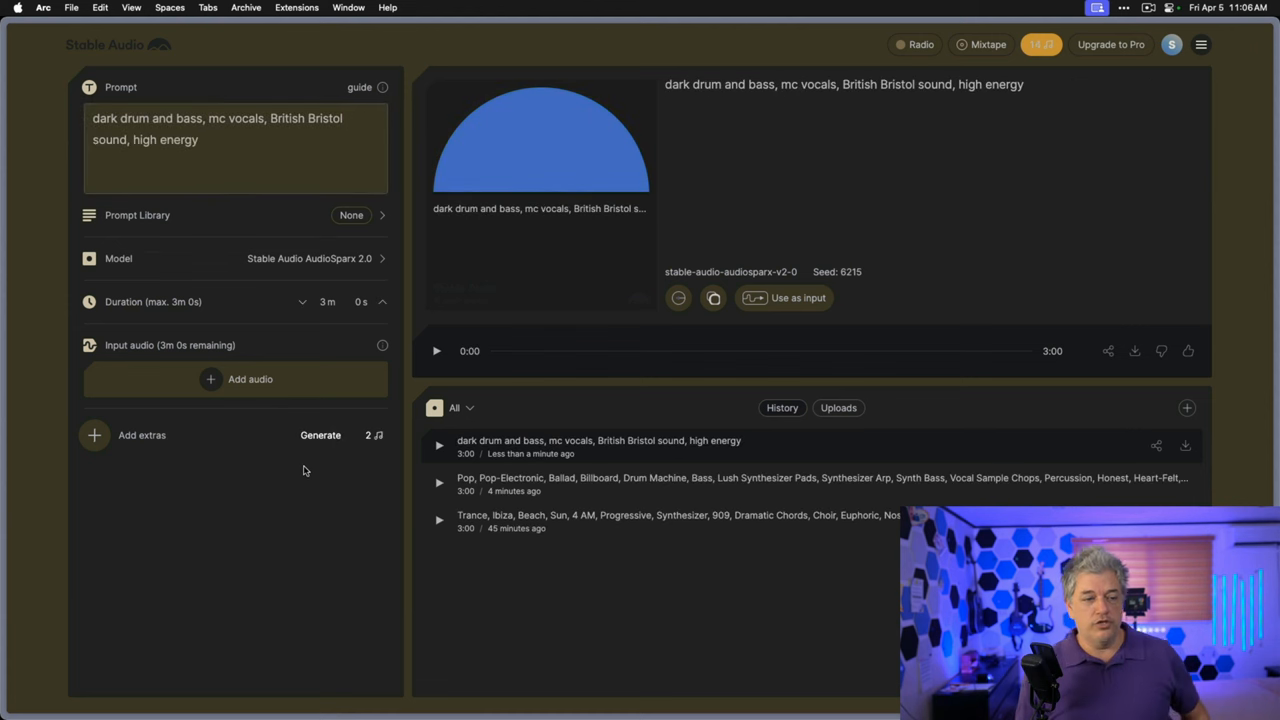
Play the new dark drum and bass track and pause it around 1:39
{"action": "left_click", "coordinate": [437, 351]}
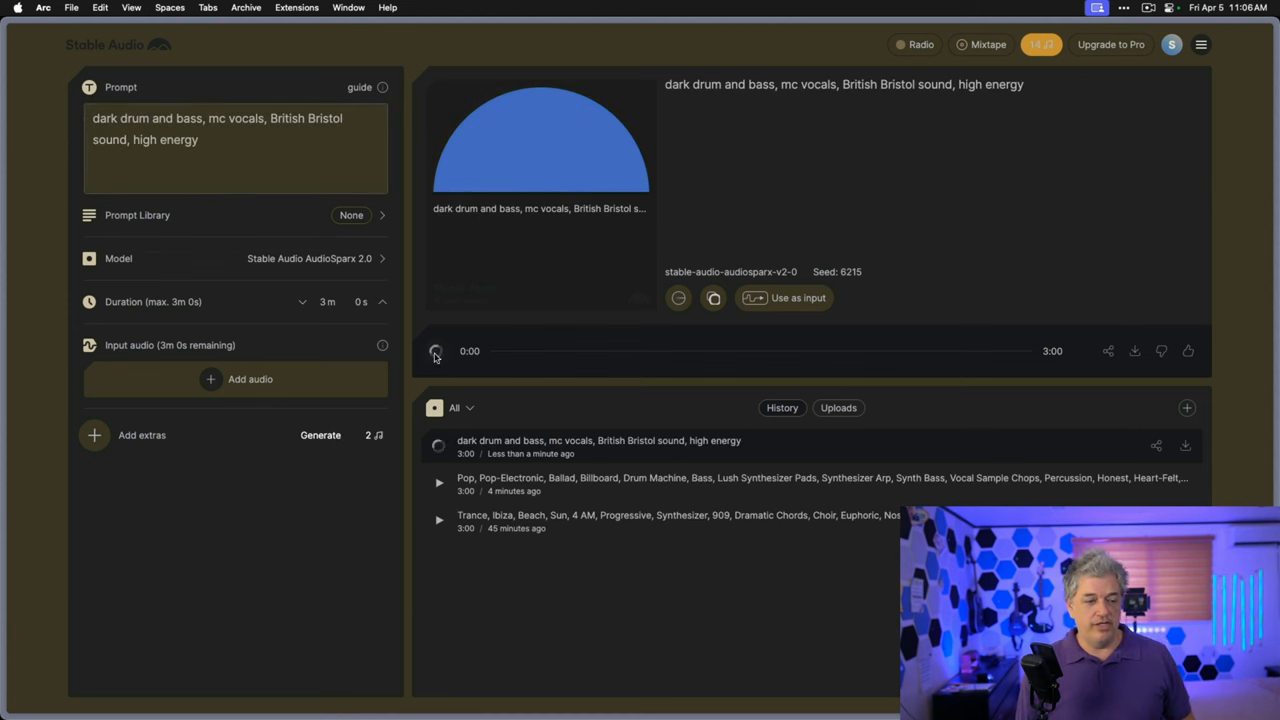
{"action": "mouse_move", "coordinate": [463, 378]}
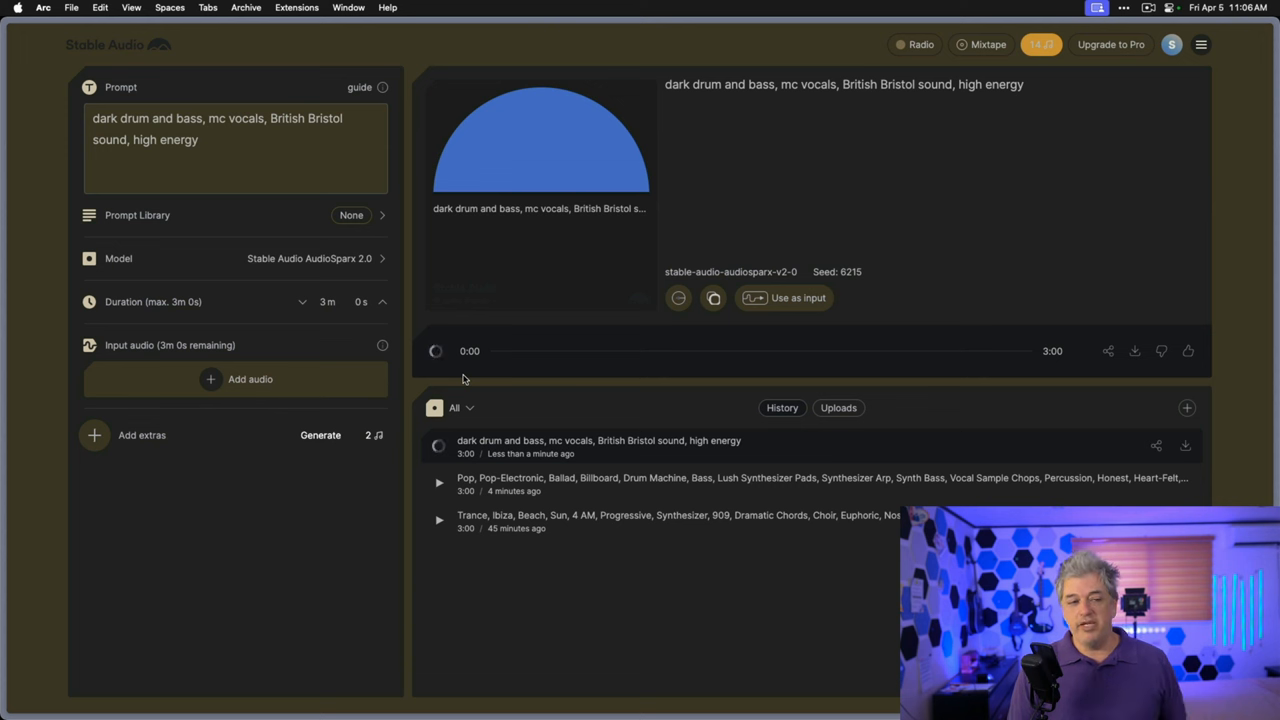
{"action": "left_click", "coordinate": [435, 351]}
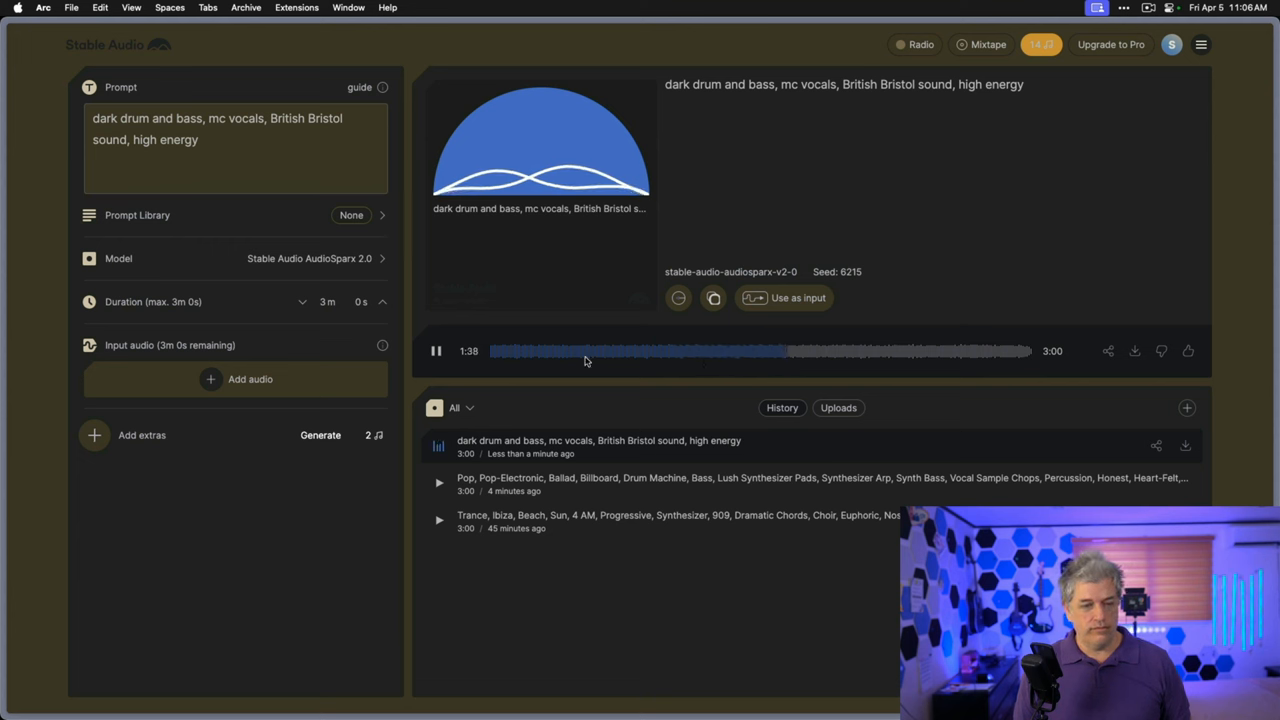
{"action": "left_click", "coordinate": [436, 351]}
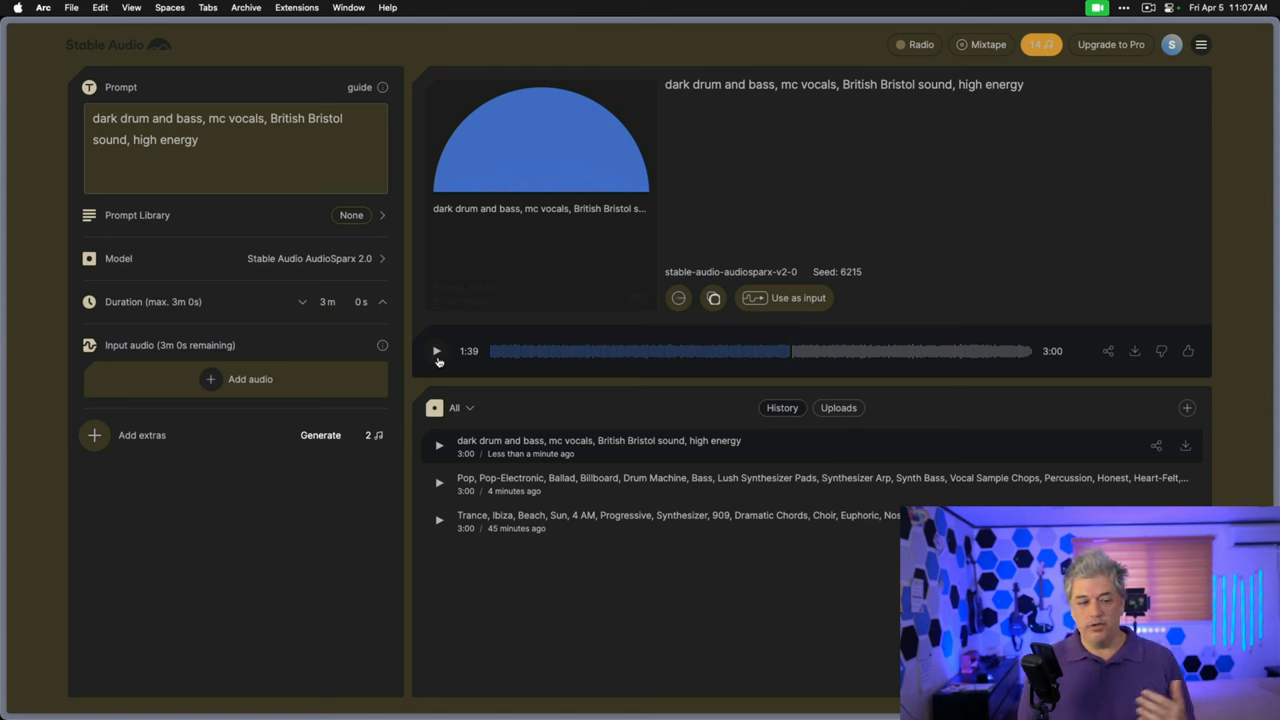
{"action": "mouse_move", "coordinate": [380, 505]}
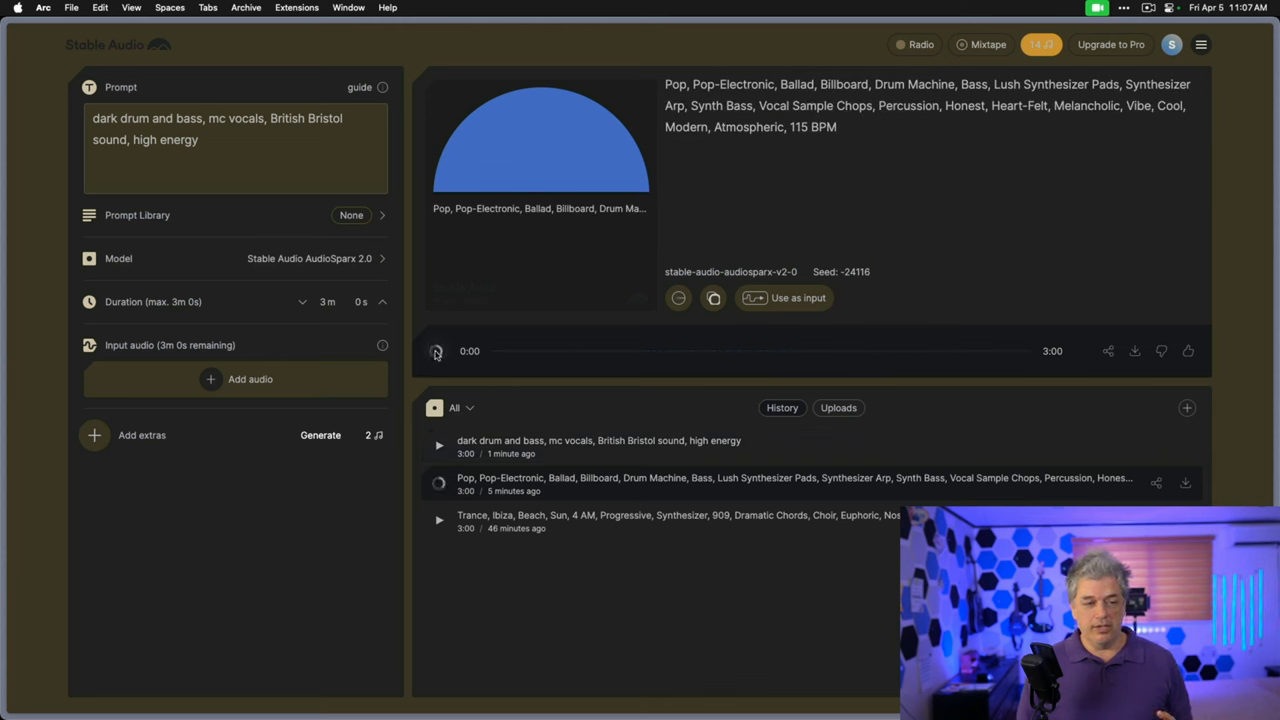
{"action": "left_click", "coordinate": [436, 351]}
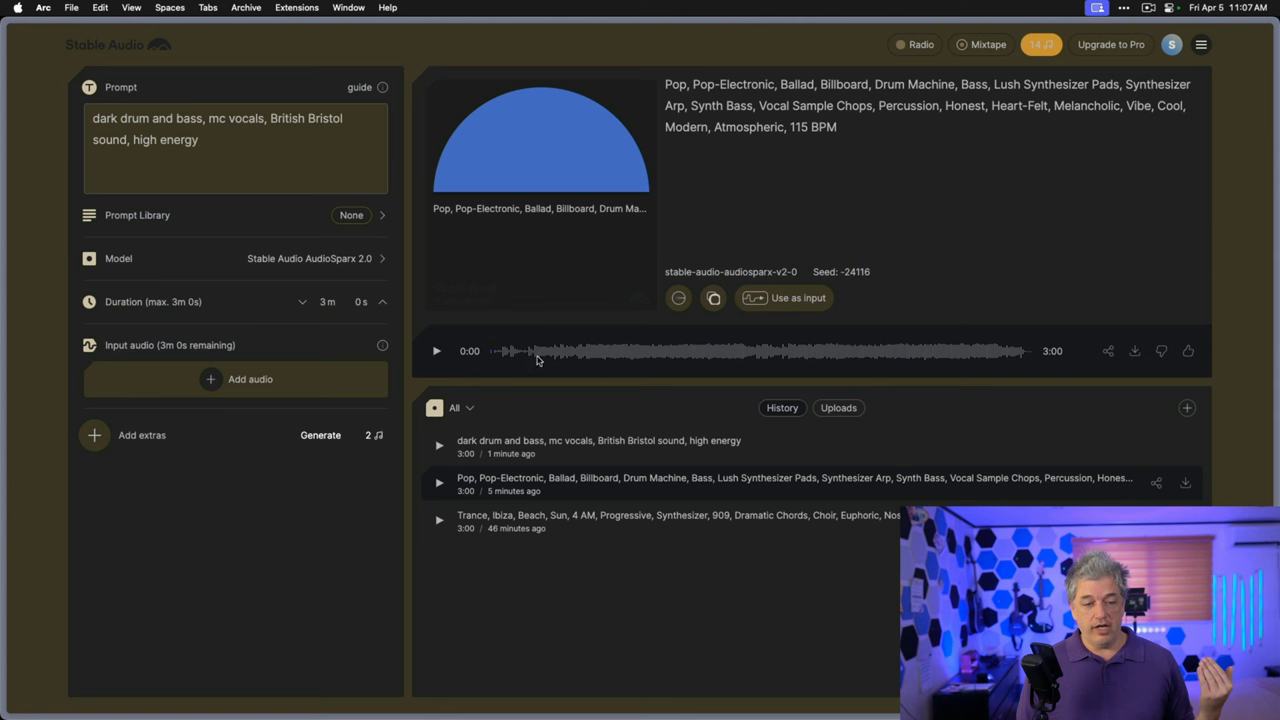
{"action": "mouse_move", "coordinate": [758, 355]}
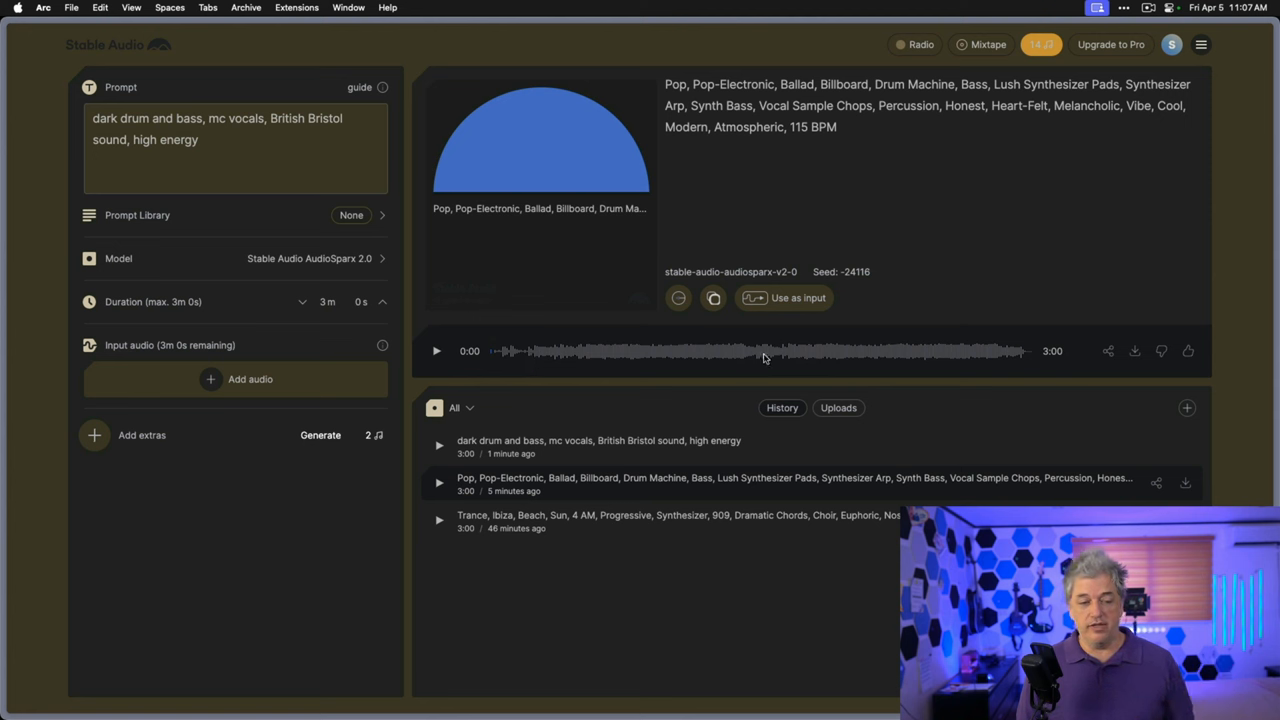
{"action": "mouse_move", "coordinate": [991, 370]}
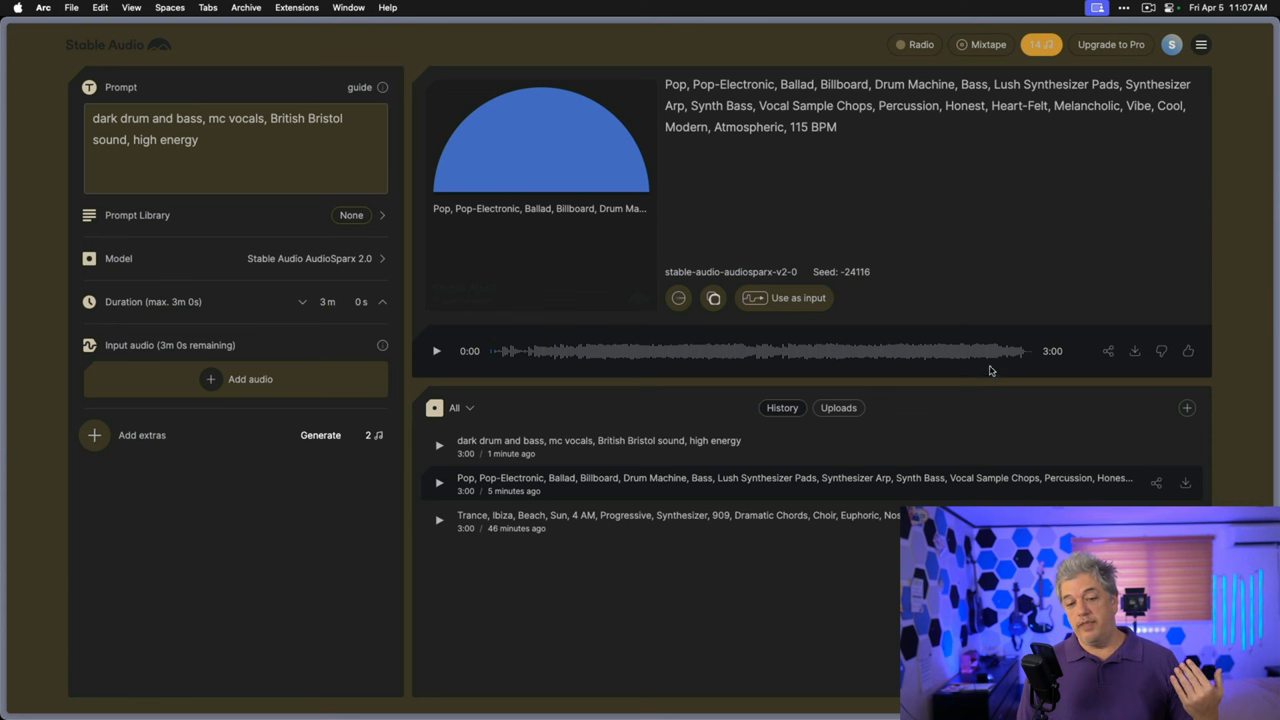
{"action": "mouse_move", "coordinate": [1015, 422]}
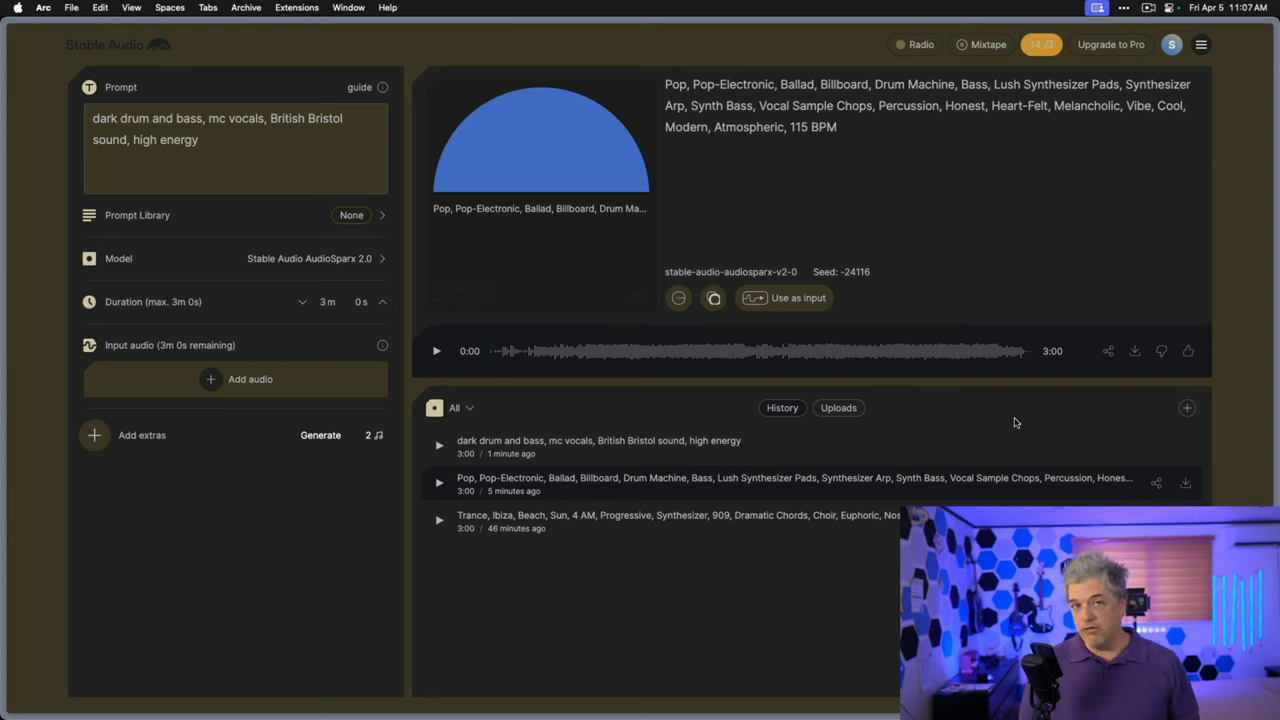
{"action": "mouse_move", "coordinate": [778, 325]}
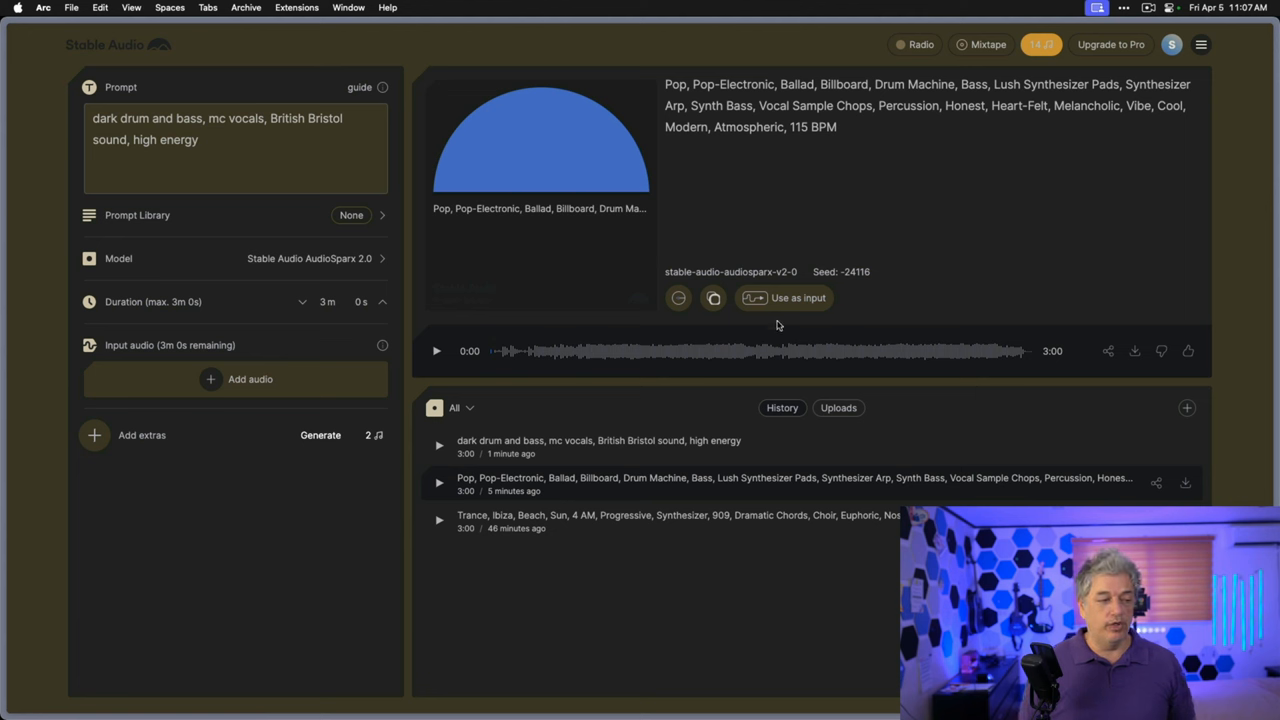
{"action": "mouse_move", "coordinate": [476, 312]}
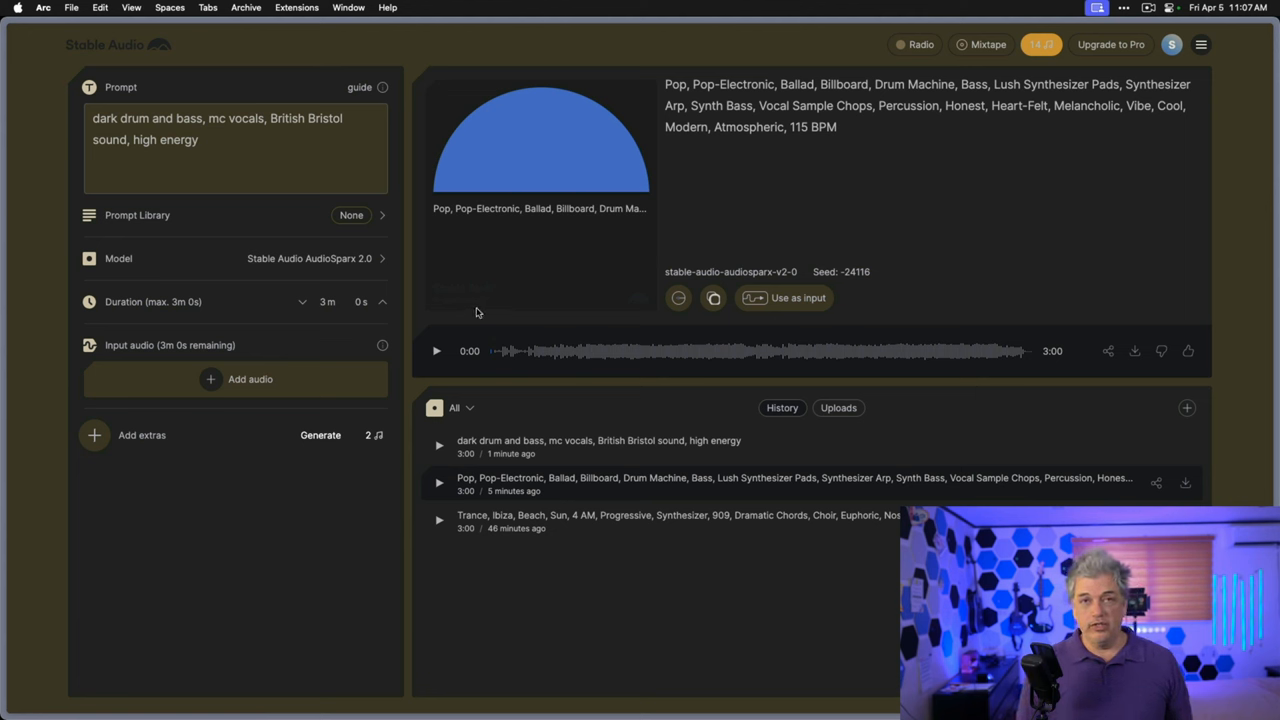
{"action": "mouse_move", "coordinate": [371, 232]}
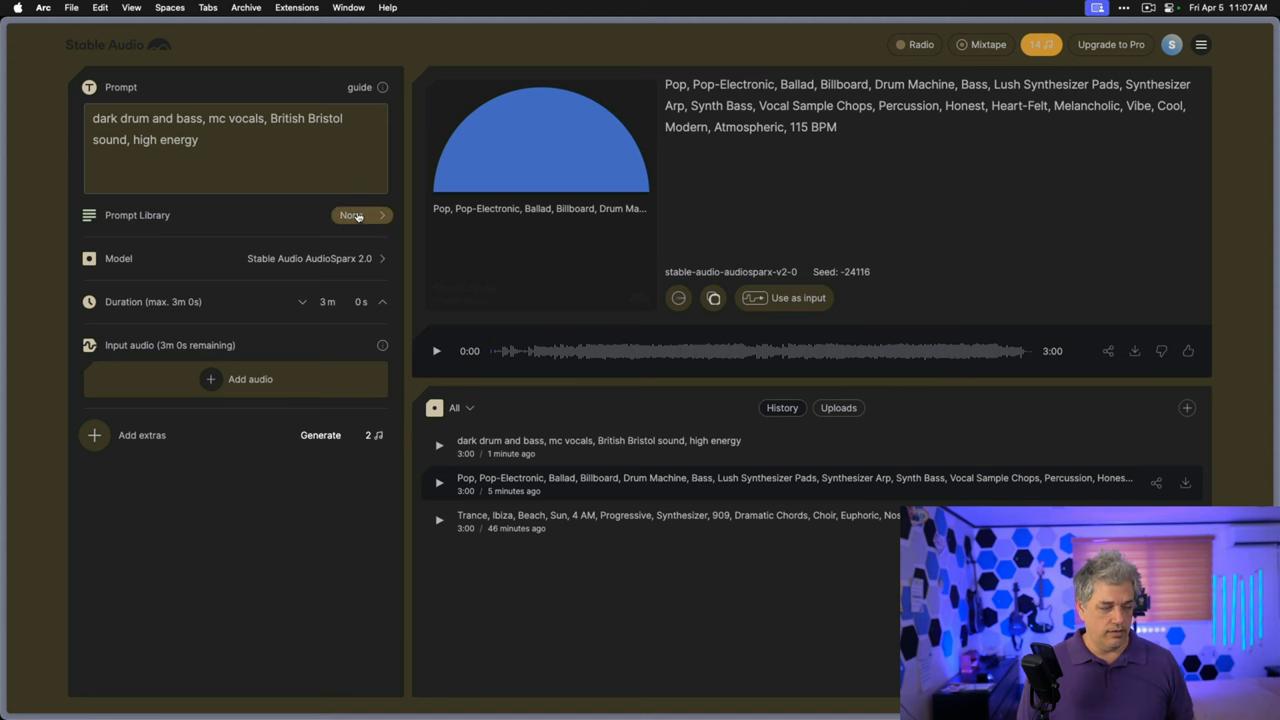
Load the House preset prompt and generate a new three-minute track from it
{"action": "left_click", "coordinate": [350, 215]}
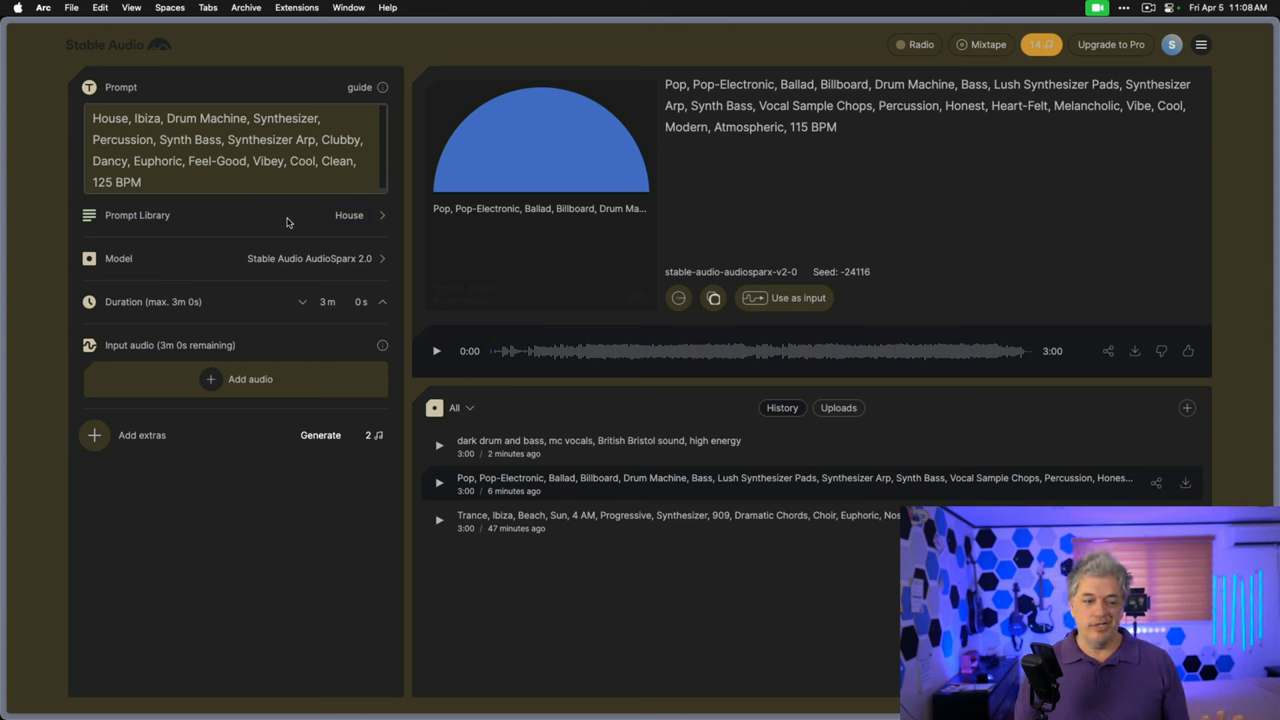
{"action": "mouse_move", "coordinate": [335, 518]}
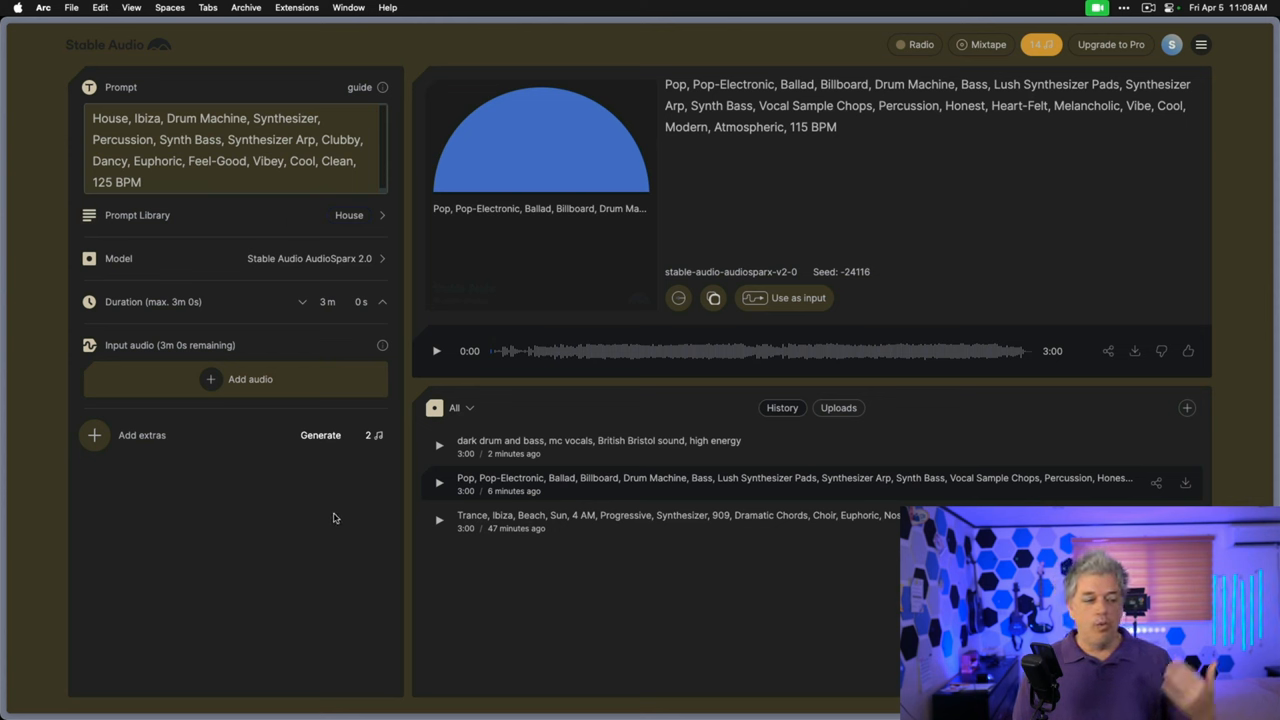
{"action": "mouse_move", "coordinate": [320, 434]}
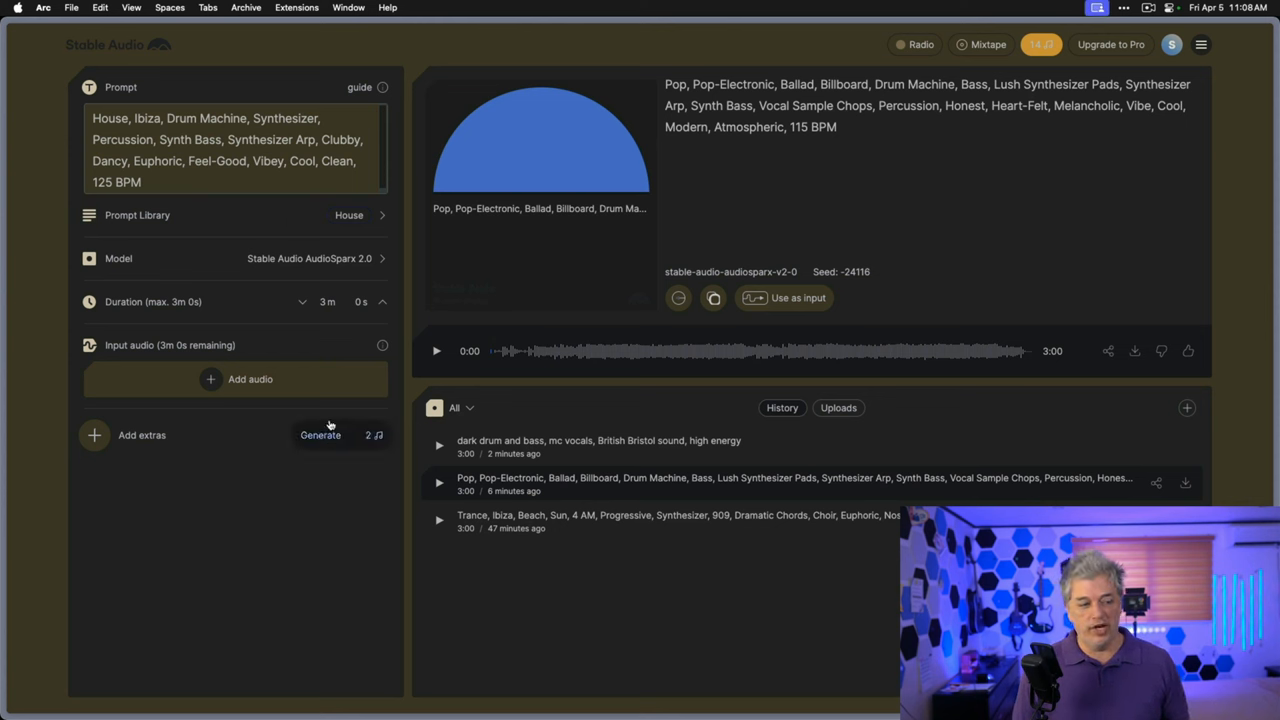
{"action": "left_click", "coordinate": [320, 434]}
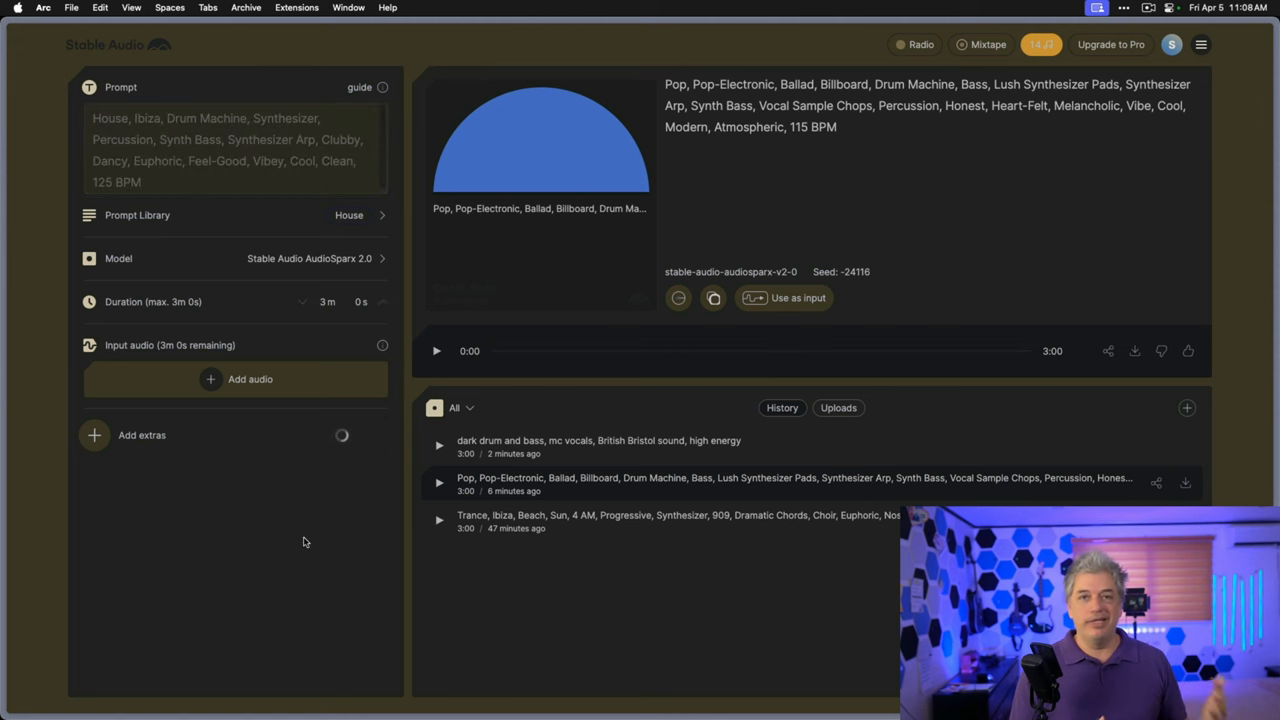
{"action": "left_click", "coordinate": [320, 434]}
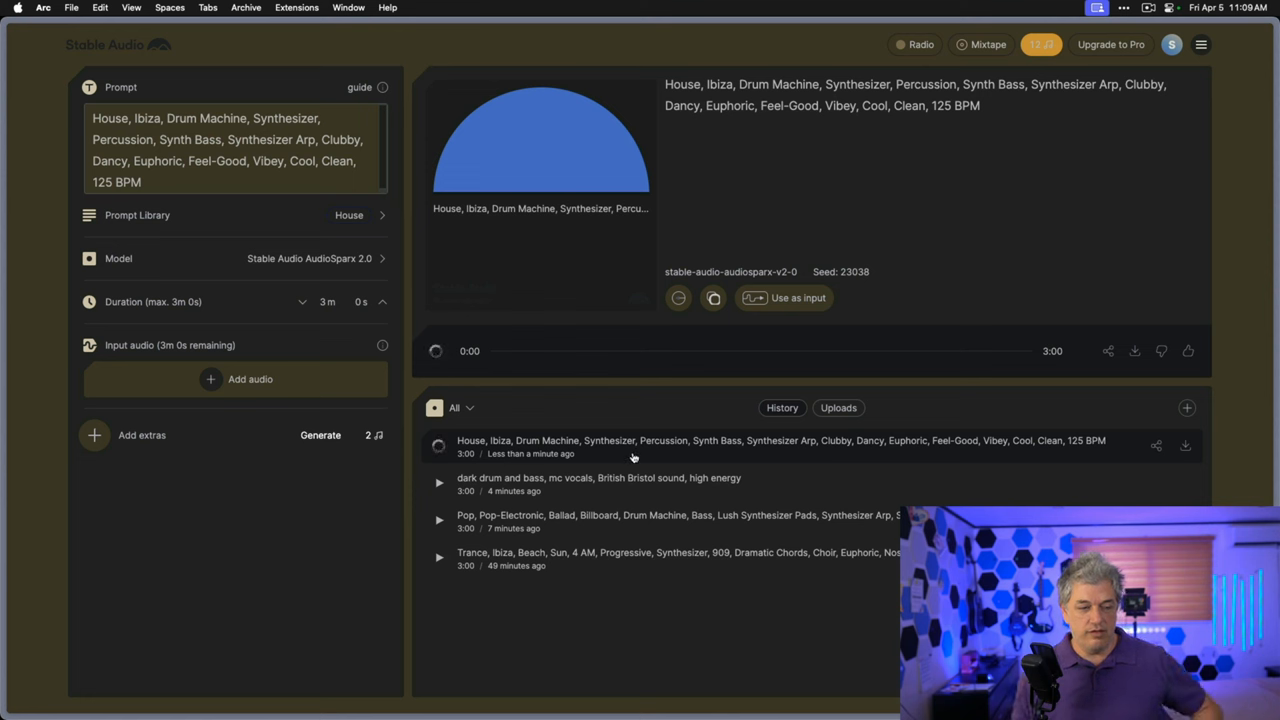
Play the new House track to about 2:10, then pause it
{"action": "left_click", "coordinate": [436, 350]}
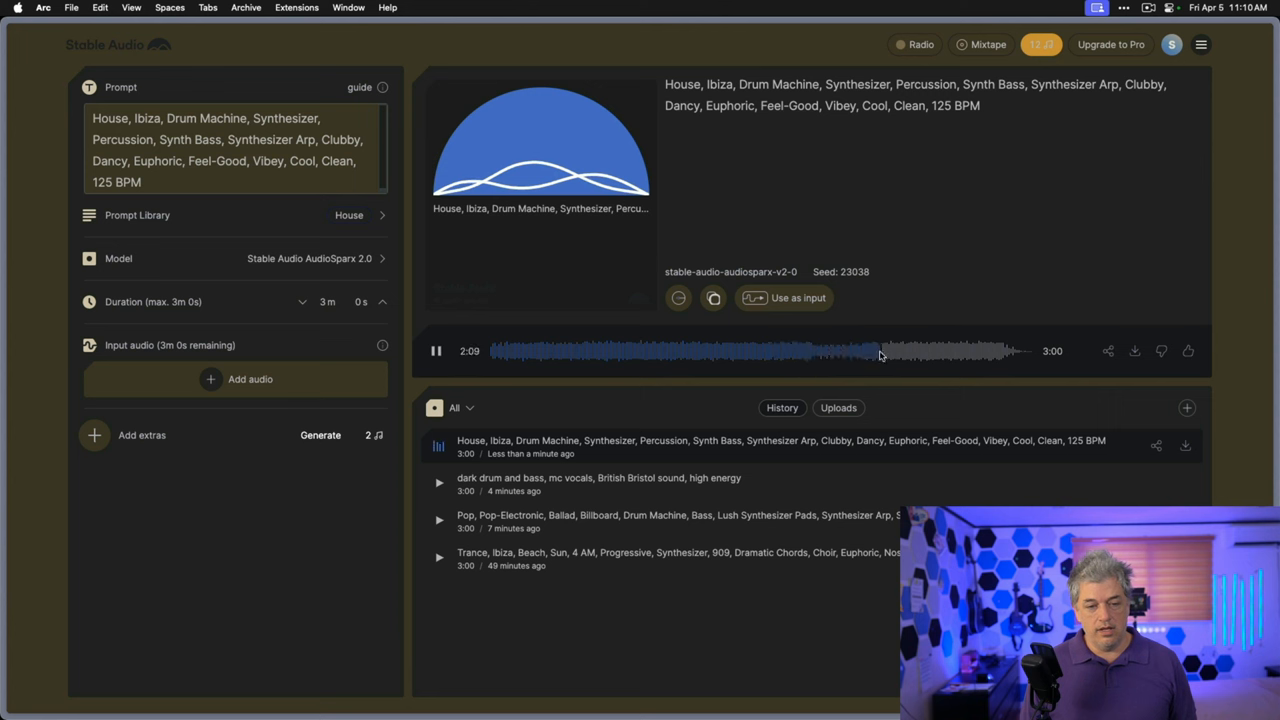
{"action": "left_click", "coordinate": [436, 351]}
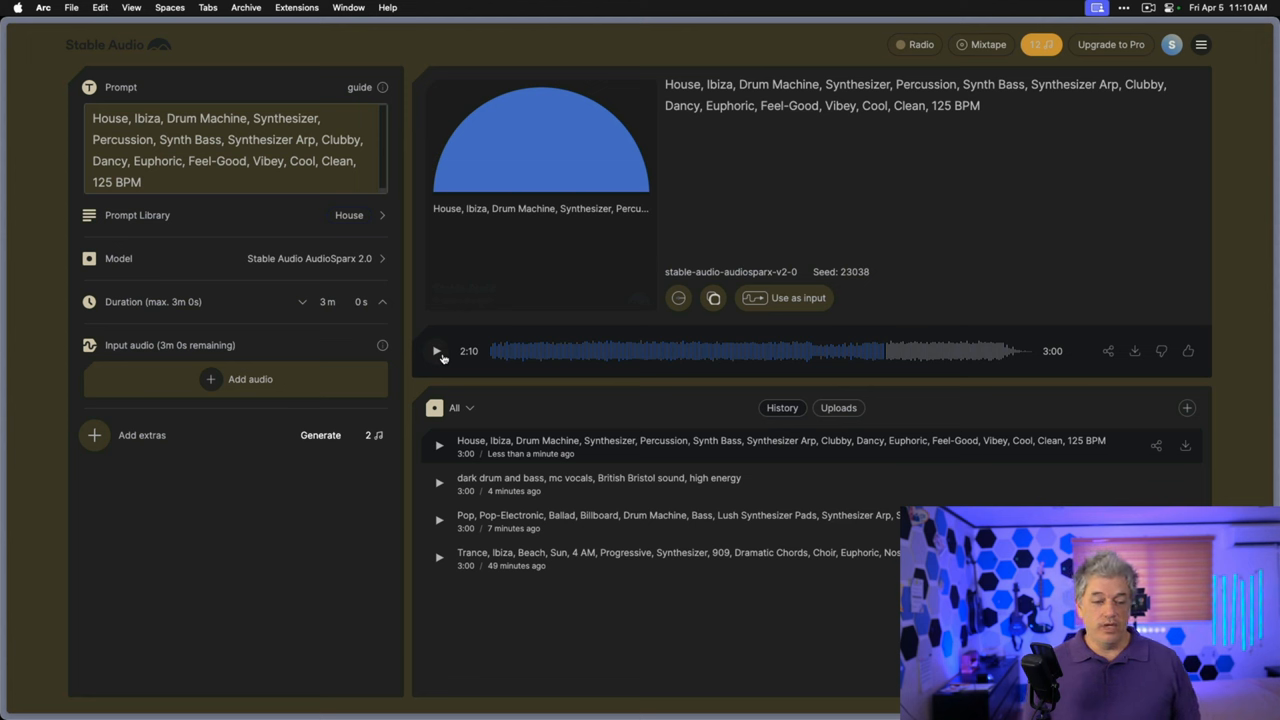
{"action": "mouse_move", "coordinate": [678, 298]}
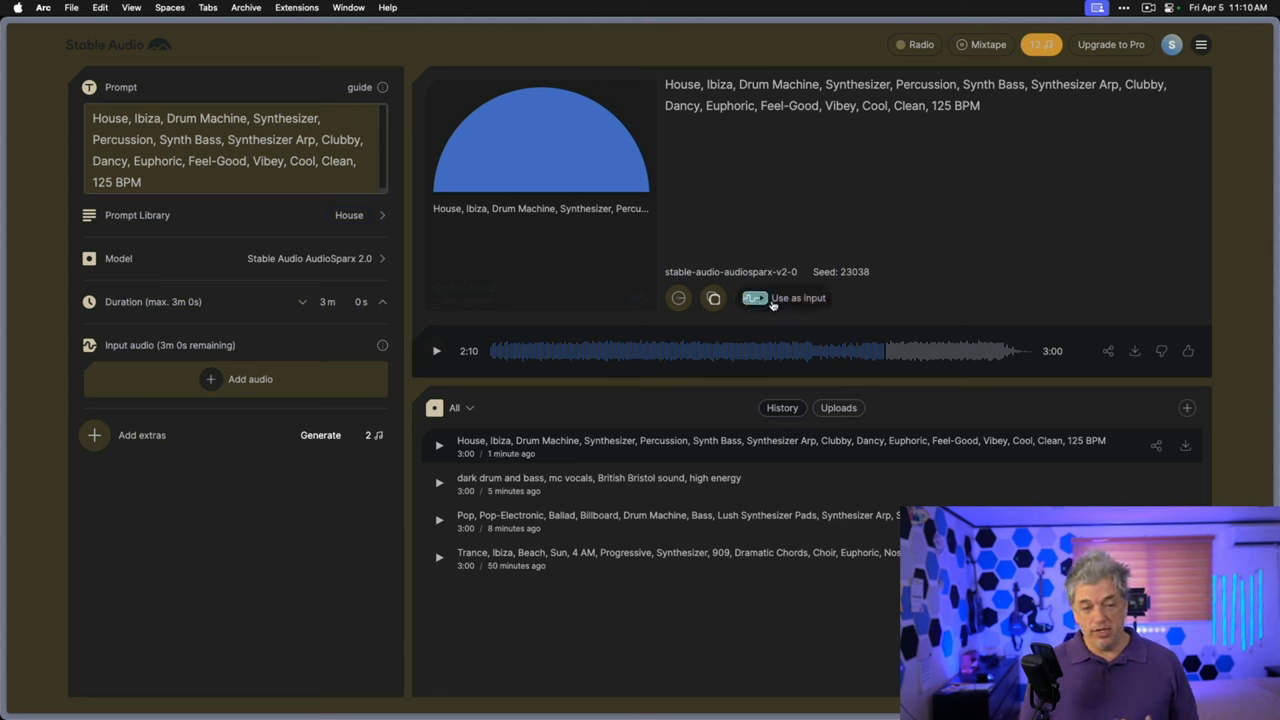
{"action": "mouse_move", "coordinate": [755, 298]}
{"action": "type", "text": "british trance"}
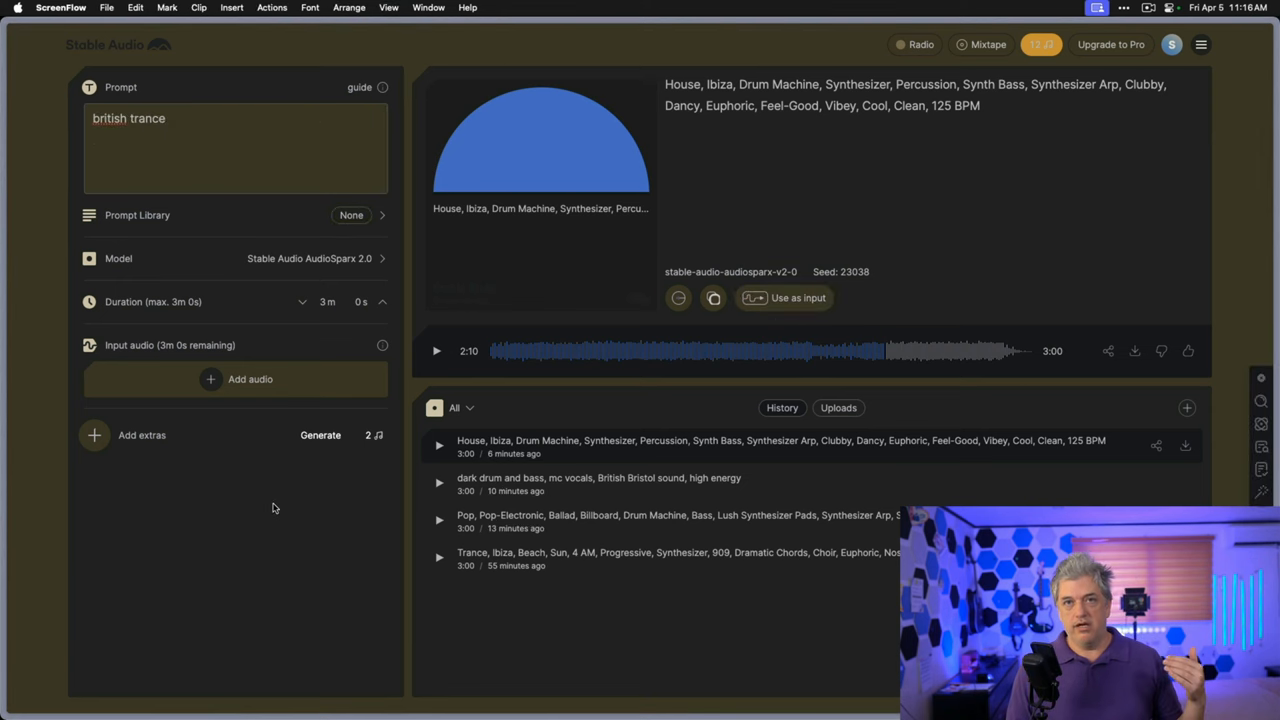
Open the uploaded-audio guide and watch part of the Audio-To-Audio example video
{"action": "left_click", "coordinate": [250, 378]}
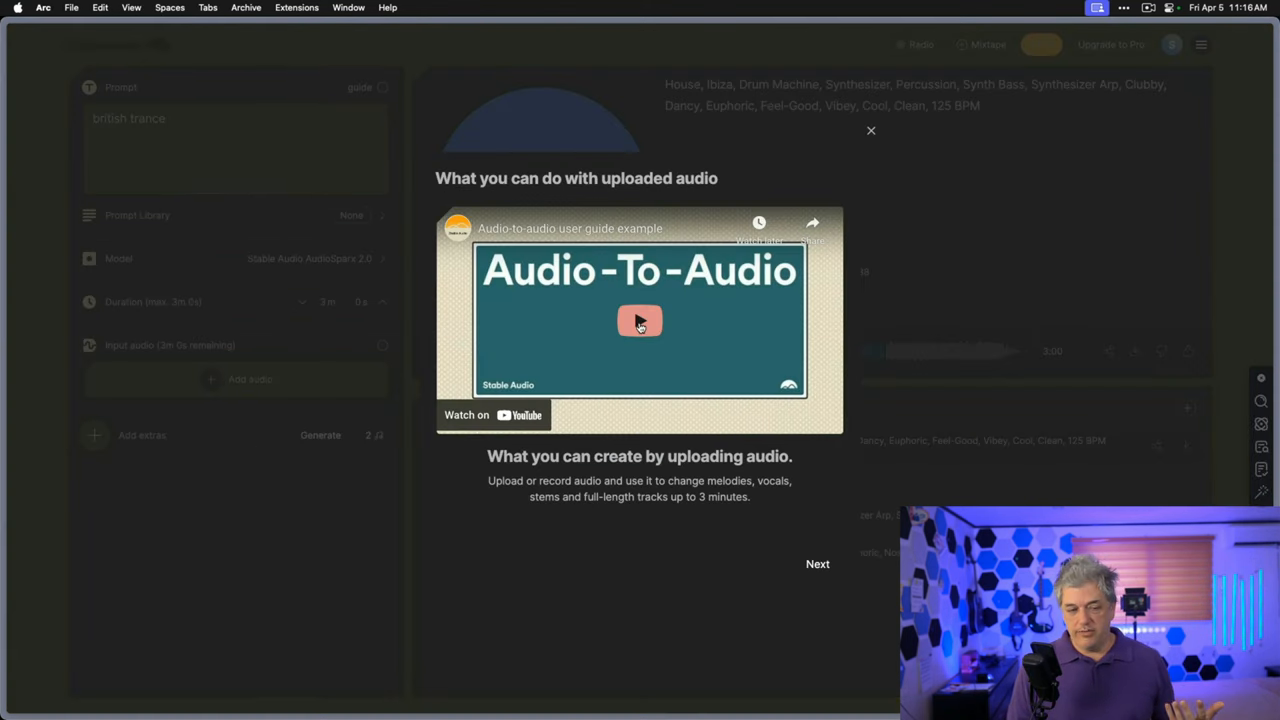
{"action": "left_click", "coordinate": [639, 320]}
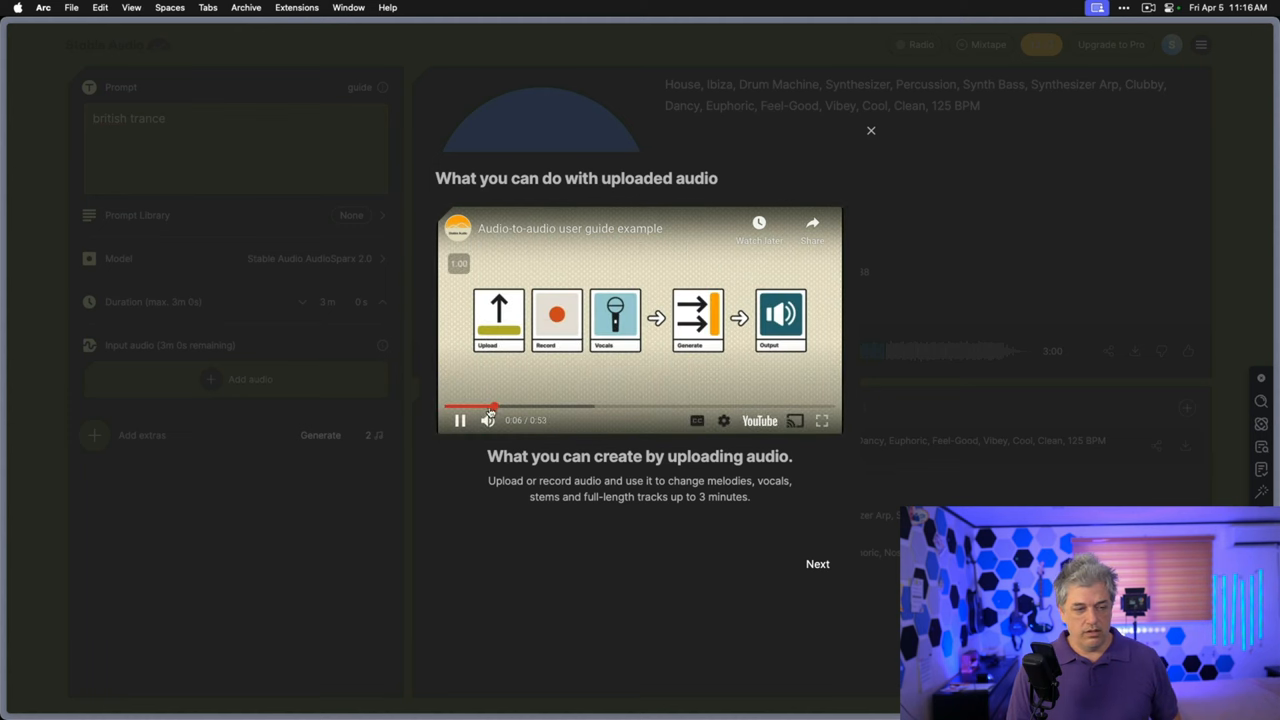
{"action": "left_click", "coordinate": [459, 420]}
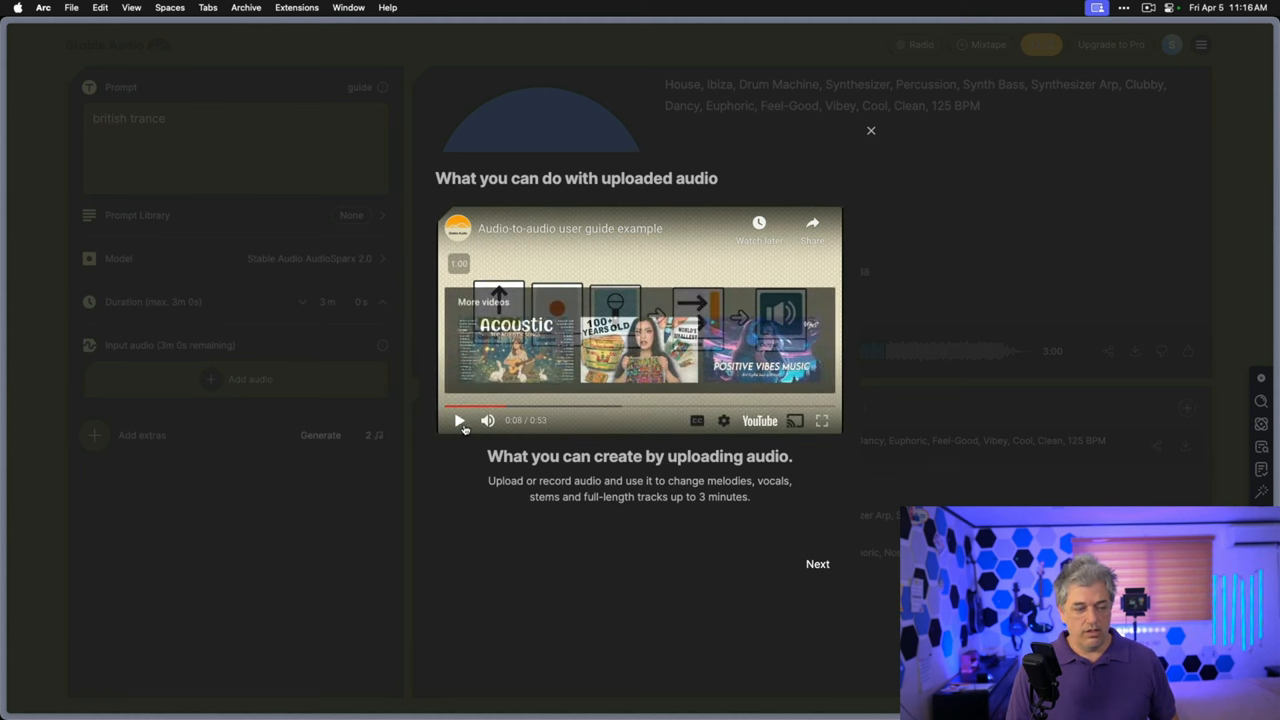
{"action": "left_click", "coordinate": [459, 420]}
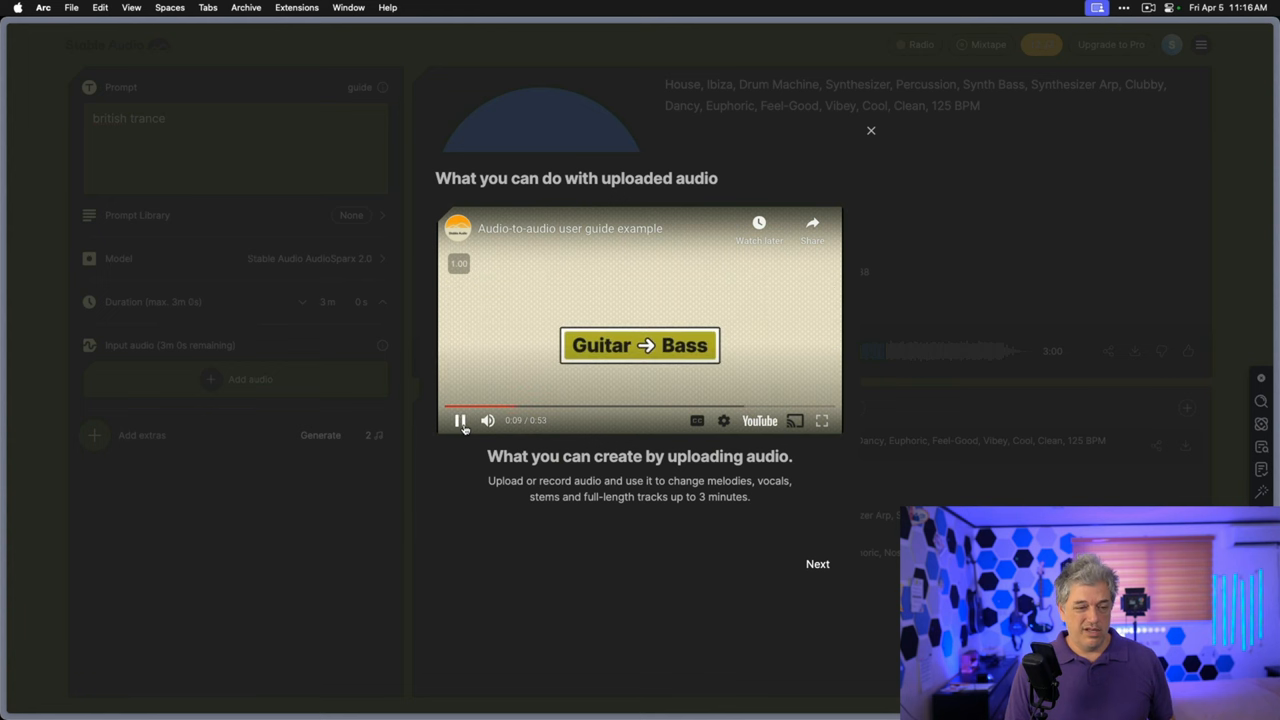
{"action": "mouse_move", "coordinate": [460, 420]}
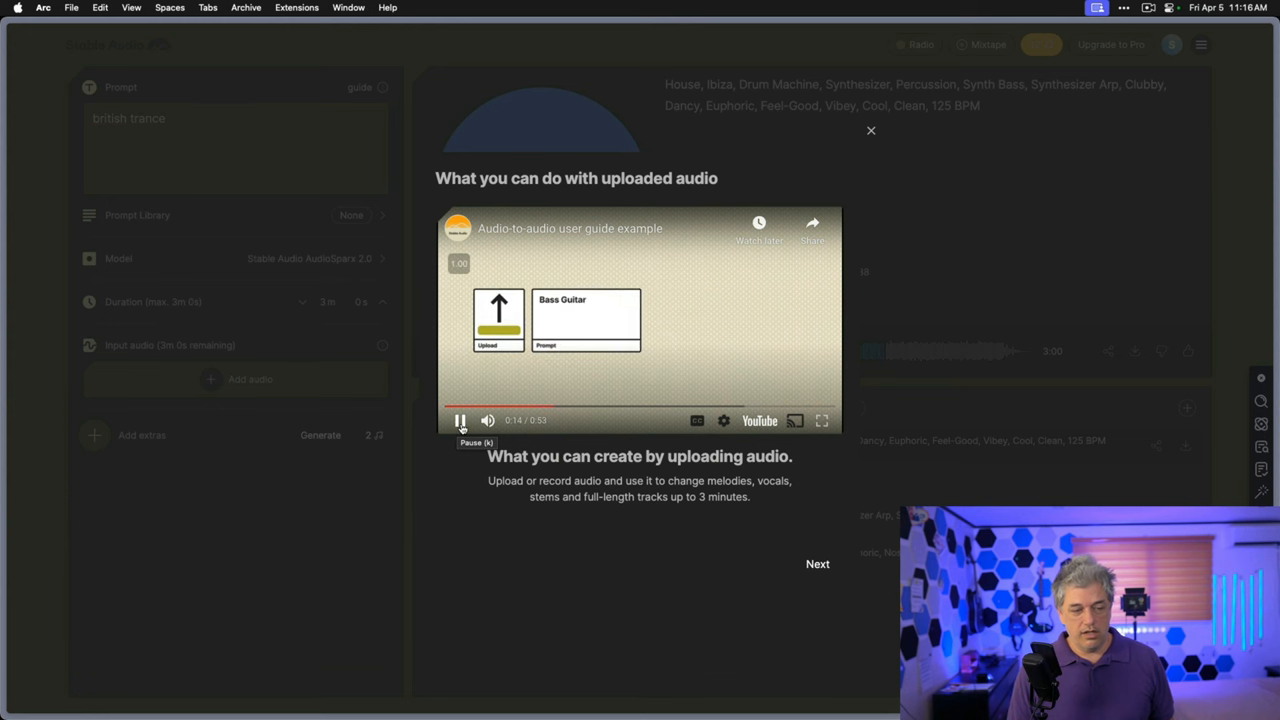
{"action": "left_click", "coordinate": [459, 420]}
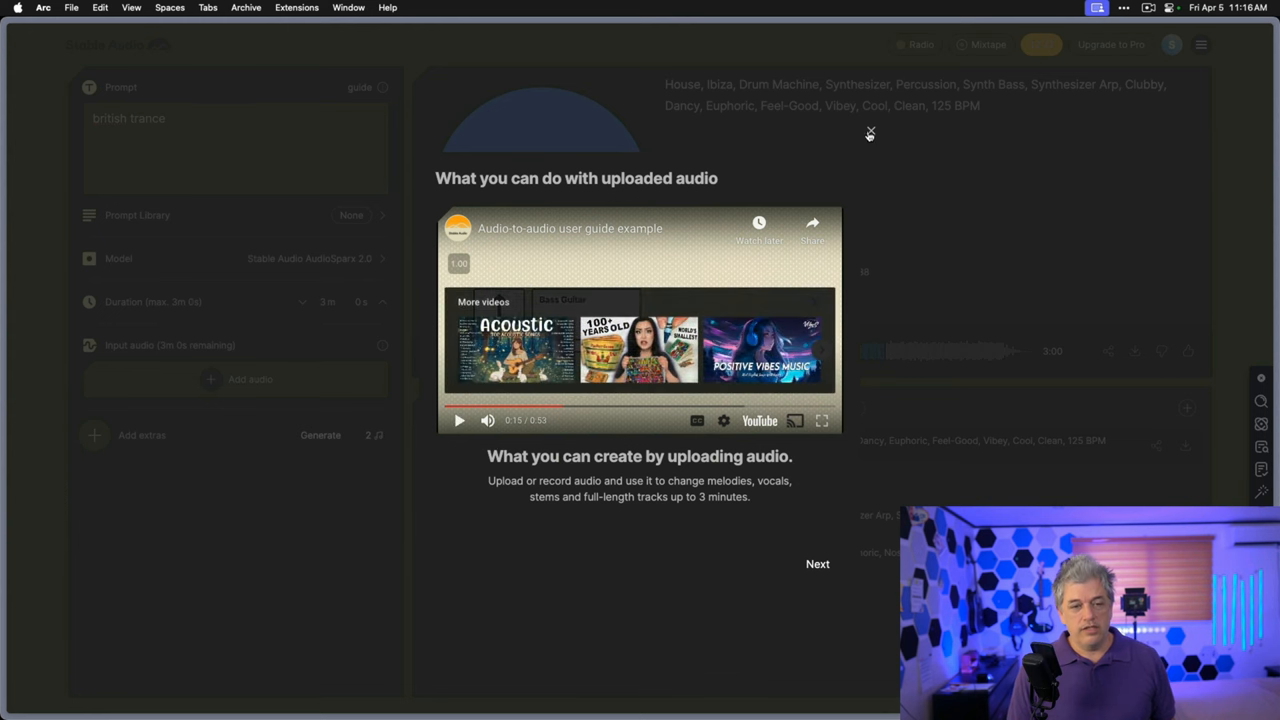
Close the uploaded-audio guide, reopen it, and advance to its next page
{"action": "left_click", "coordinate": [869, 132]}
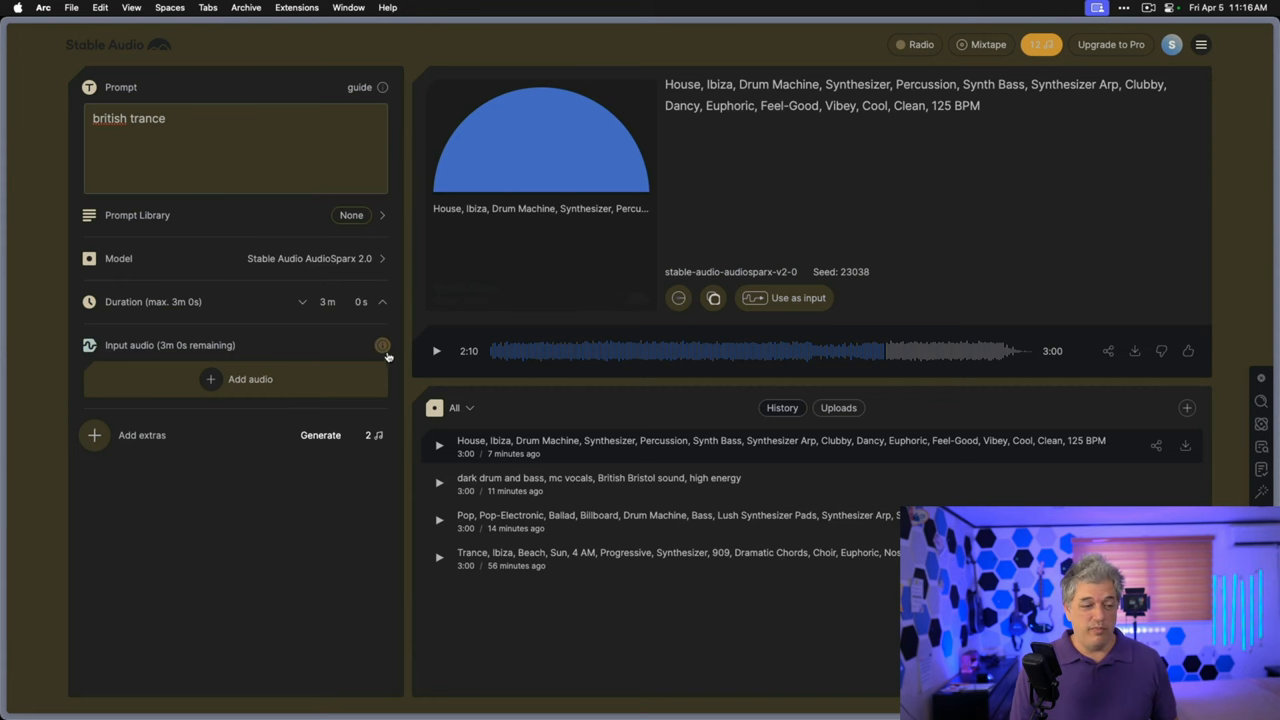
{"action": "left_click", "coordinate": [382, 345]}
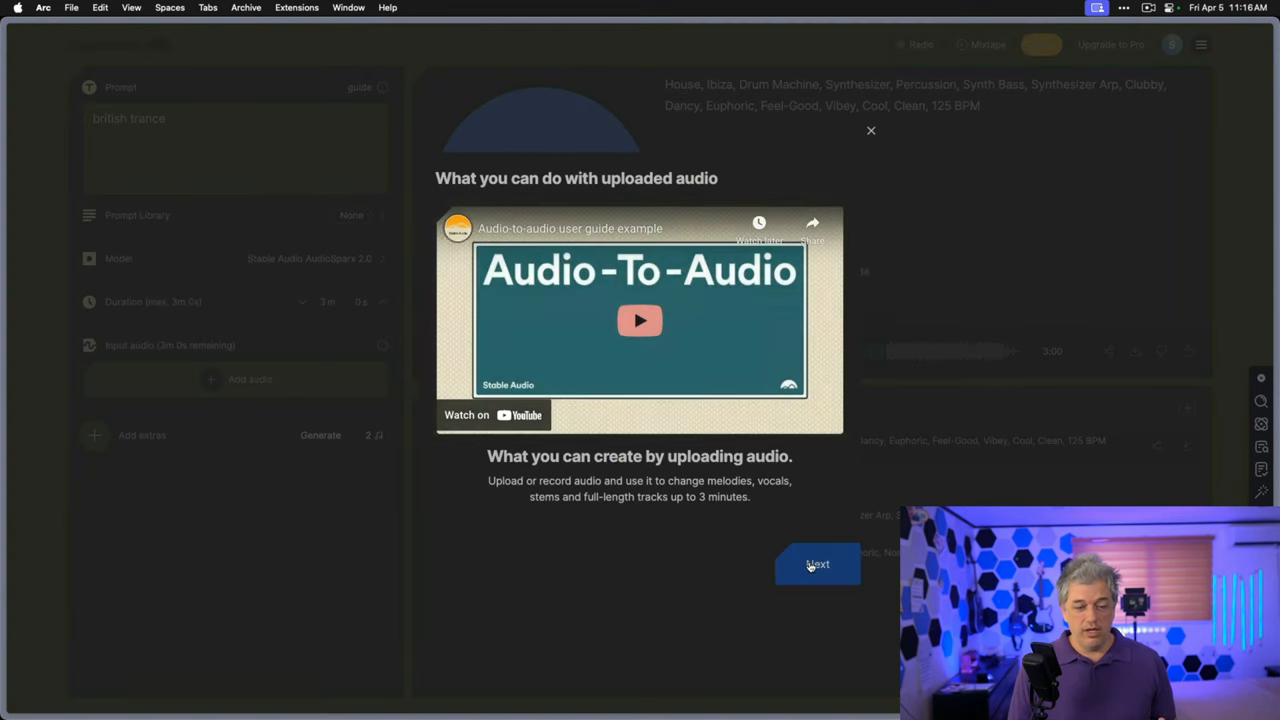
{"action": "left_click", "coordinate": [817, 564]}
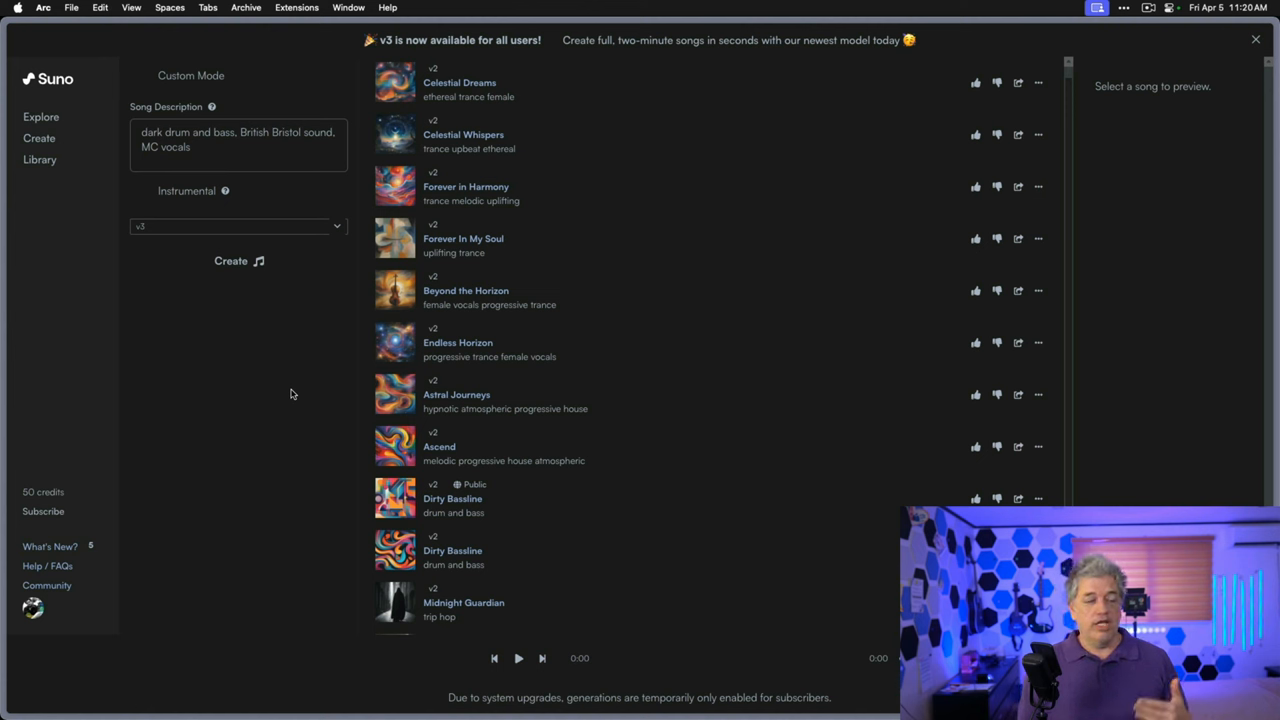
Open Suno's Explore feed of community songs
{"action": "left_click", "coordinate": [41, 117]}
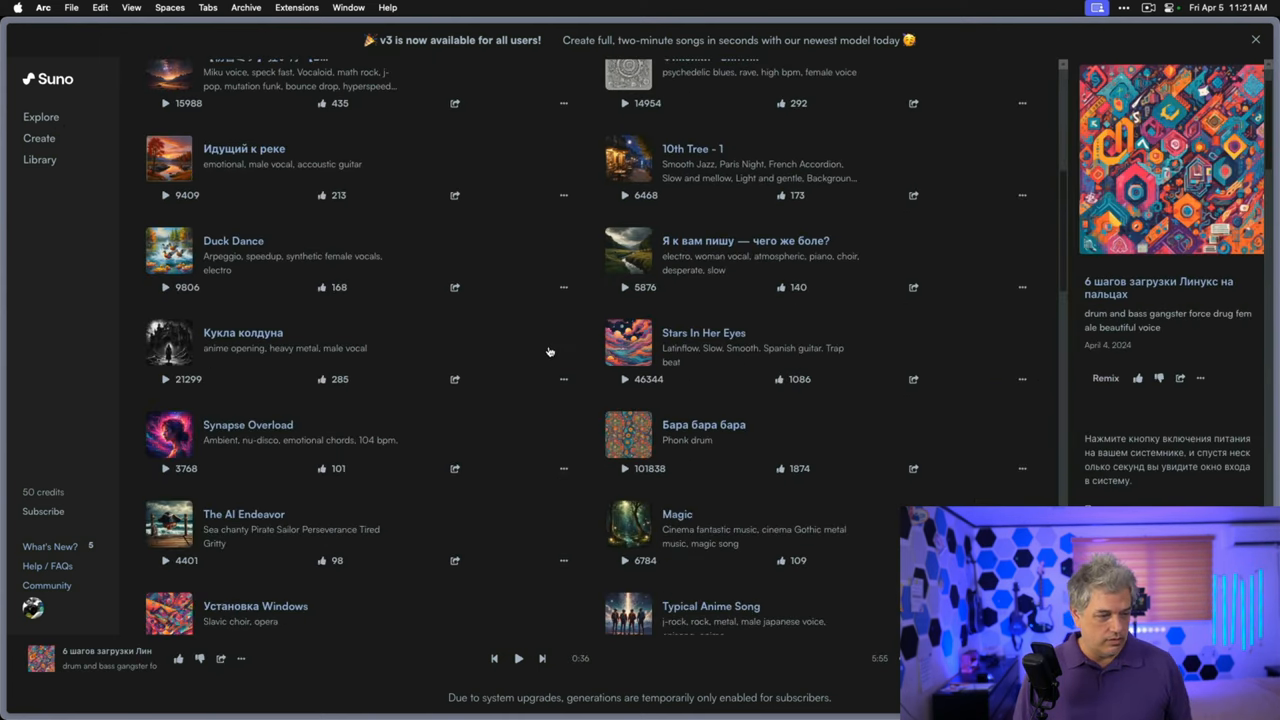
Play 'Let's dance in the future II' briefly and pause it, then start the Nirvana remix
{"action": "scroll", "scroll_direction": "down", "scroll_amount": 3}
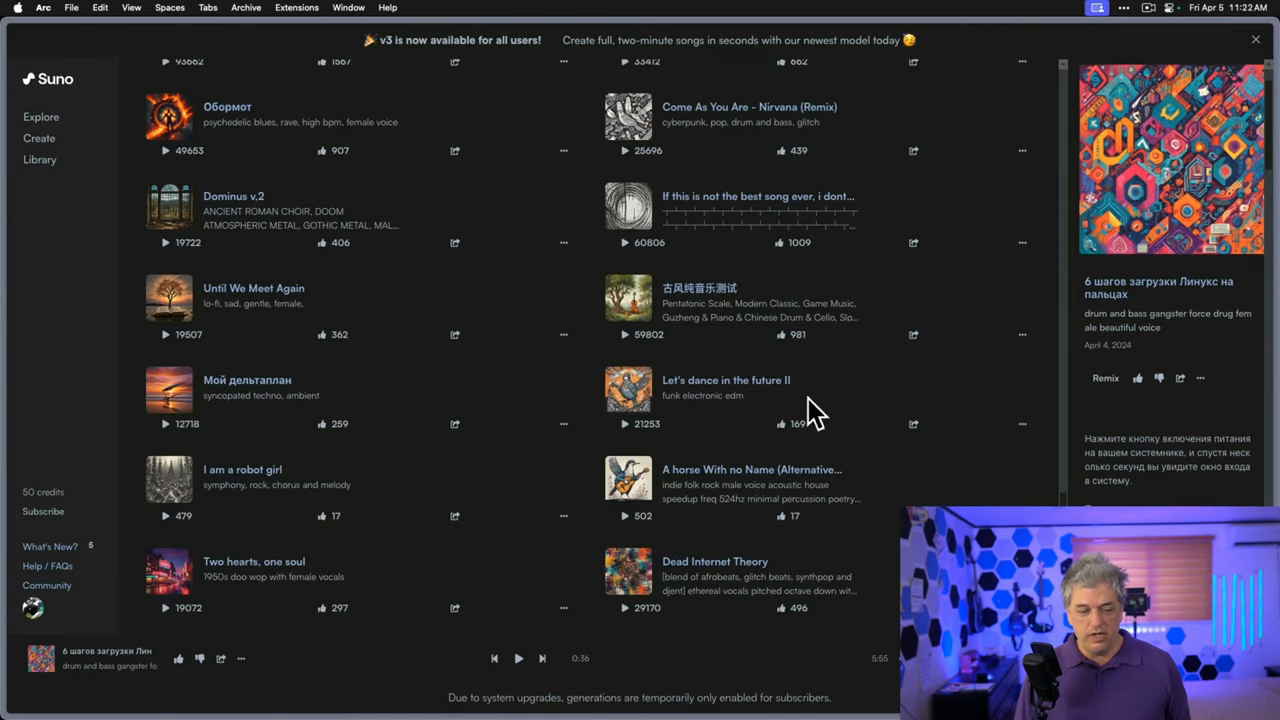
{"action": "left_click", "coordinate": [625, 390]}
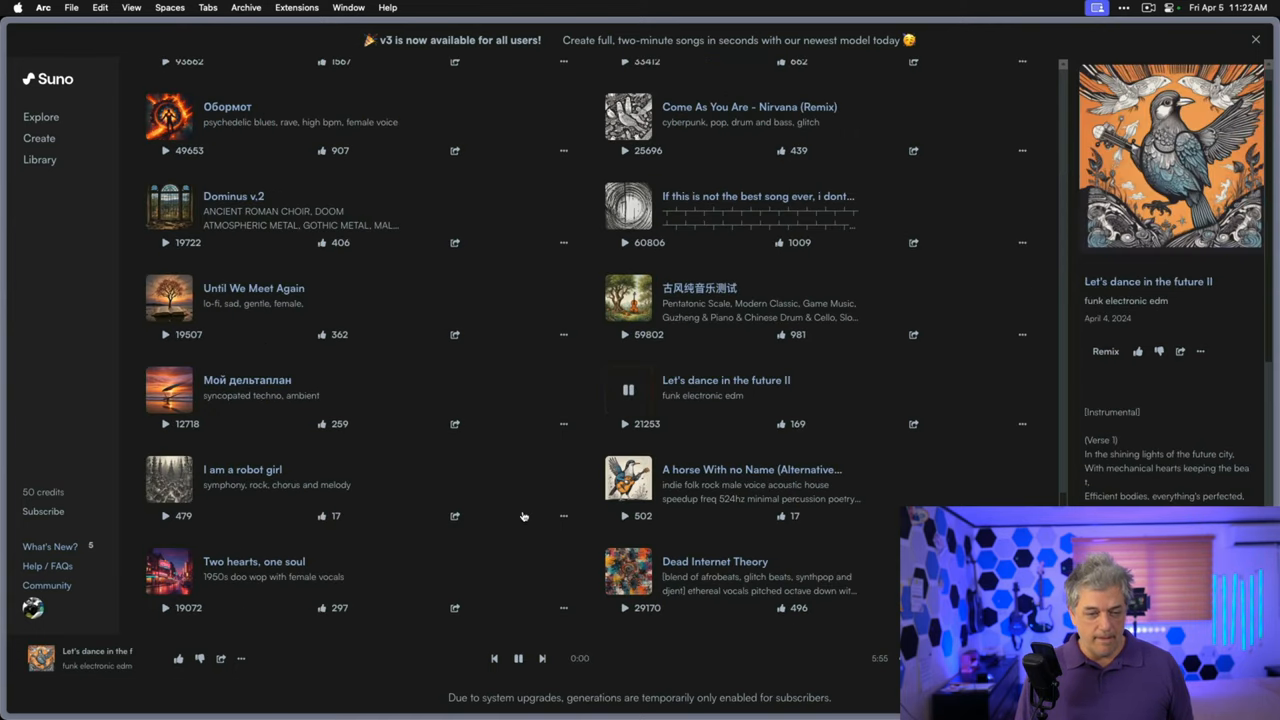
{"action": "left_click", "coordinate": [628, 390]}
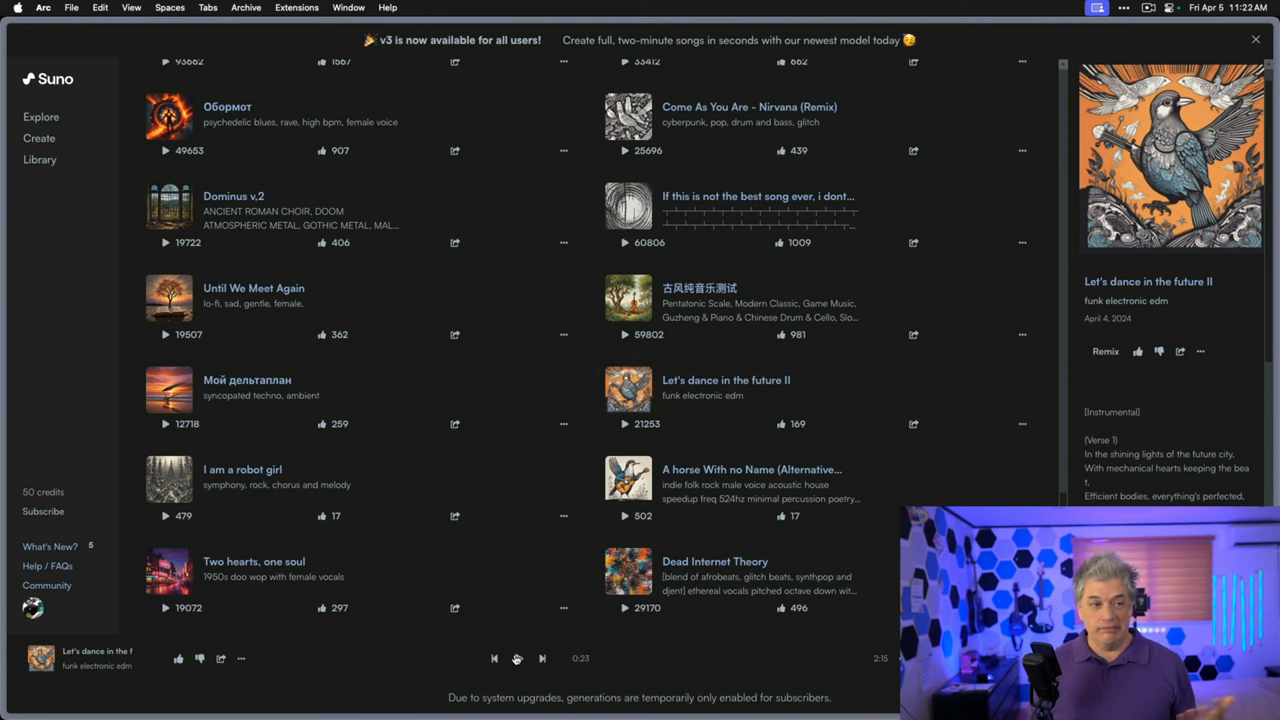
{"action": "left_click", "coordinate": [517, 658]}
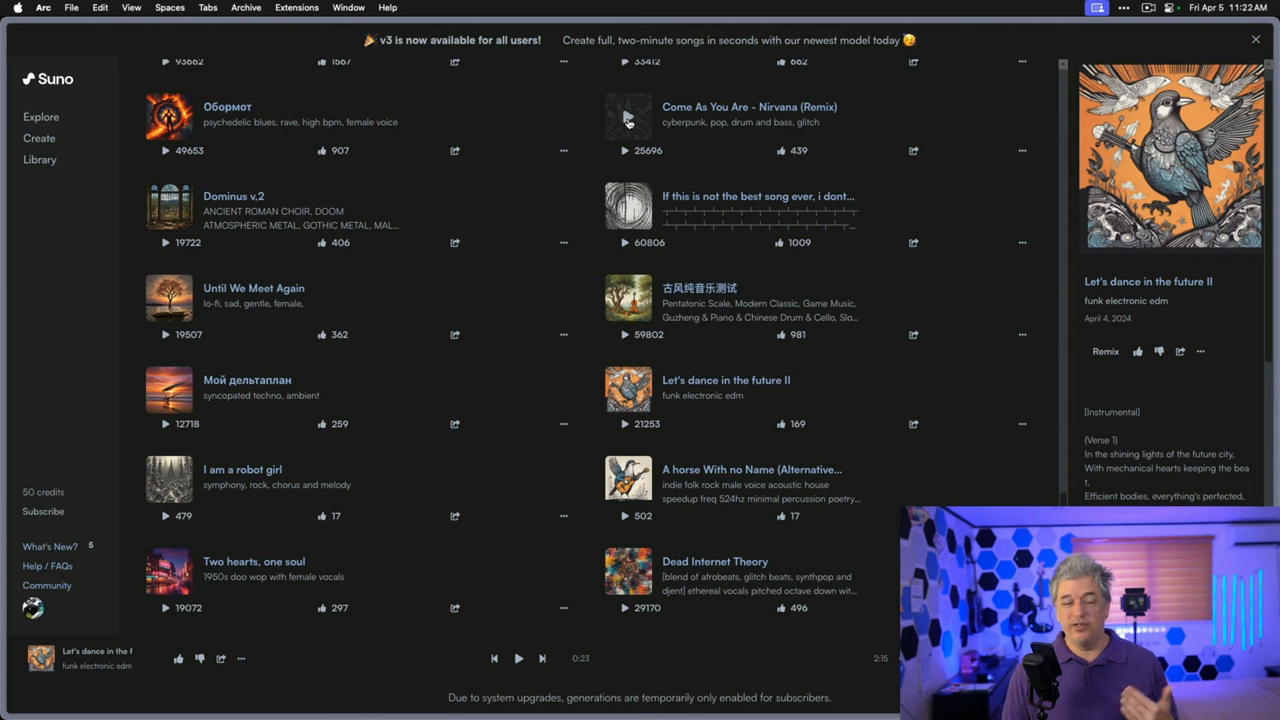
{"action": "left_click", "coordinate": [628, 118]}
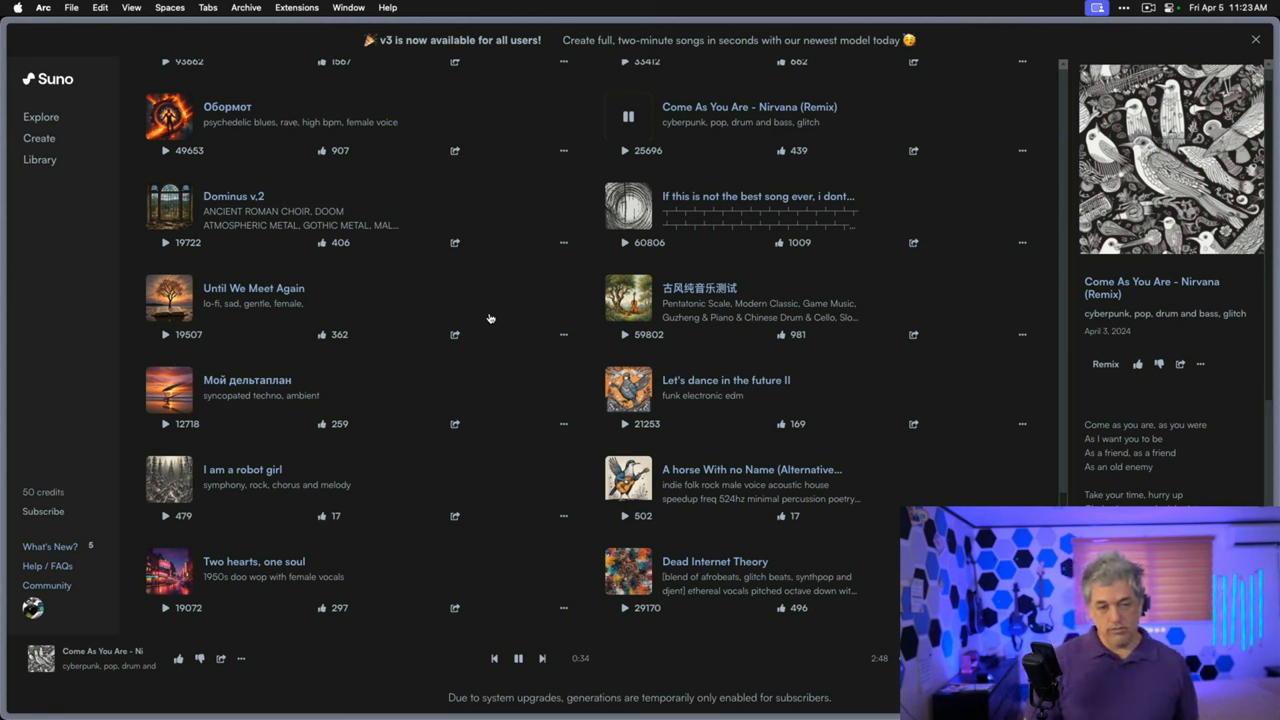
Scroll through the Nirvana remix lyrics in the right panel while it plays
{"action": "scroll", "scroll_direction": "down", "scroll_amount": 3}
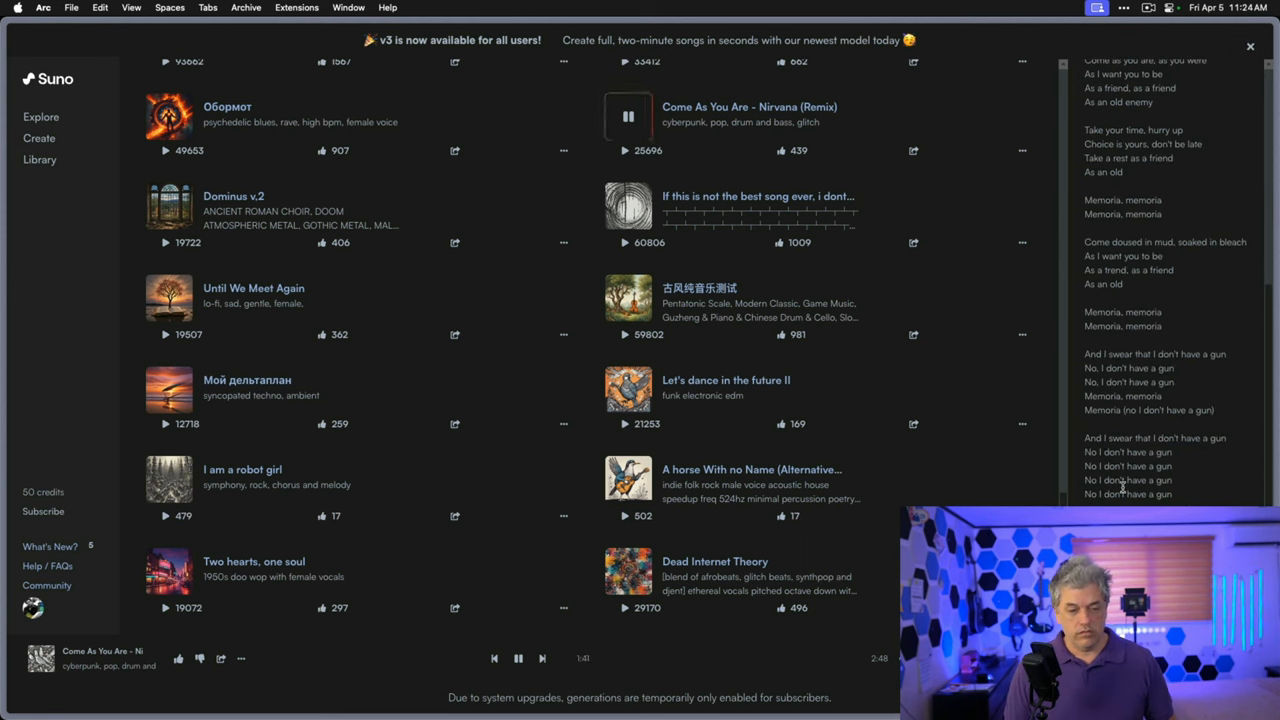